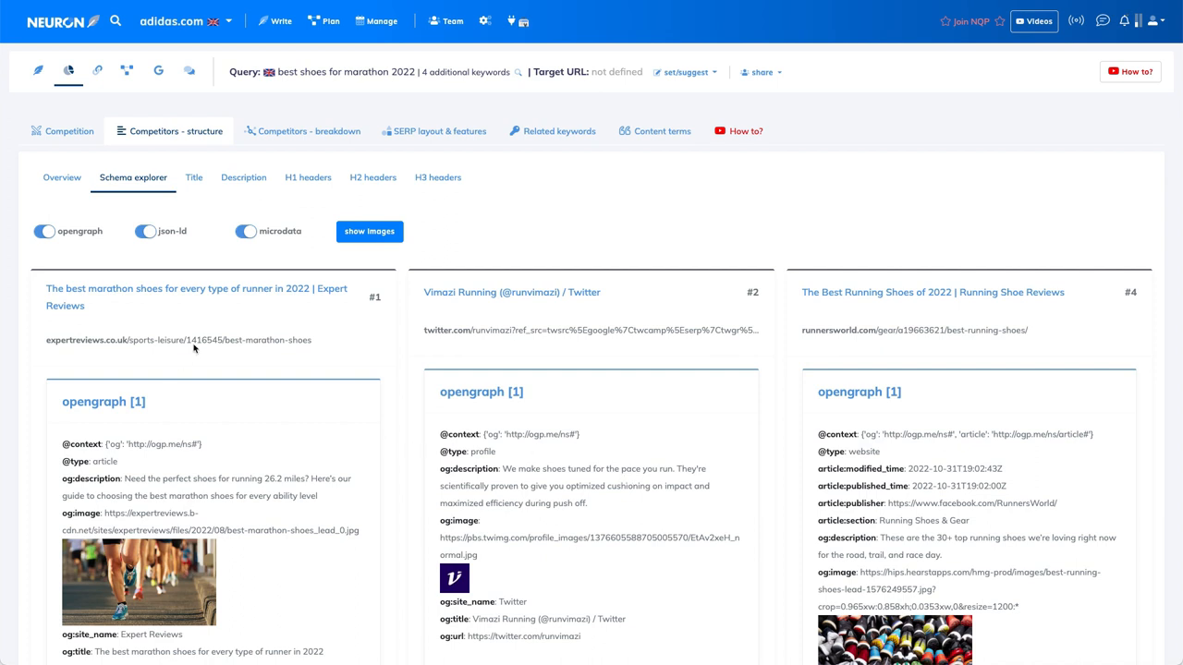
pyautogui.moveTo(240, 340)
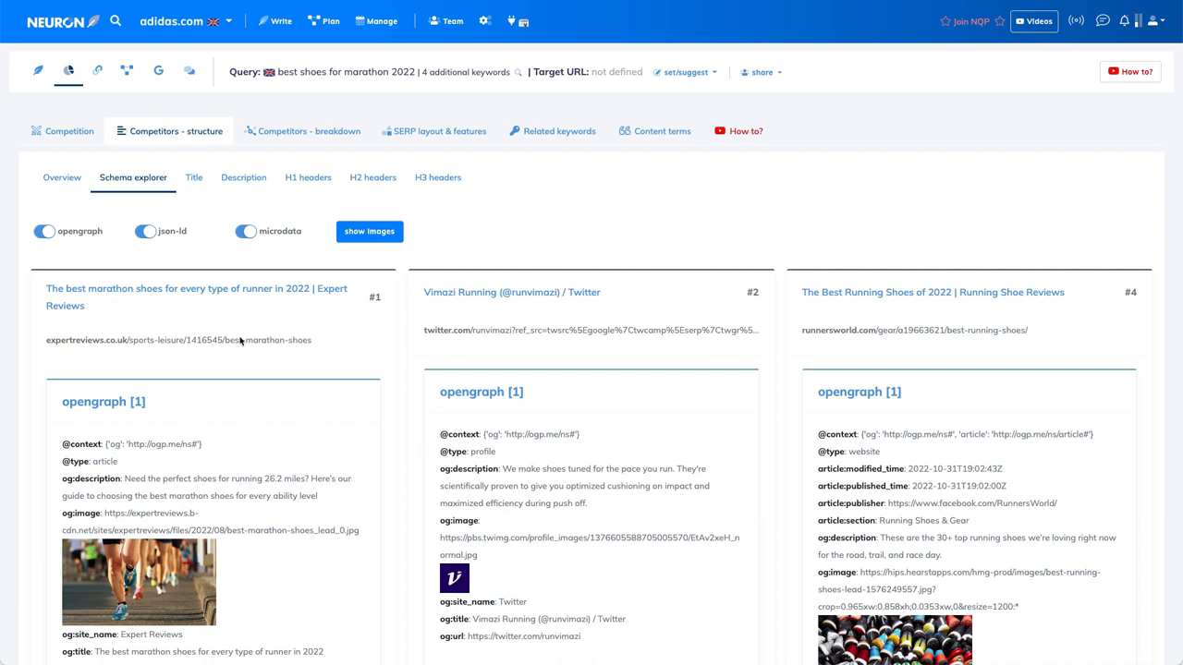
pyautogui.moveTo(311, 351)
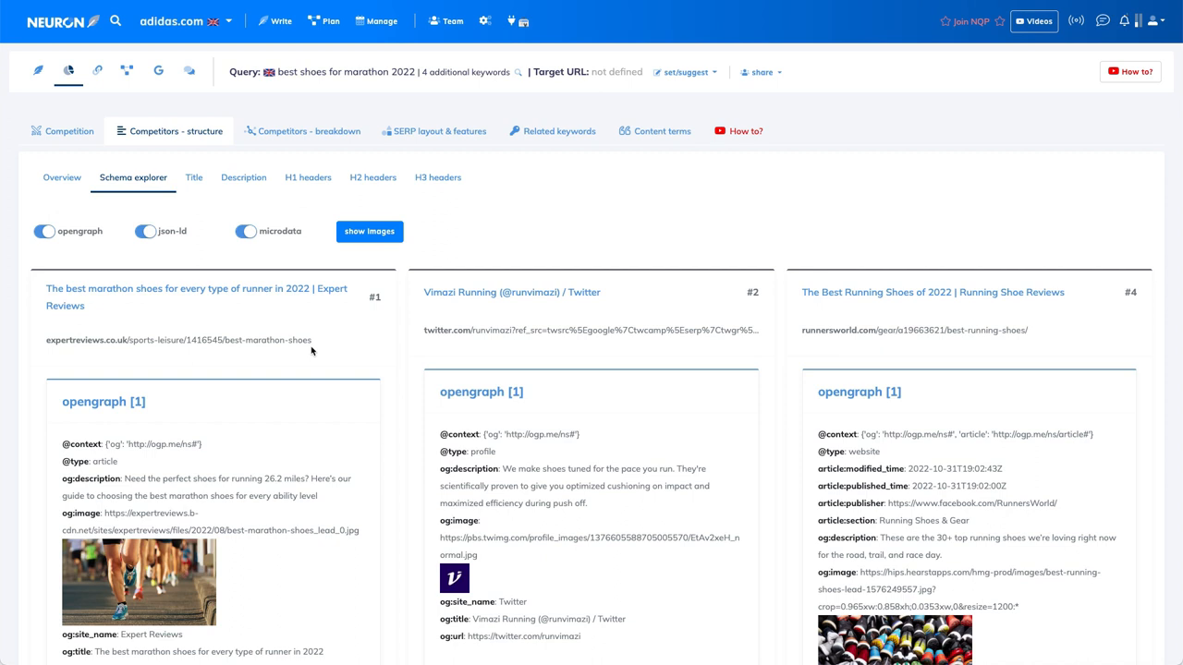
pyautogui.moveTo(371, 340)
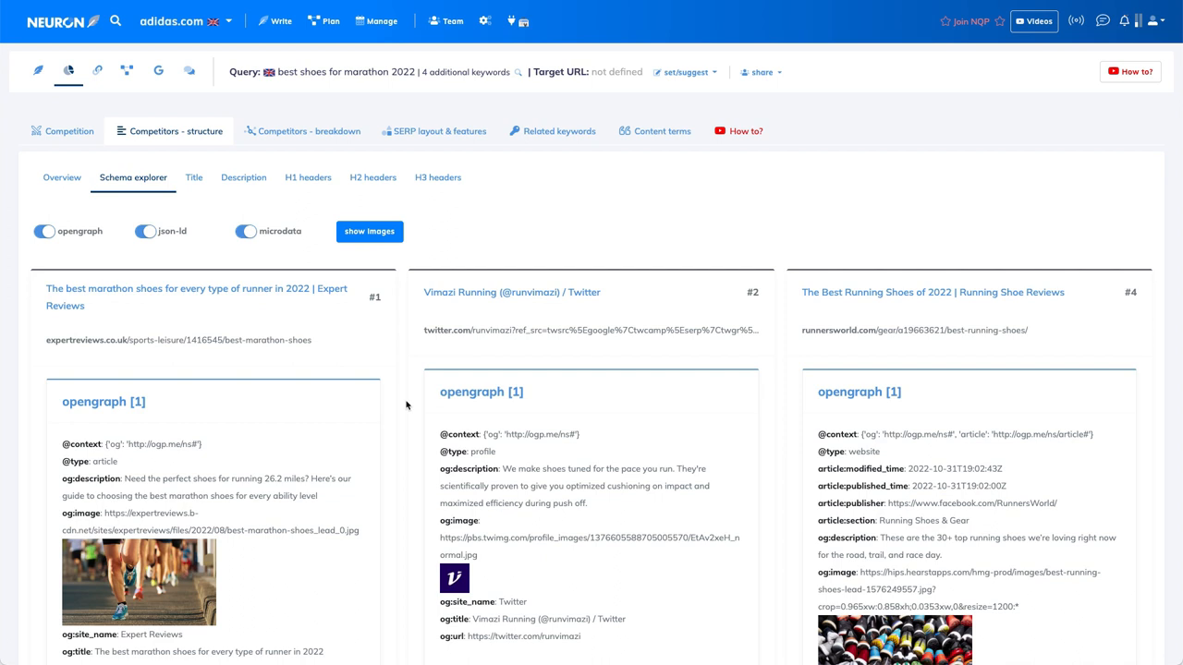
pyautogui.moveTo(747, 269)
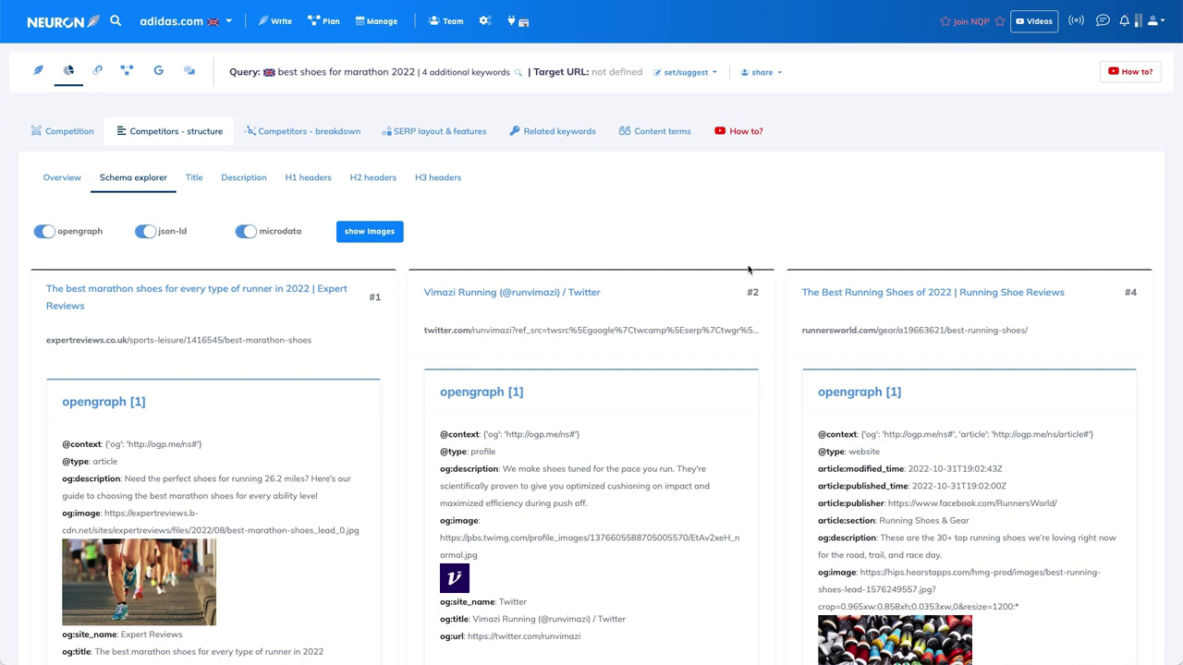
pyautogui.moveTo(957, 339)
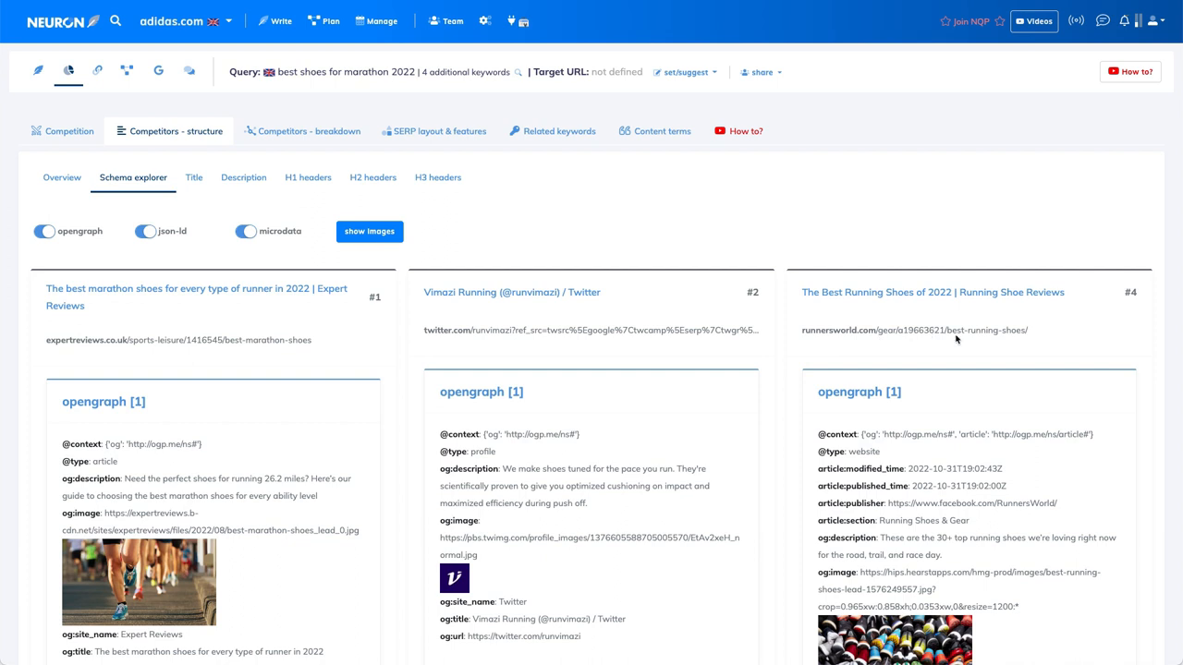
# Step: Scroll past the opengraph cards to the json-ld and microdata sections, including social-media posting entries
pyautogui.scroll(-3)
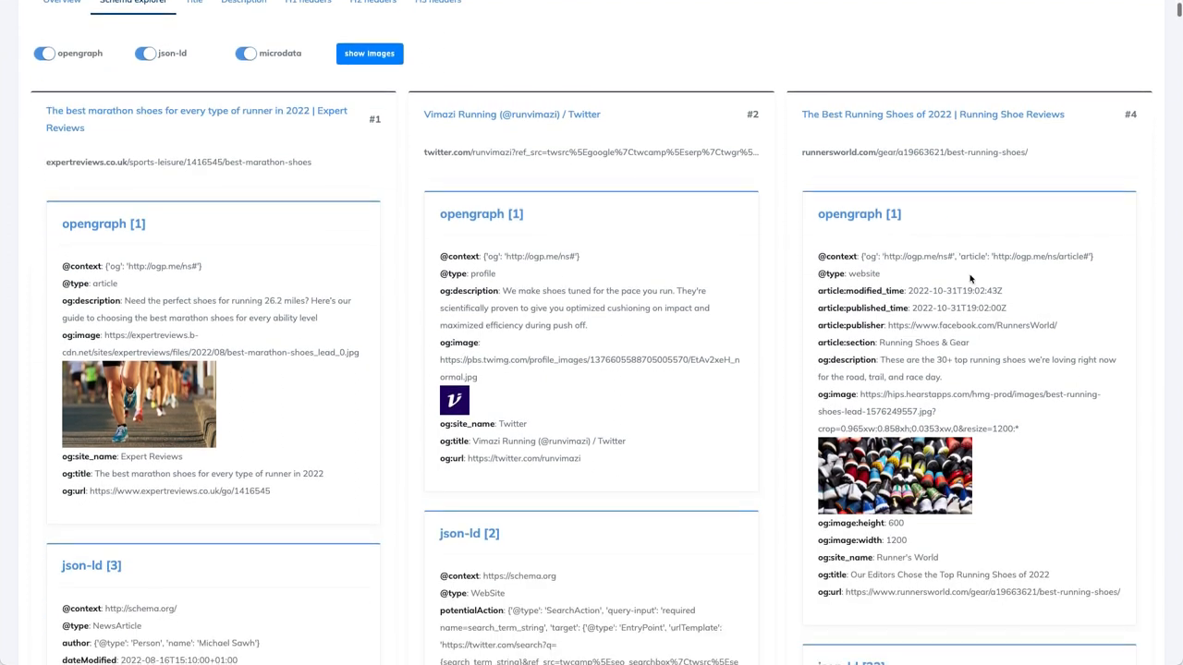
pyautogui.moveTo(961, 309)
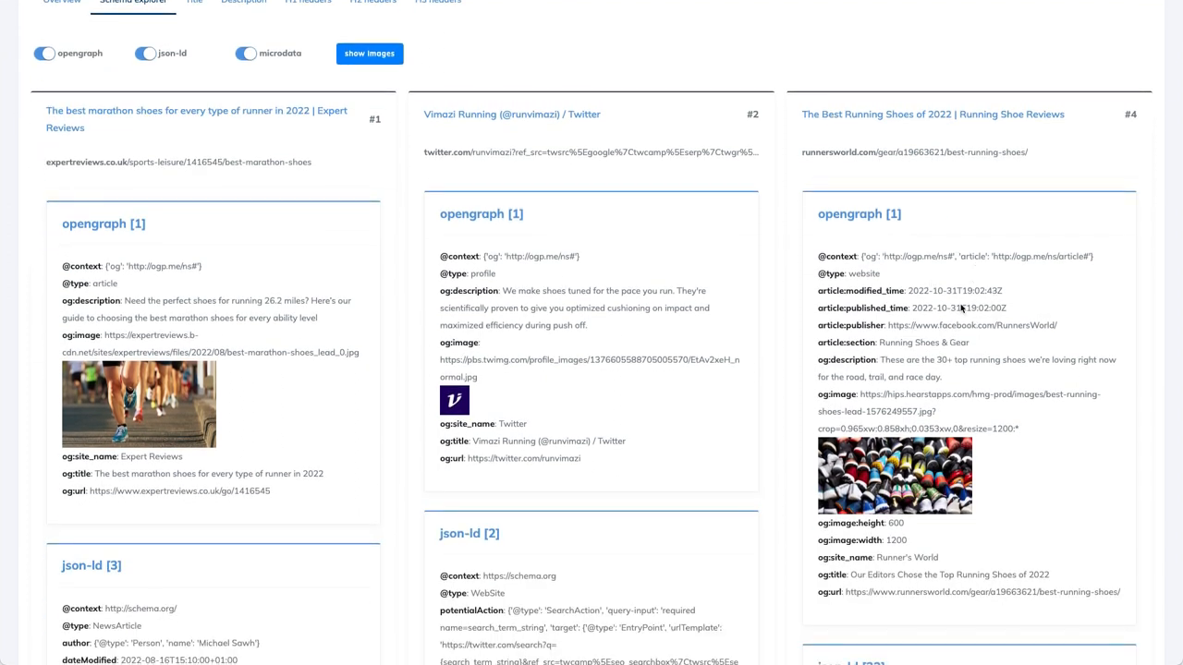
pyautogui.scroll(-3)
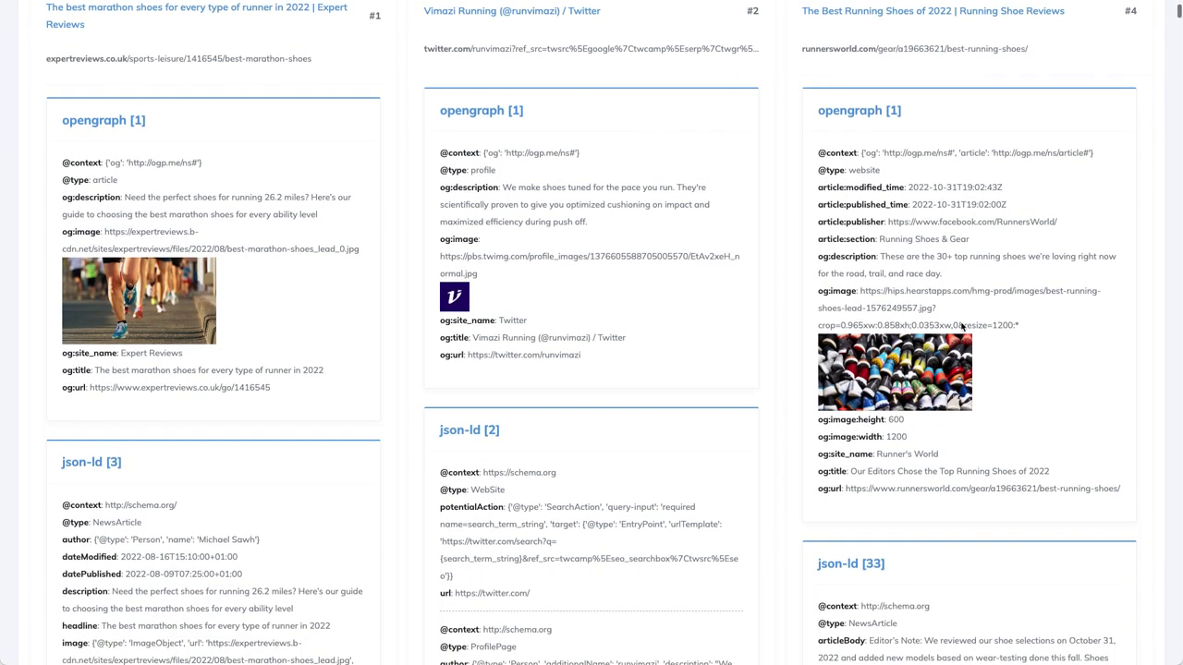
pyautogui.scroll(-3)
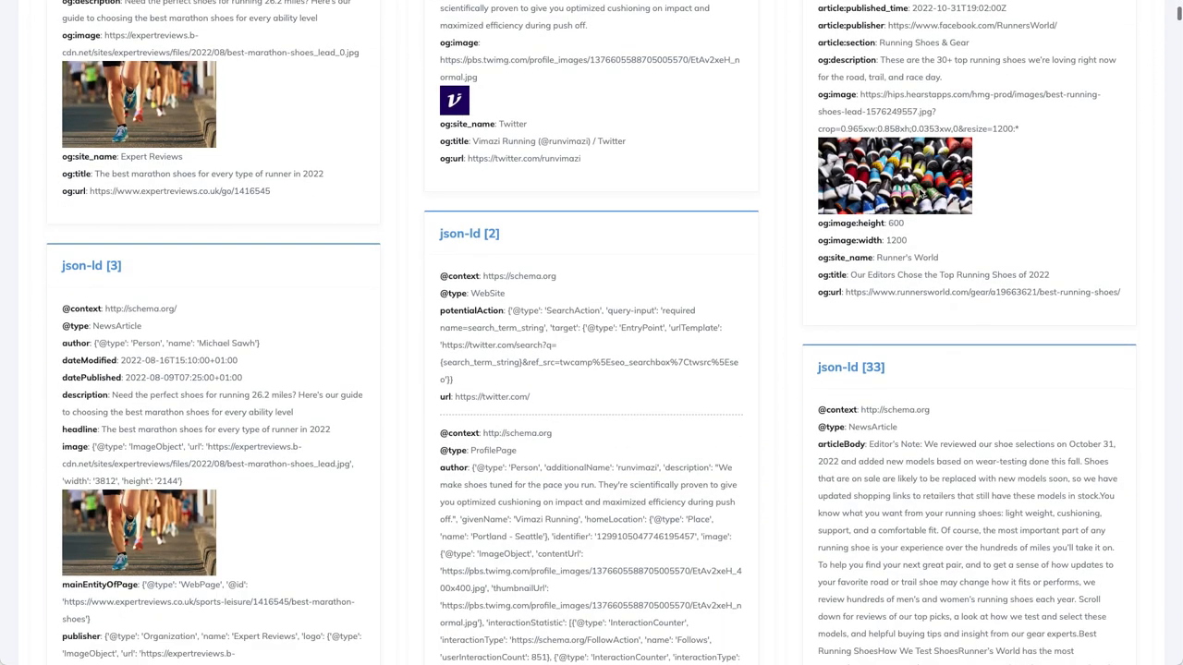
pyautogui.scroll(-3)
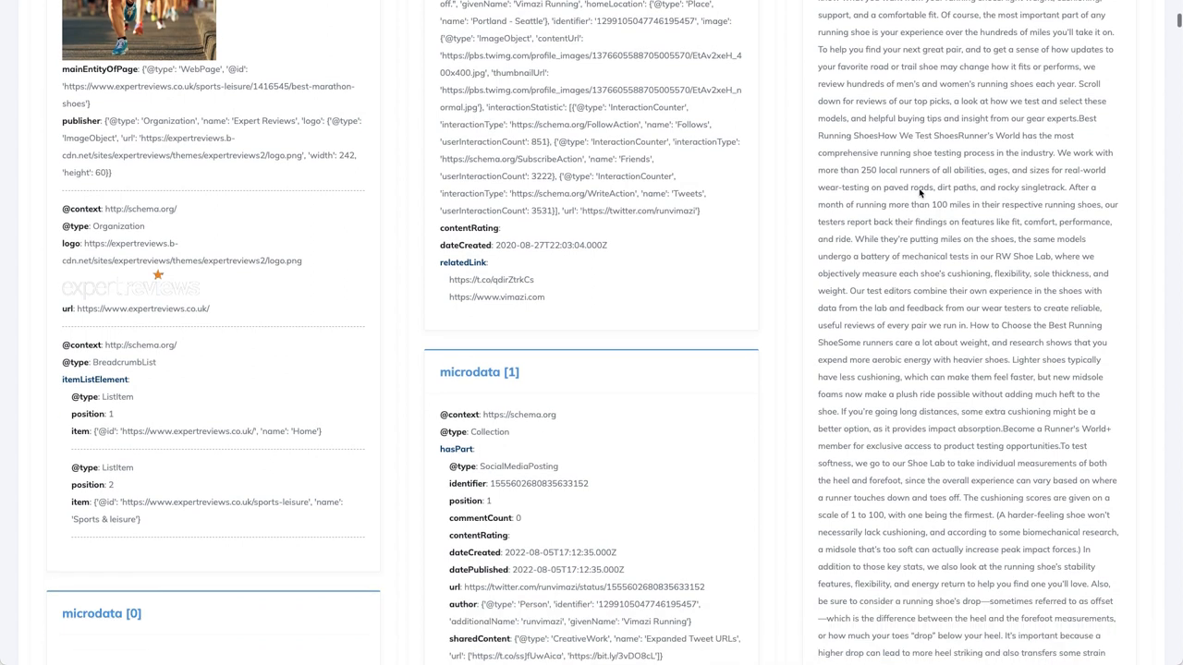
pyautogui.scroll(-3)
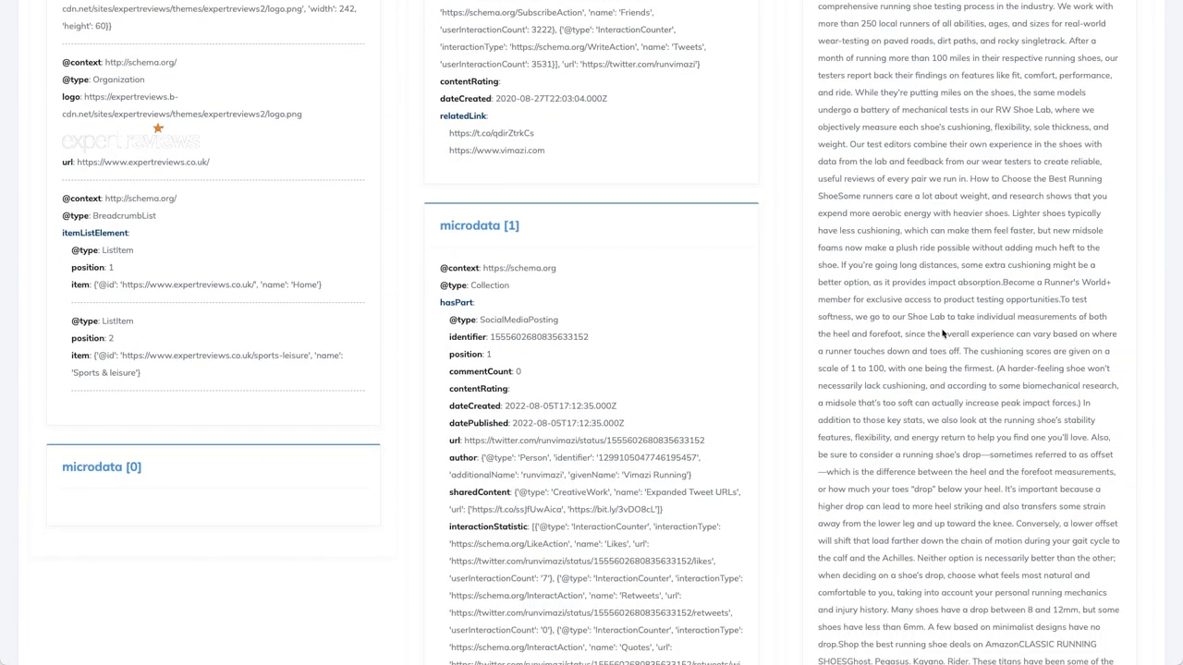
pyautogui.moveTo(937, 359)
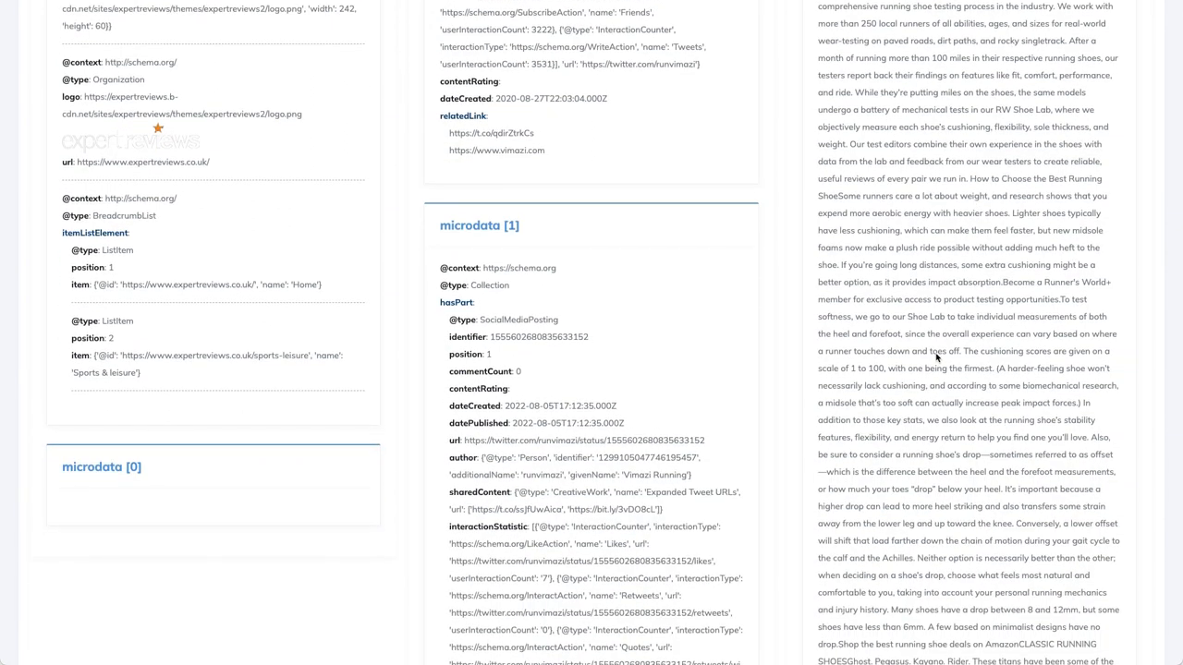
pyautogui.scroll(-3)
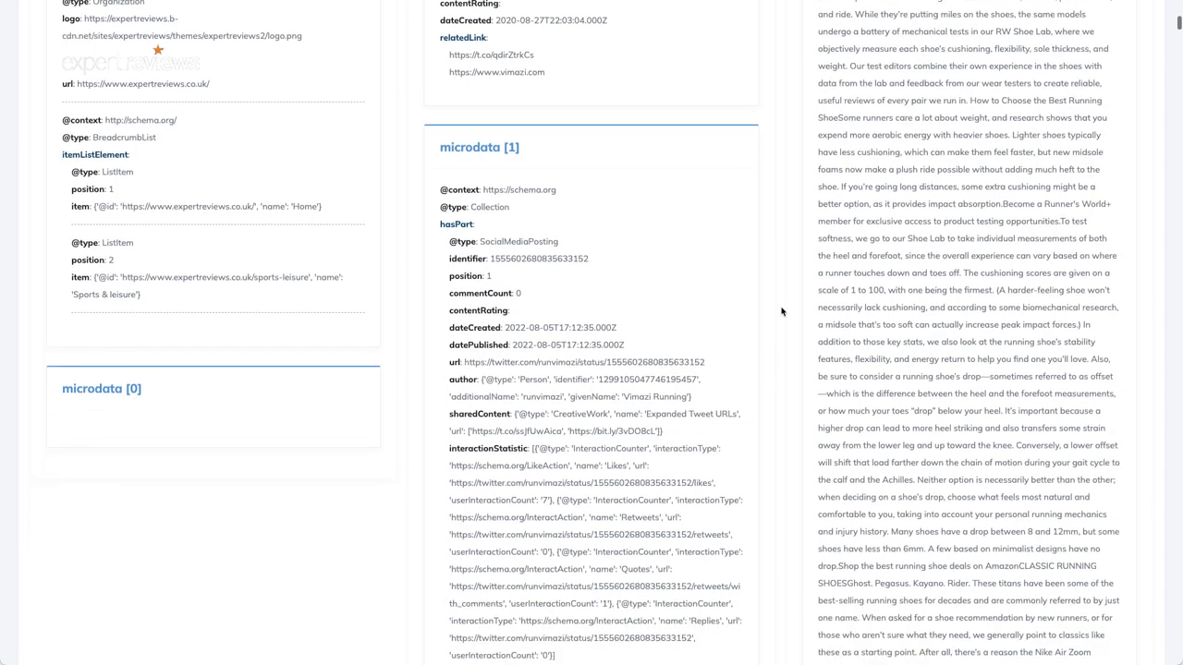
pyautogui.moveTo(531, 275)
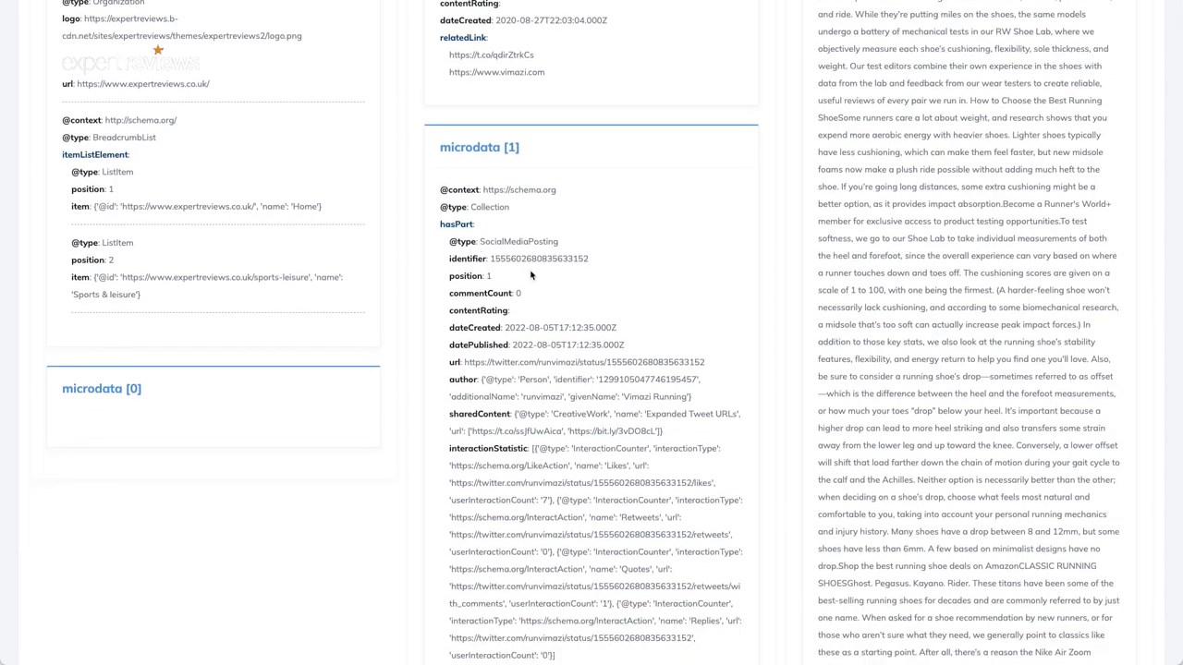
pyautogui.scroll(-3)
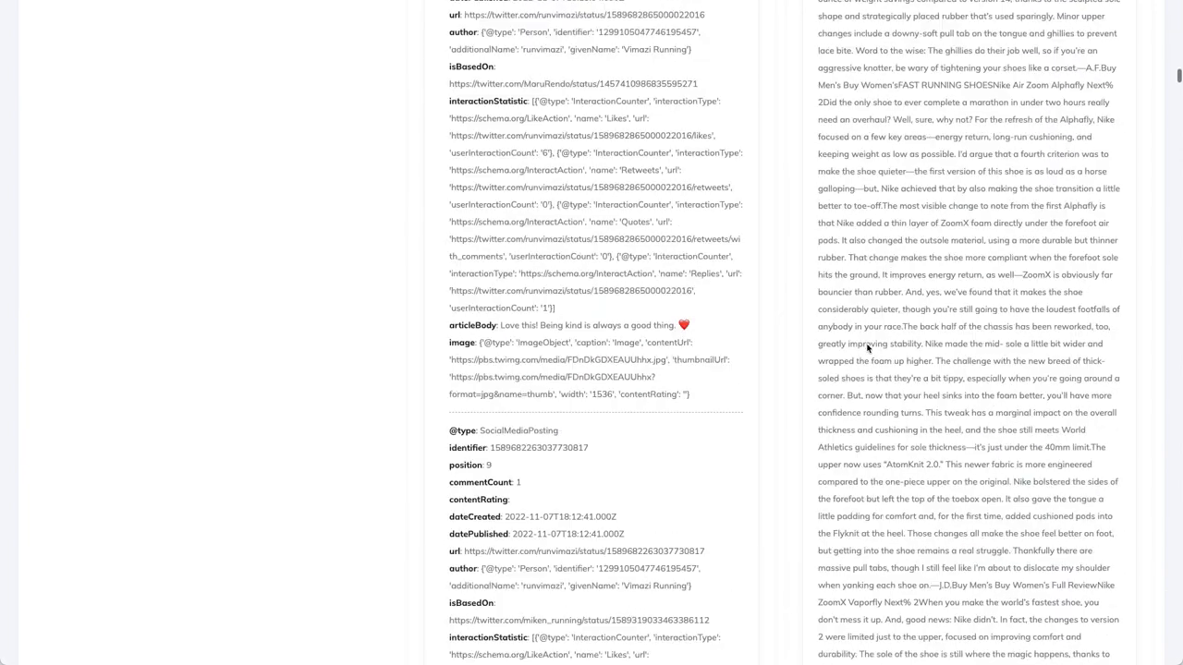
pyautogui.scroll(-3)
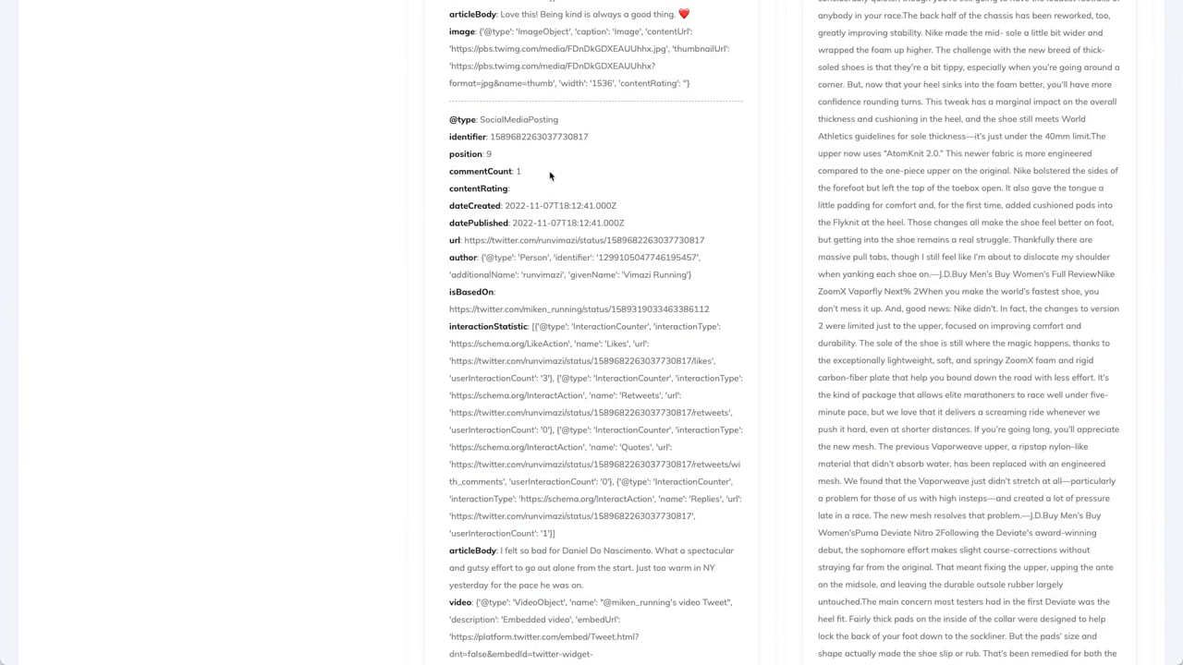
pyautogui.scroll(-3)
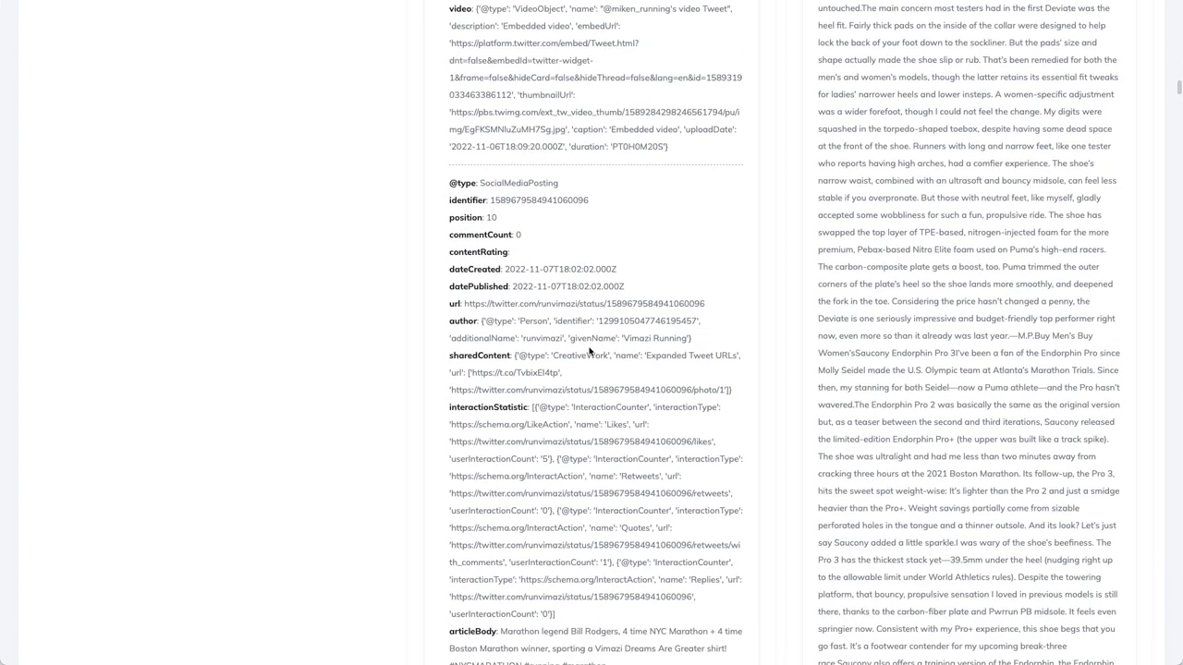
pyautogui.scroll(-3)
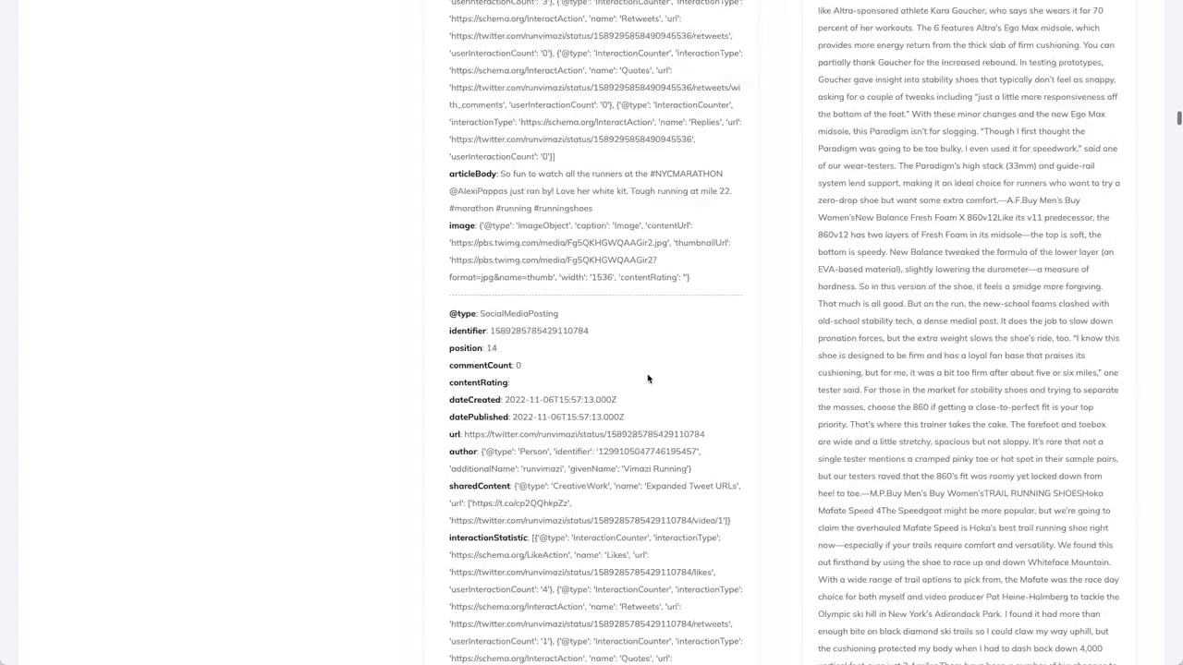
pyautogui.scroll(-3)
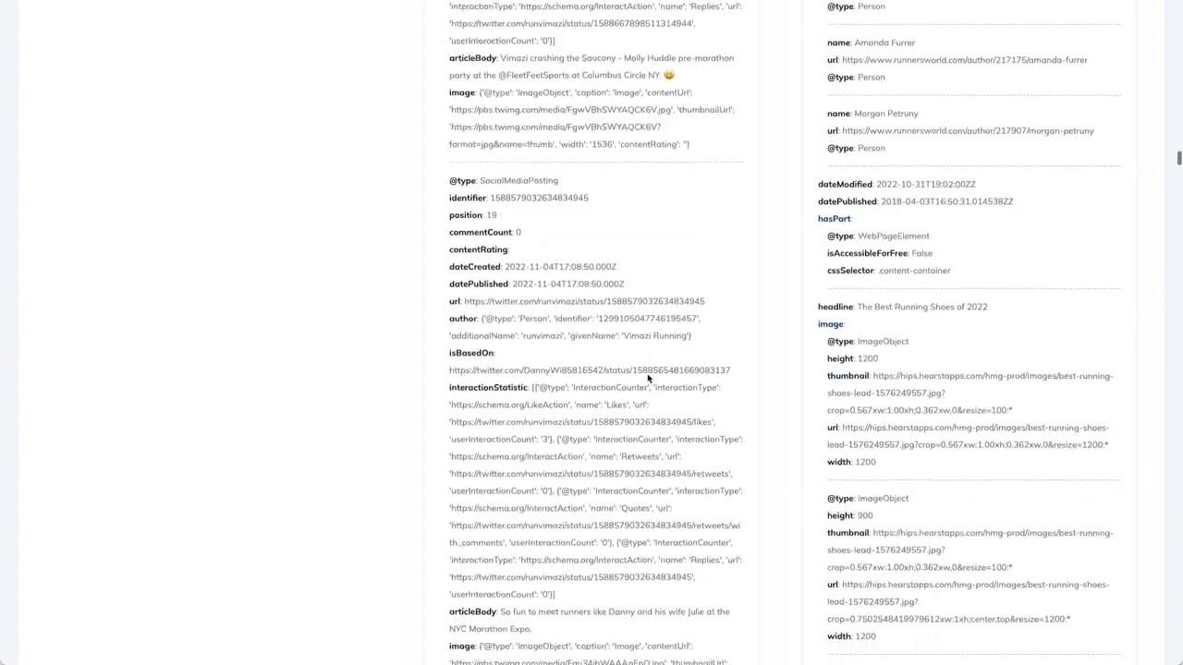
pyautogui.scroll(-3)
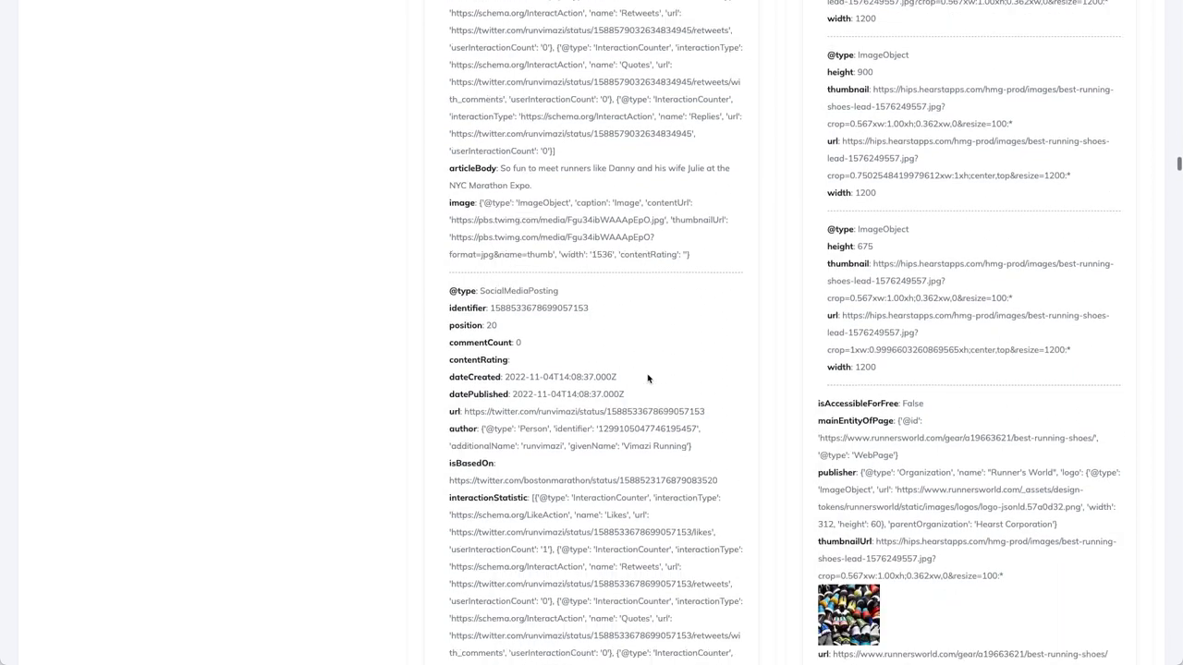
pyautogui.scroll(-3)
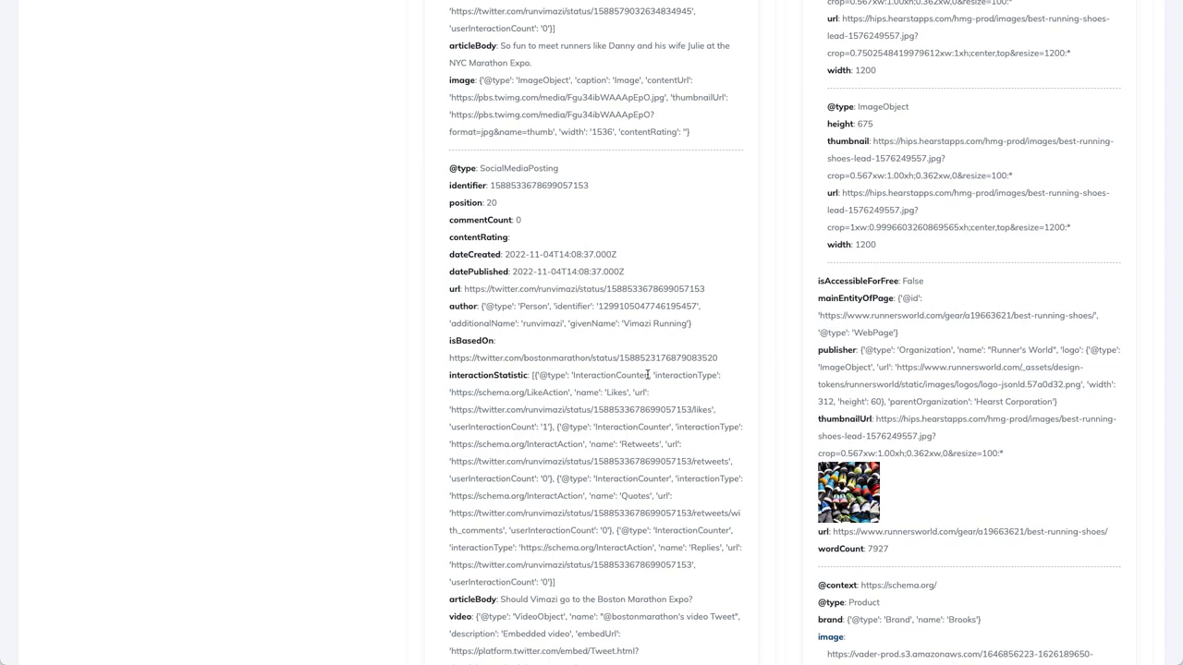
pyautogui.scroll(-3)
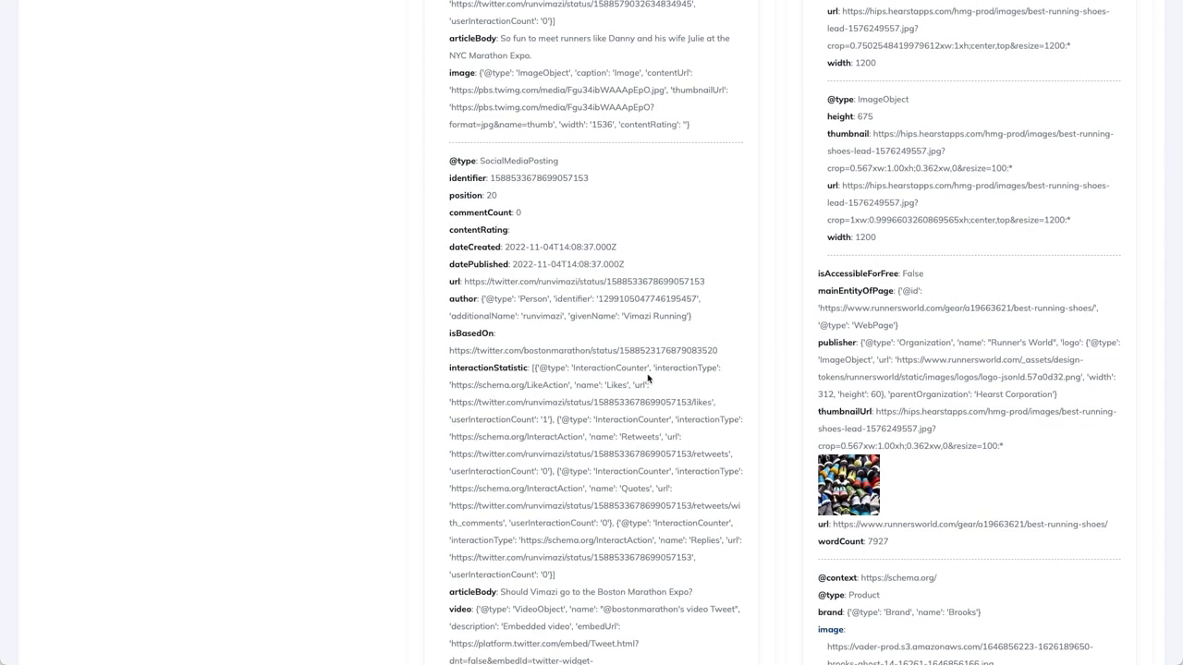
pyautogui.scroll(-3)
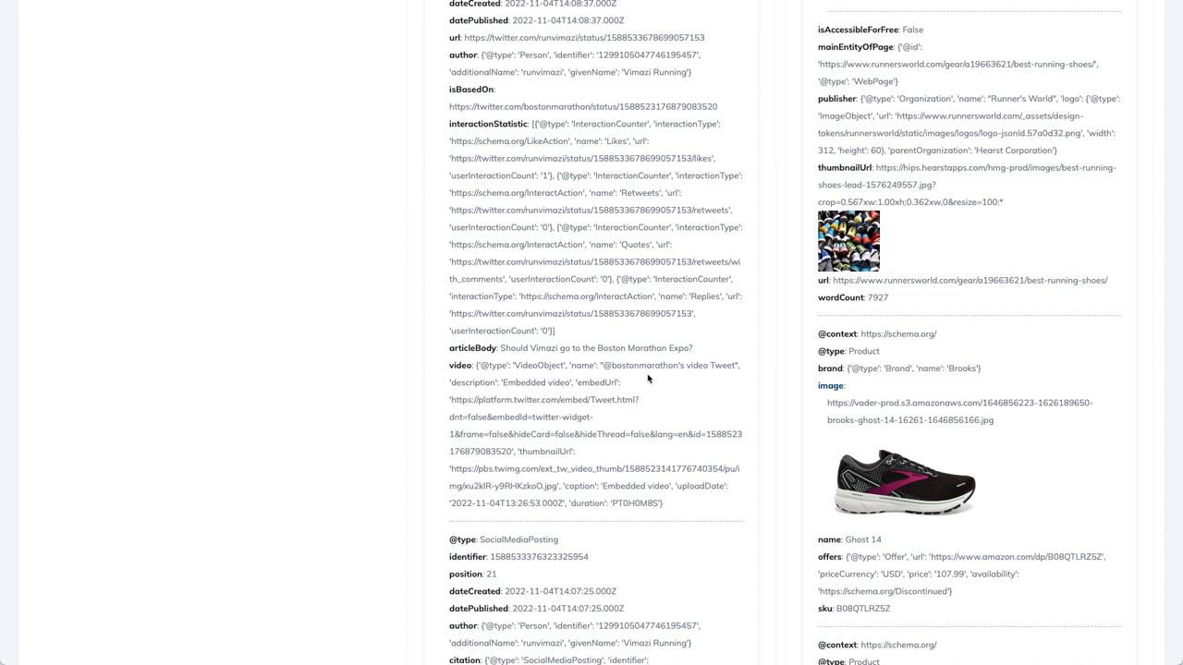
pyautogui.moveTo(936, 130)
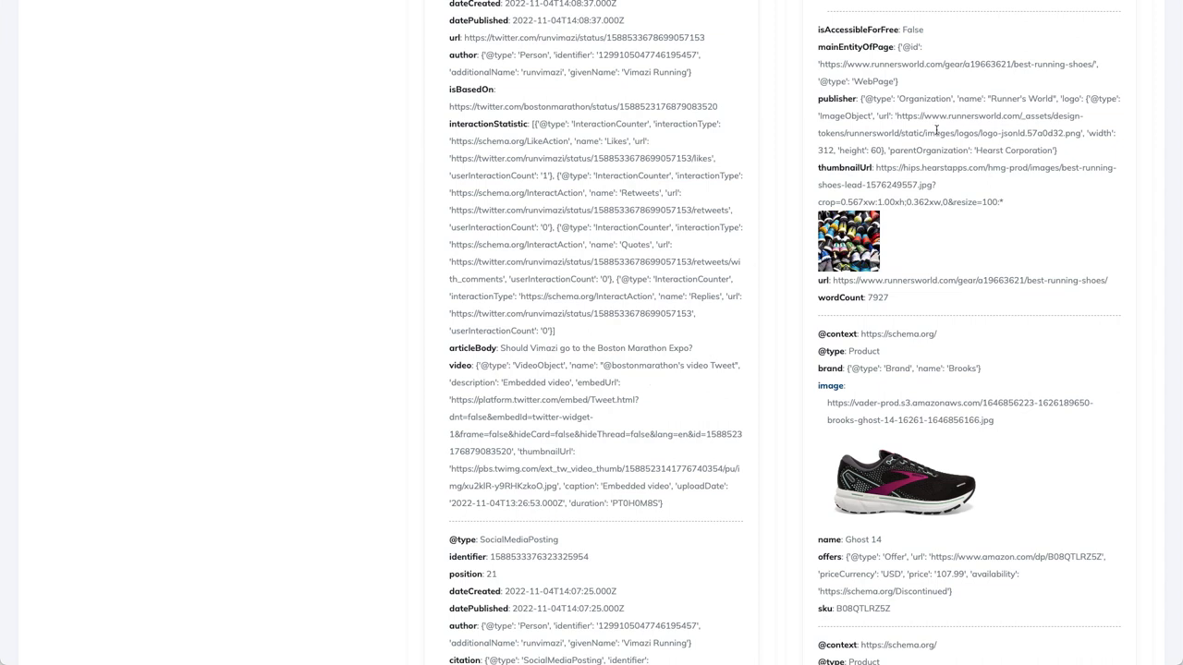
pyautogui.moveTo(952, 314)
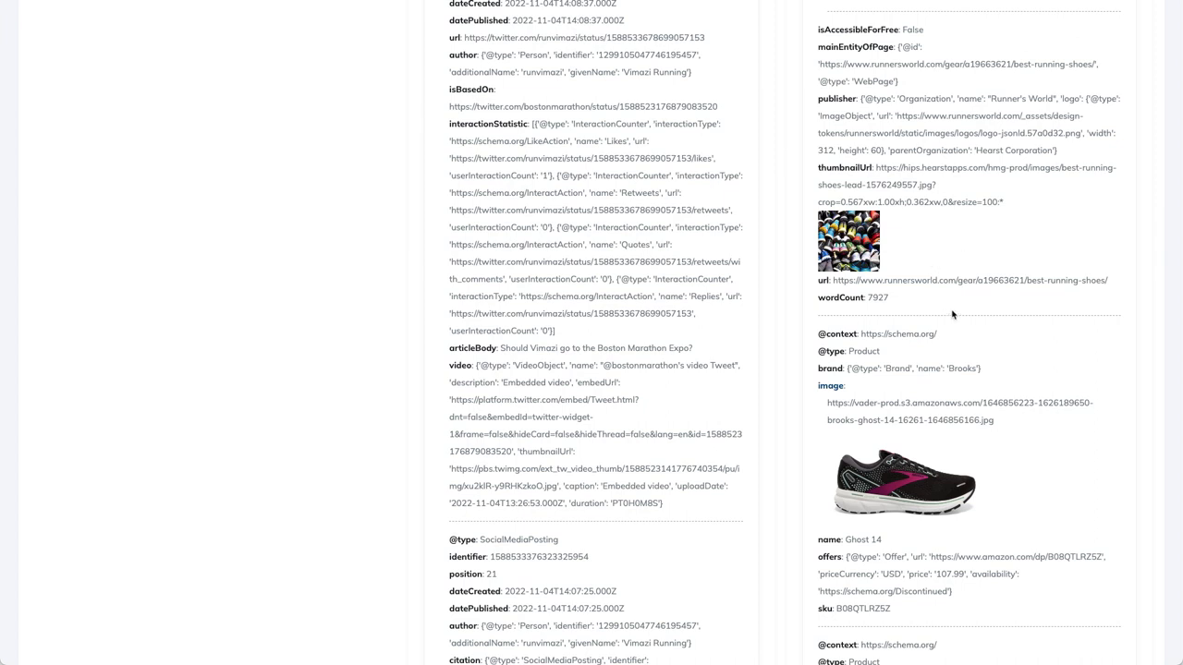
pyautogui.moveTo(1059, 278)
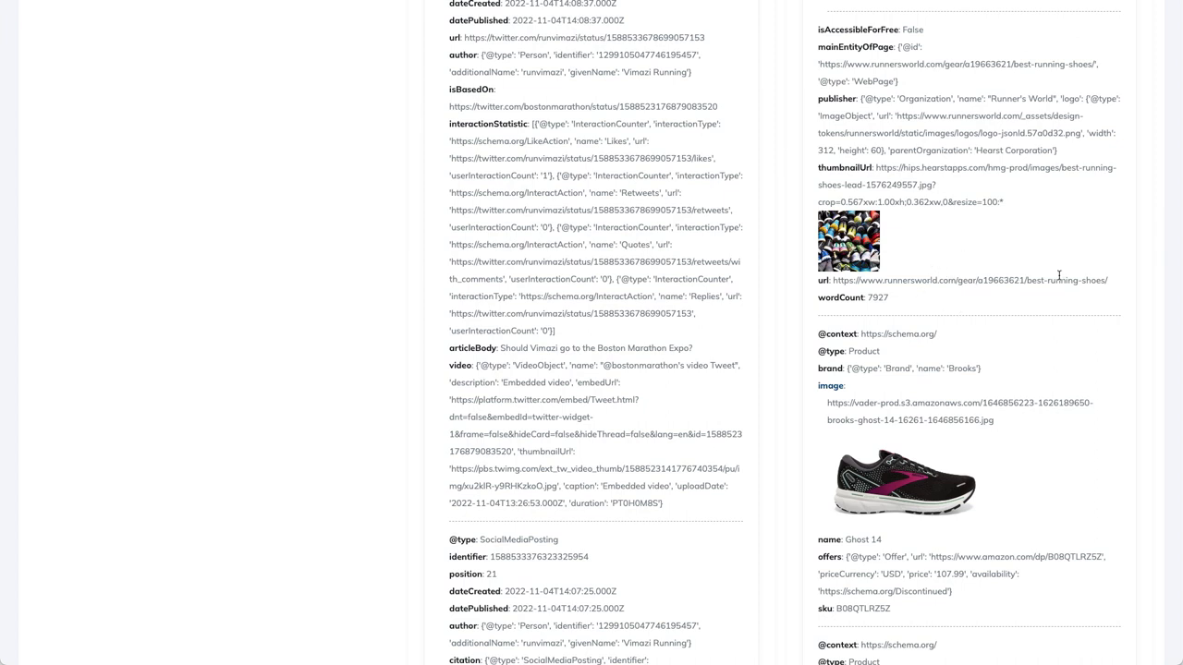
pyautogui.scroll(-3)
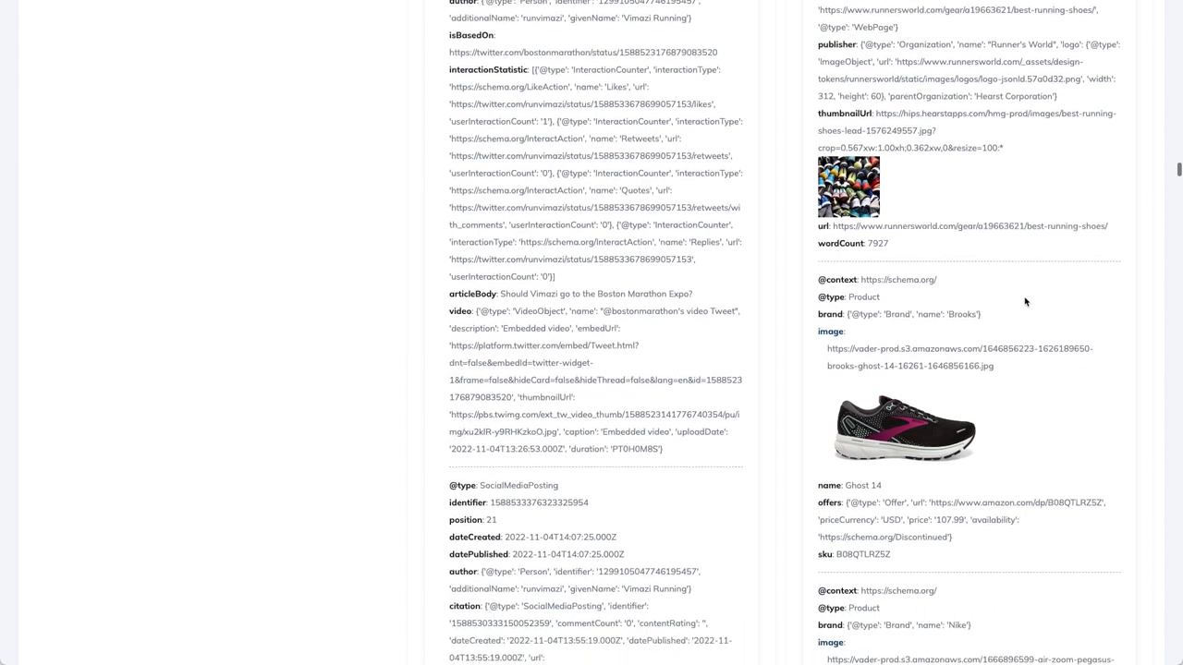
pyautogui.scroll(-3)
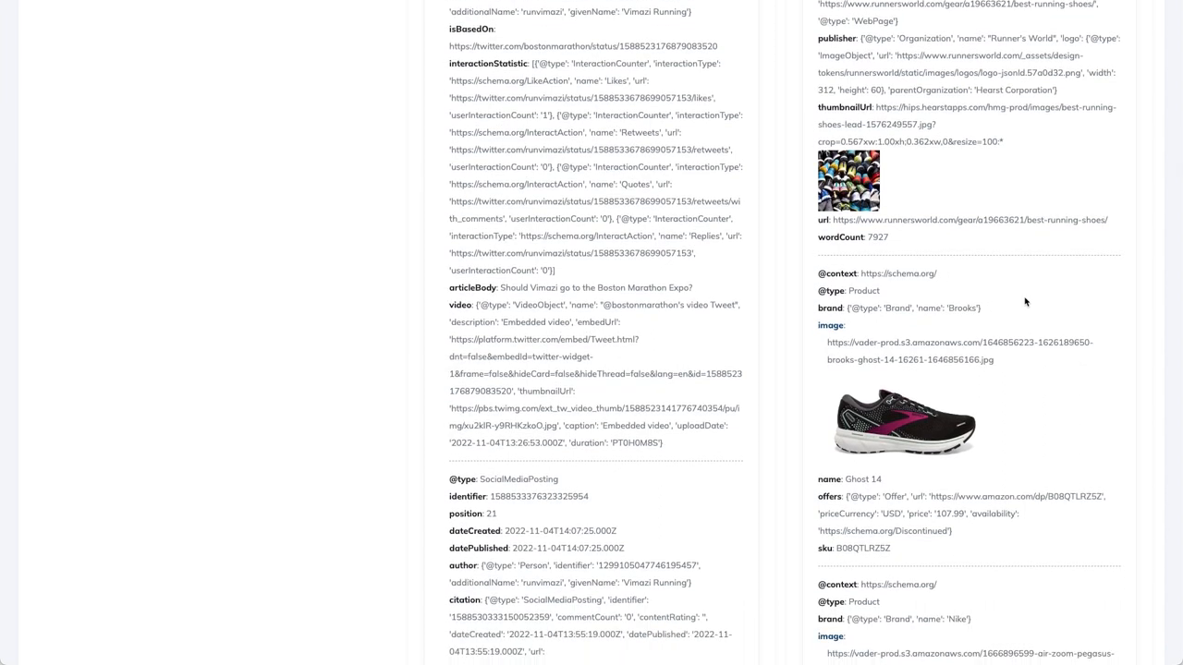
pyautogui.scroll(-3)
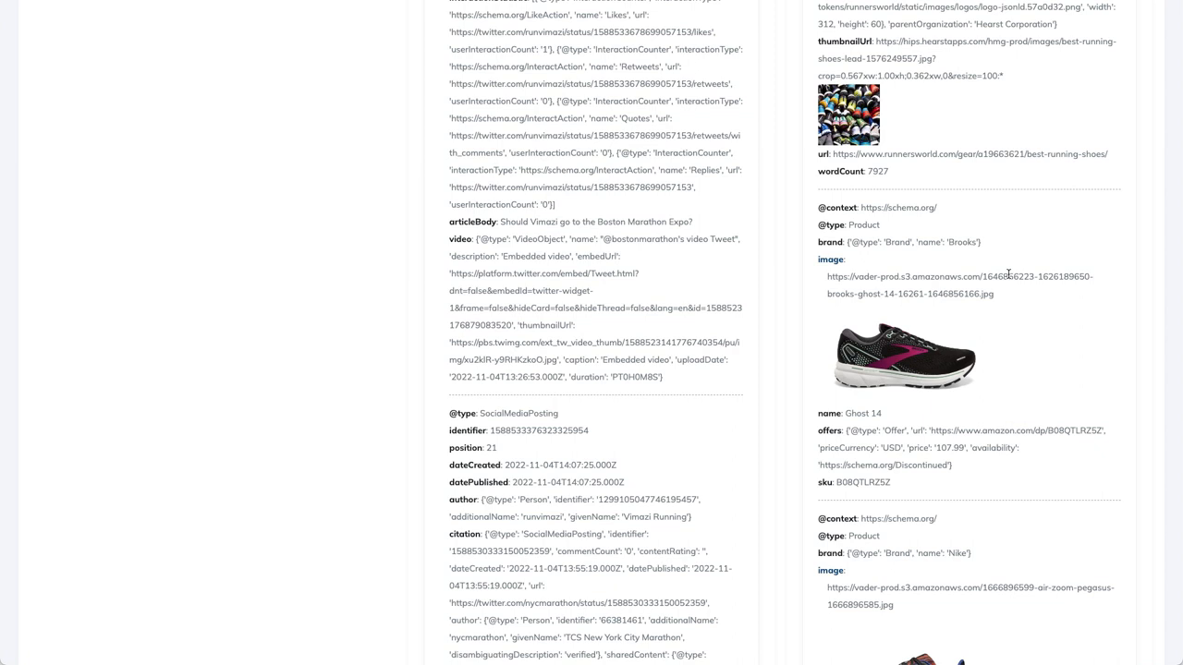
pyautogui.moveTo(924, 203)
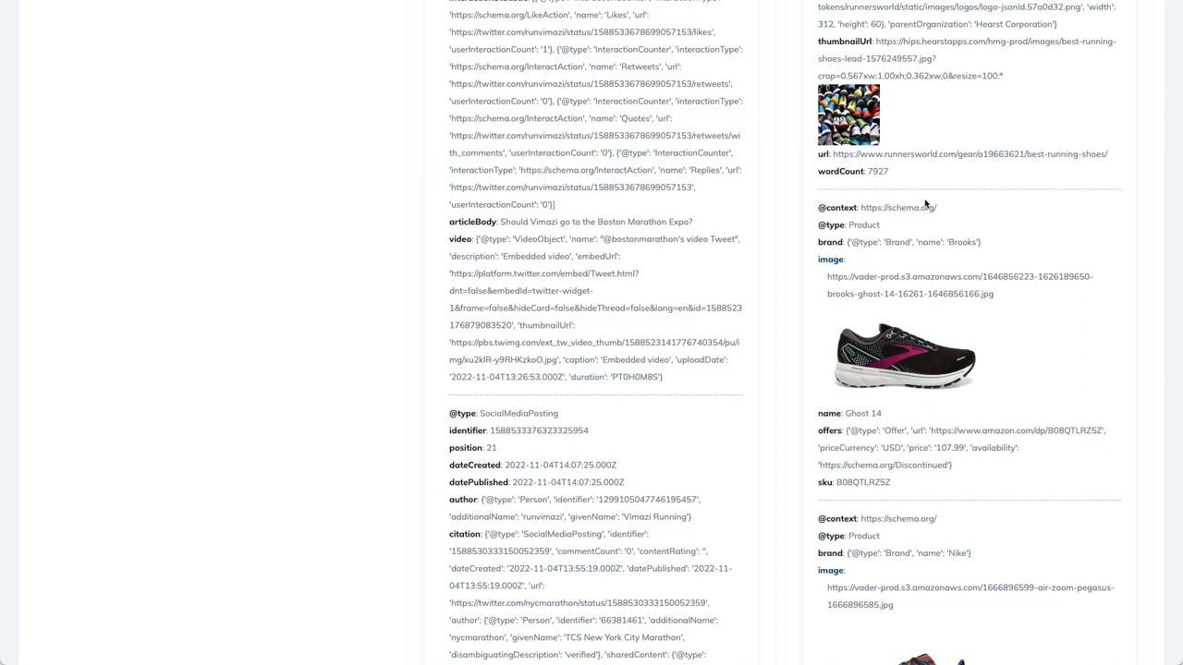
pyautogui.moveTo(957, 228)
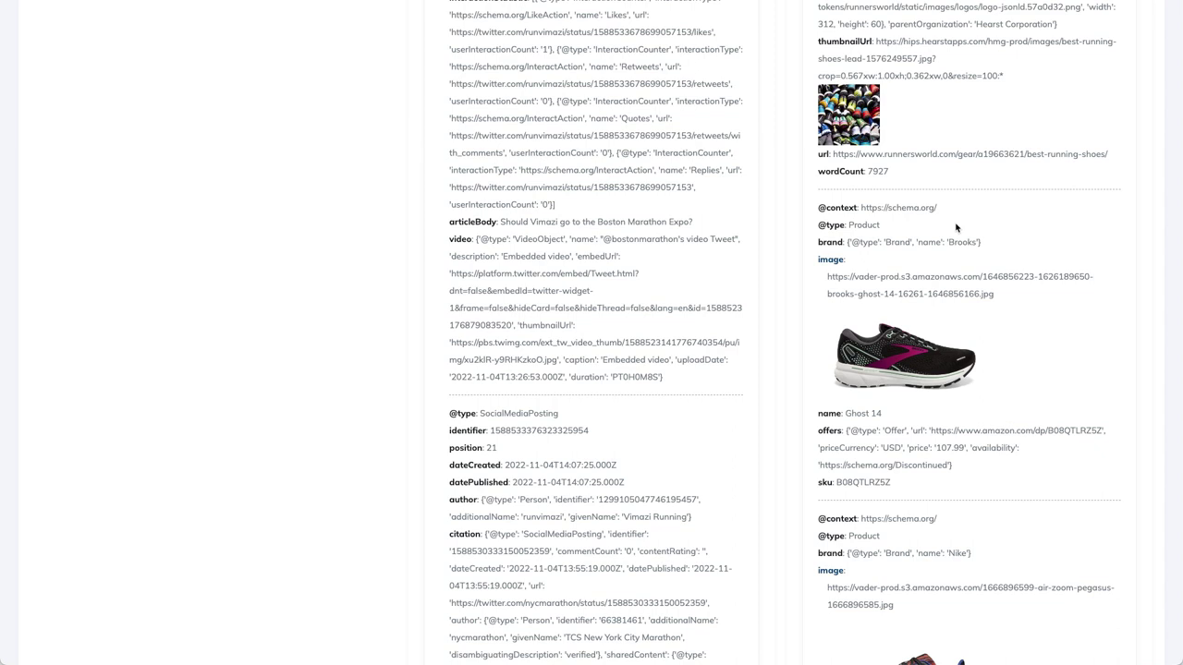
pyautogui.scroll(-3)
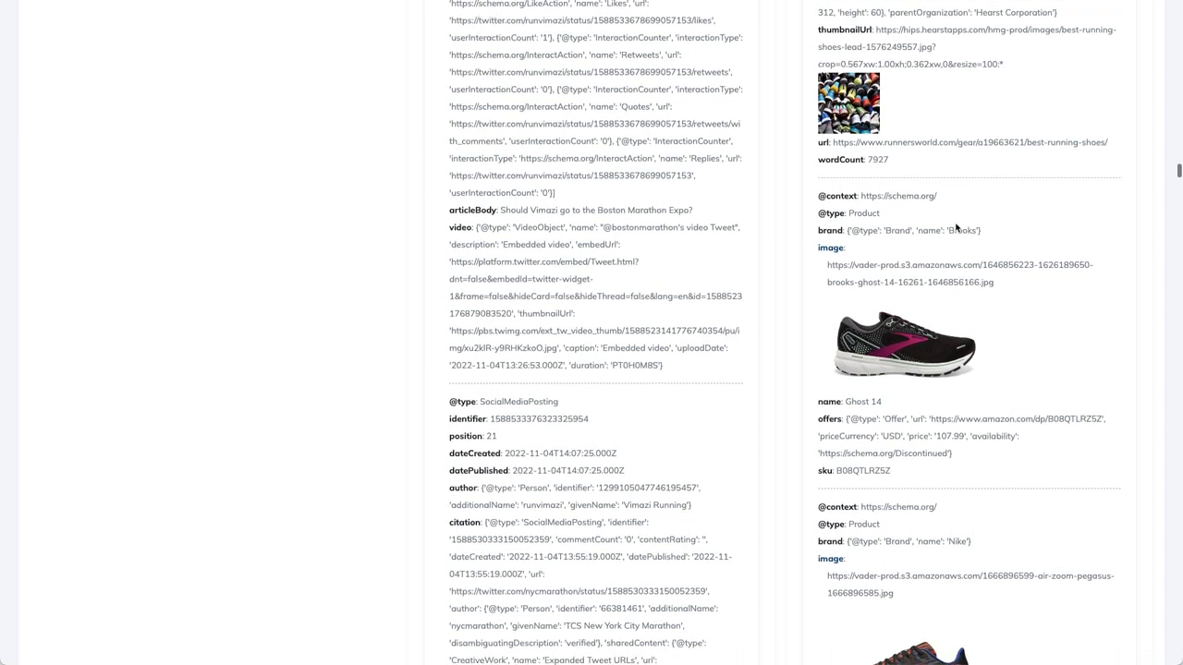
pyautogui.scroll(-3)
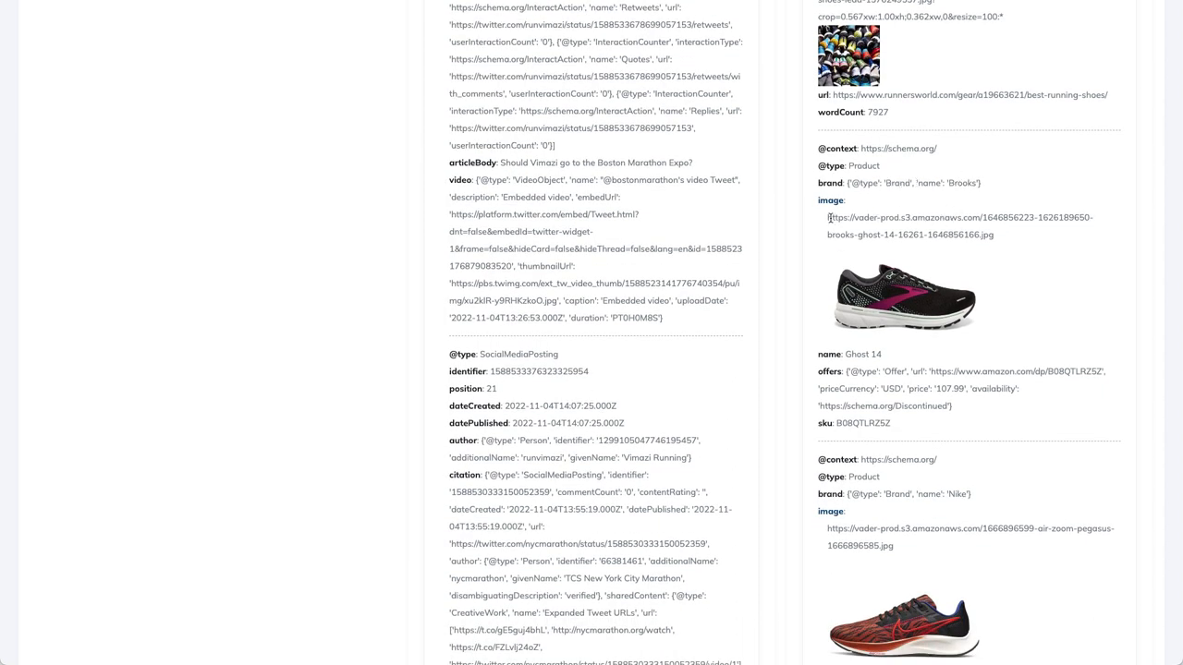
pyautogui.scroll(-3)
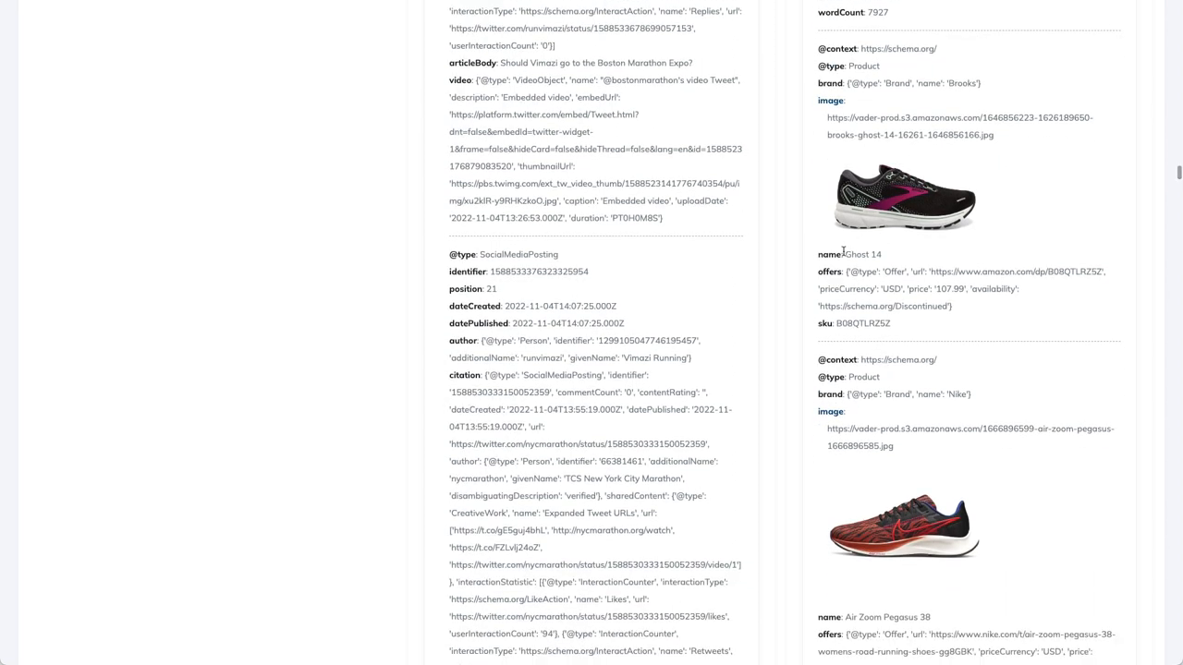
pyautogui.moveTo(880, 323)
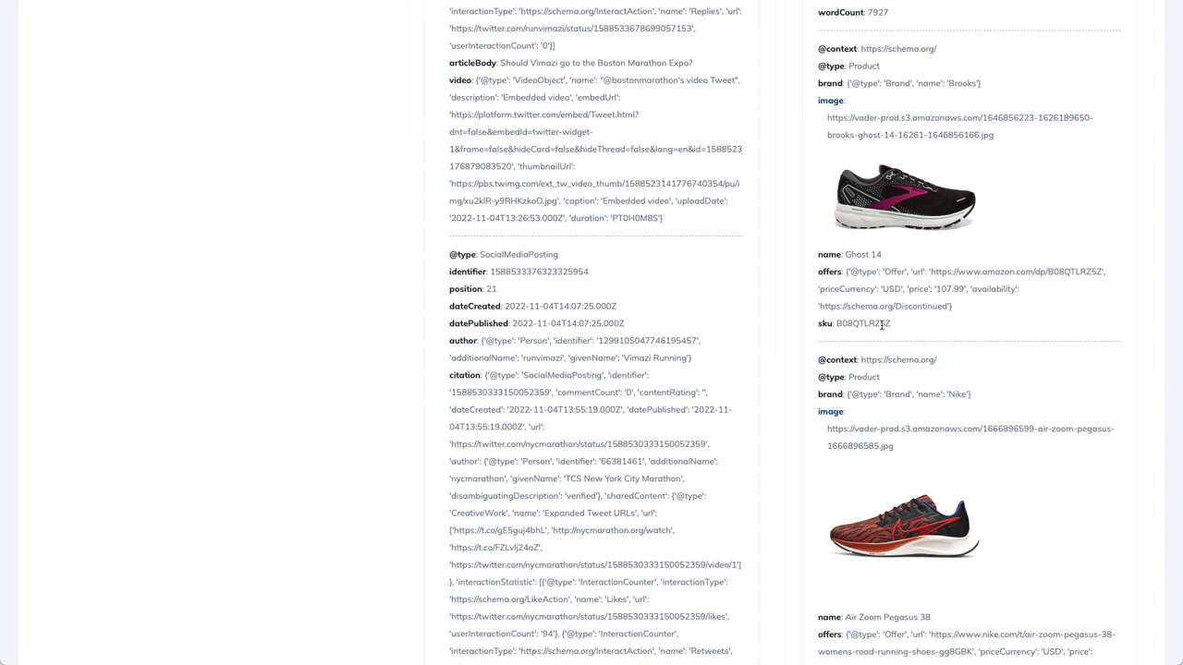
pyautogui.moveTo(912, 292)
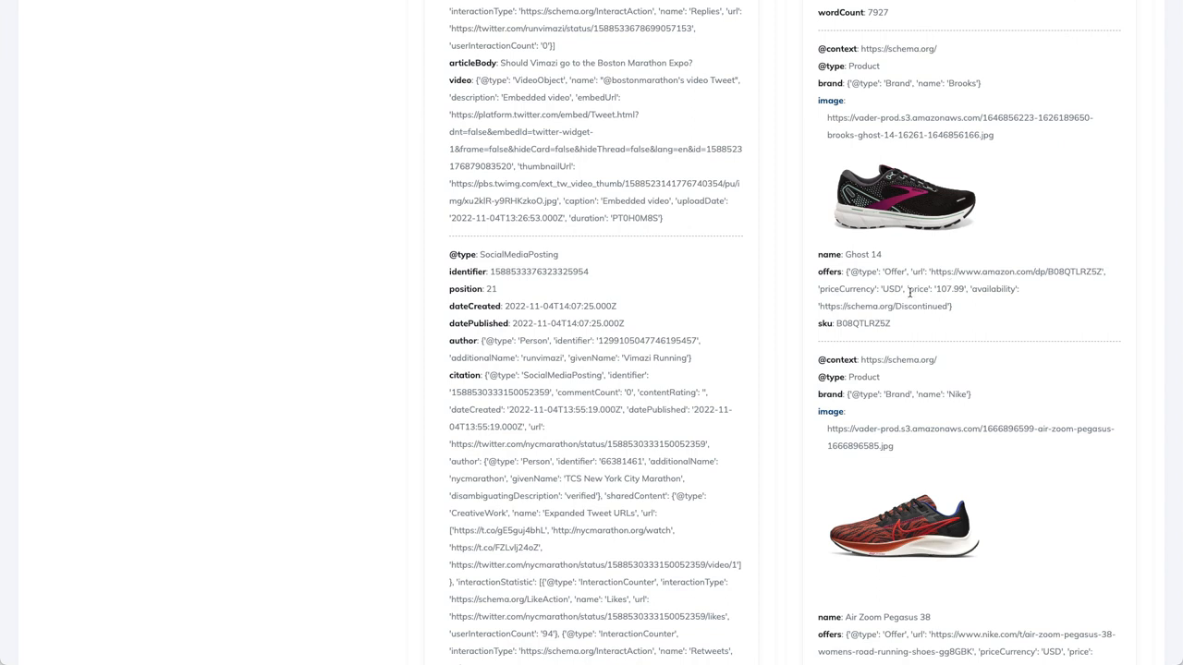
pyautogui.doubleClick(940, 288)
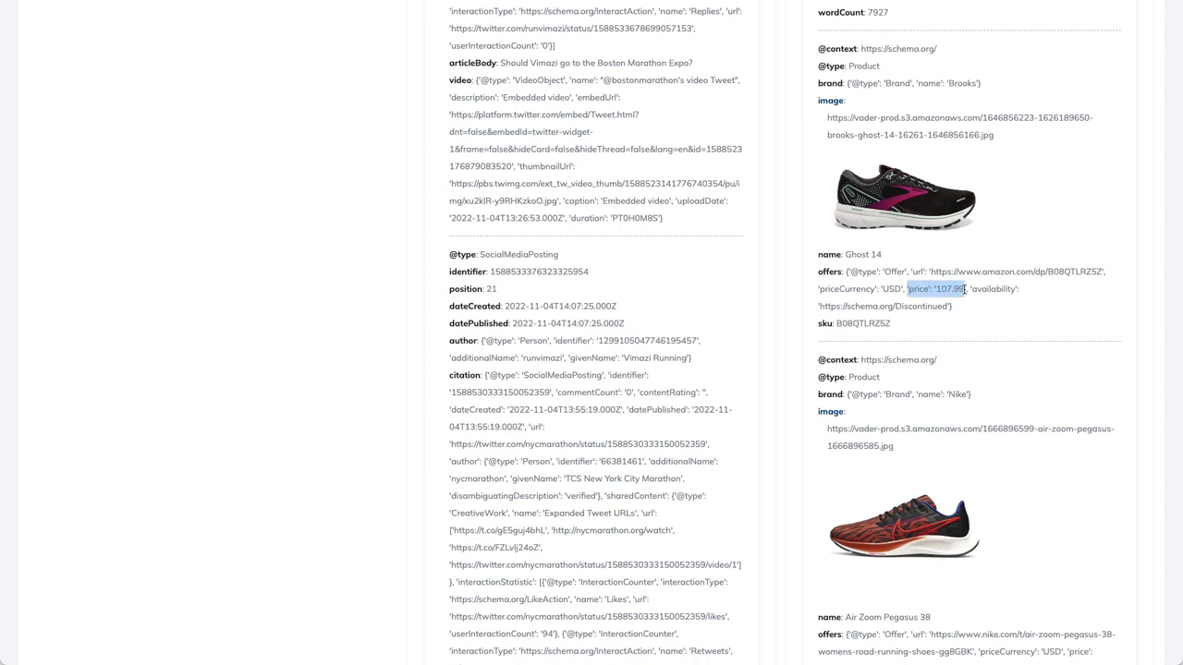
pyautogui.click(954, 288)
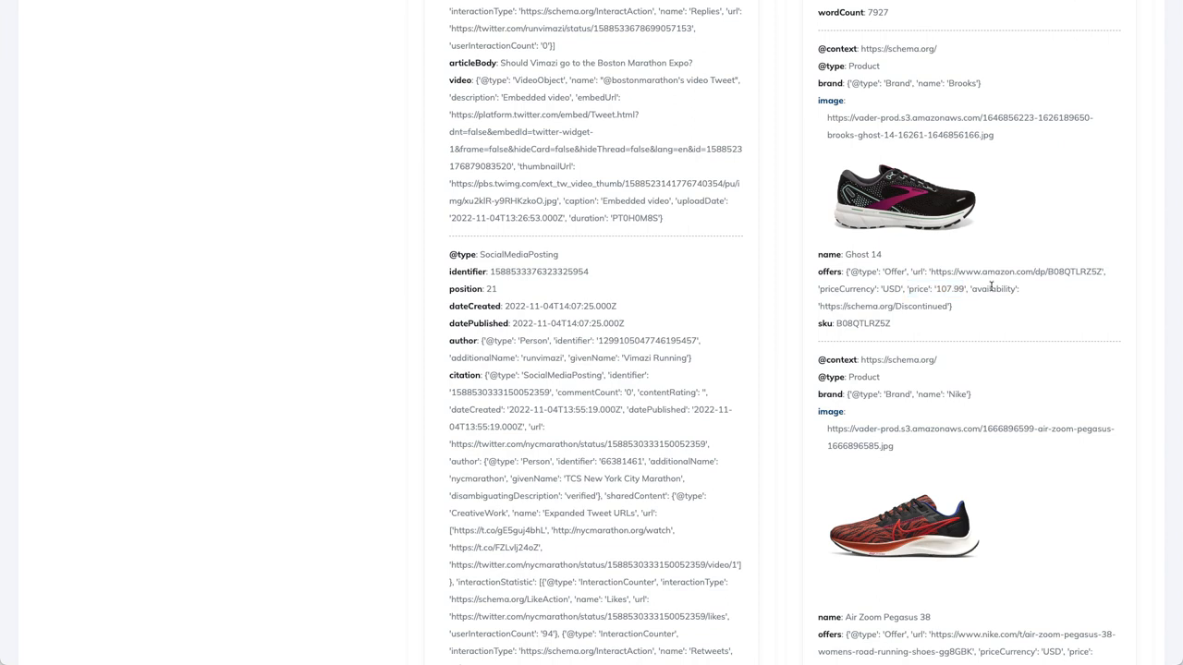
pyautogui.scroll(-3)
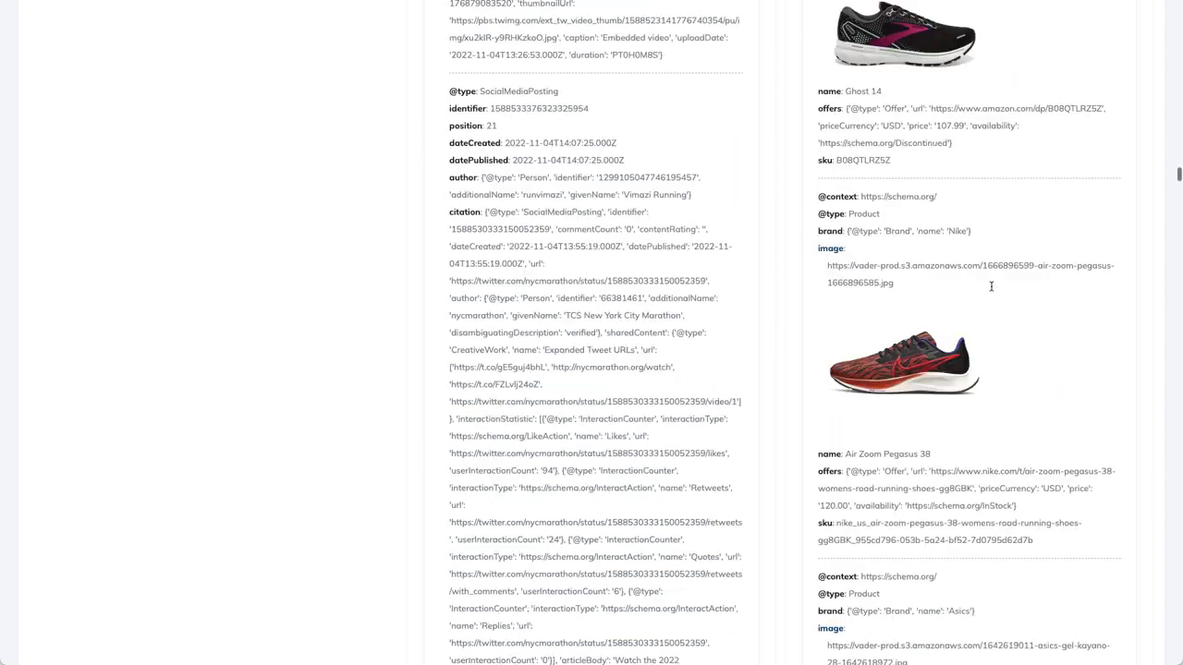
pyautogui.scroll(-3)
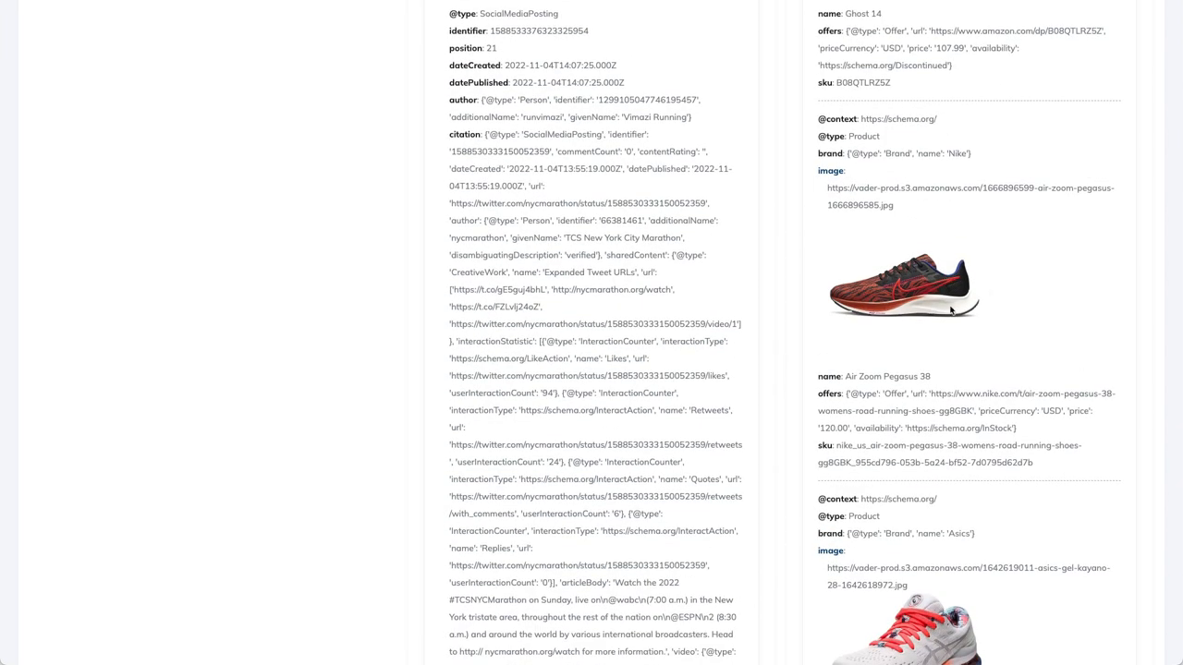
pyautogui.scroll(-3)
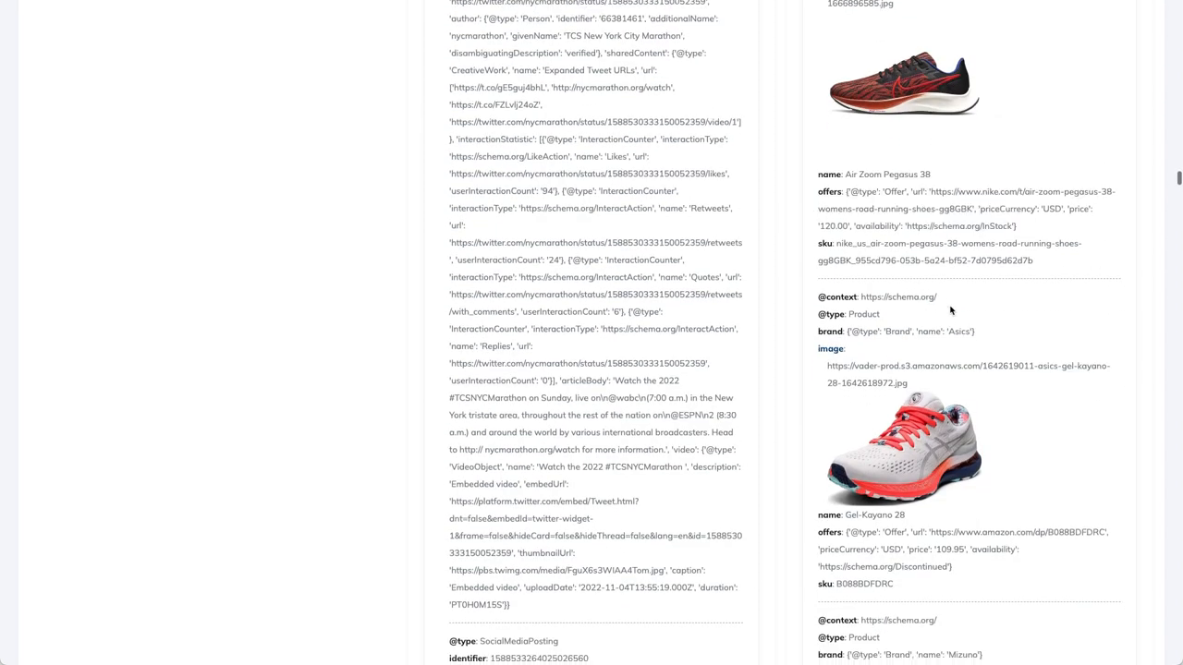
pyautogui.scroll(-3)
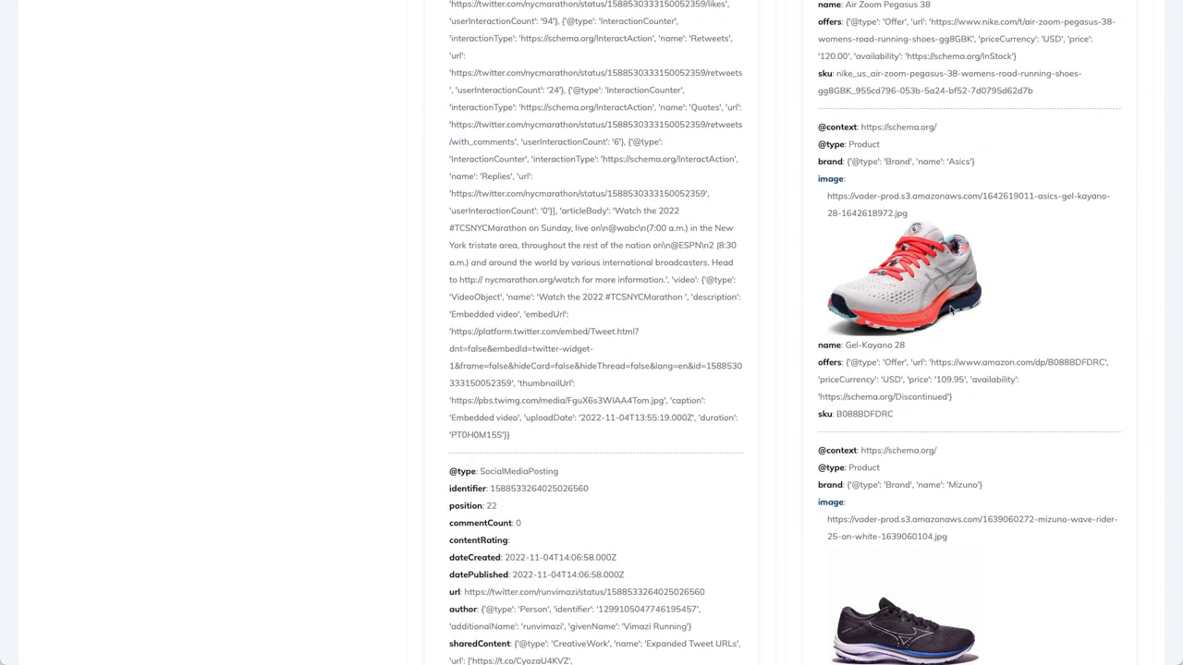
pyautogui.scroll(-3)
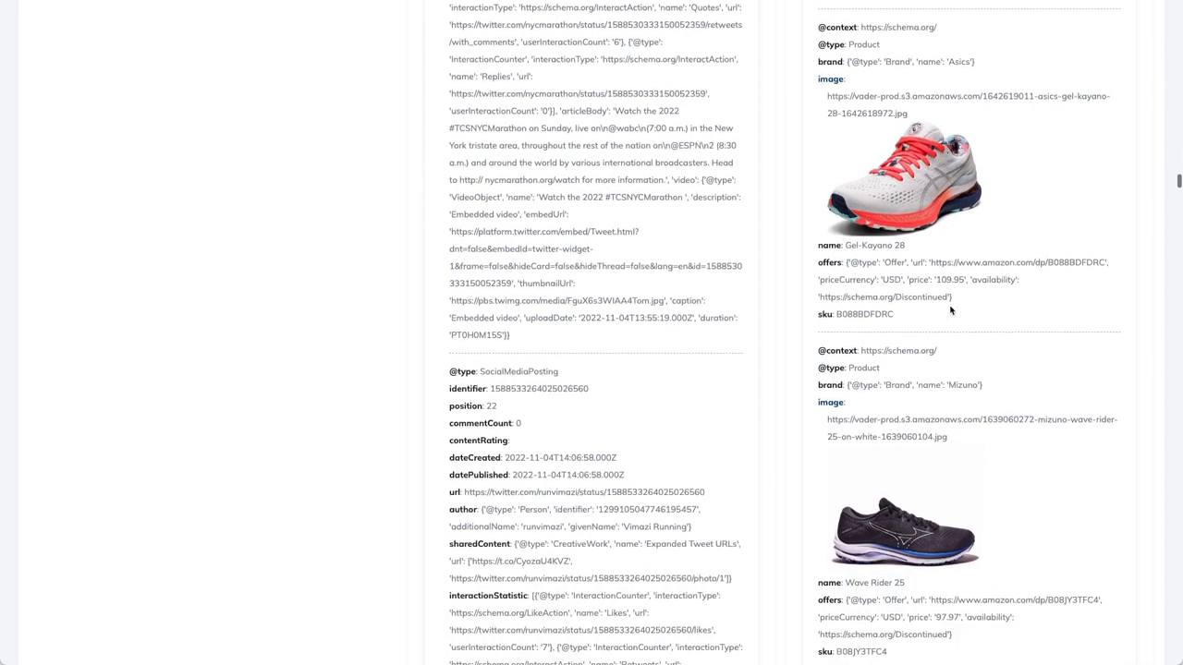
pyautogui.scroll(-3)
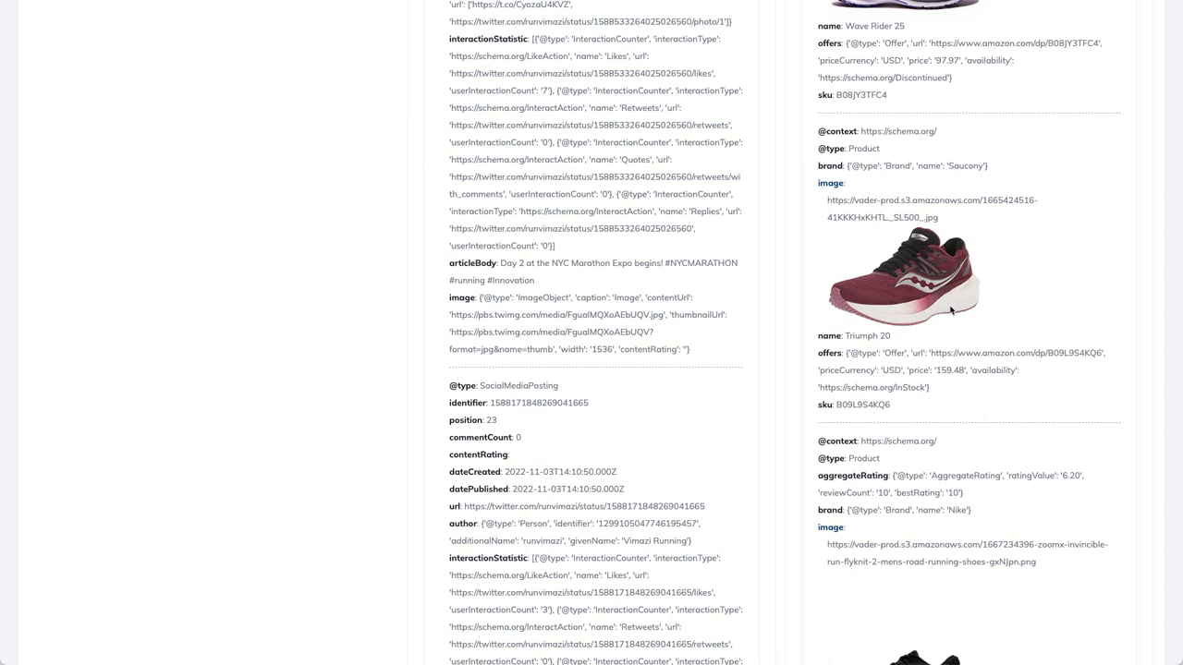
pyautogui.moveTo(925, 366)
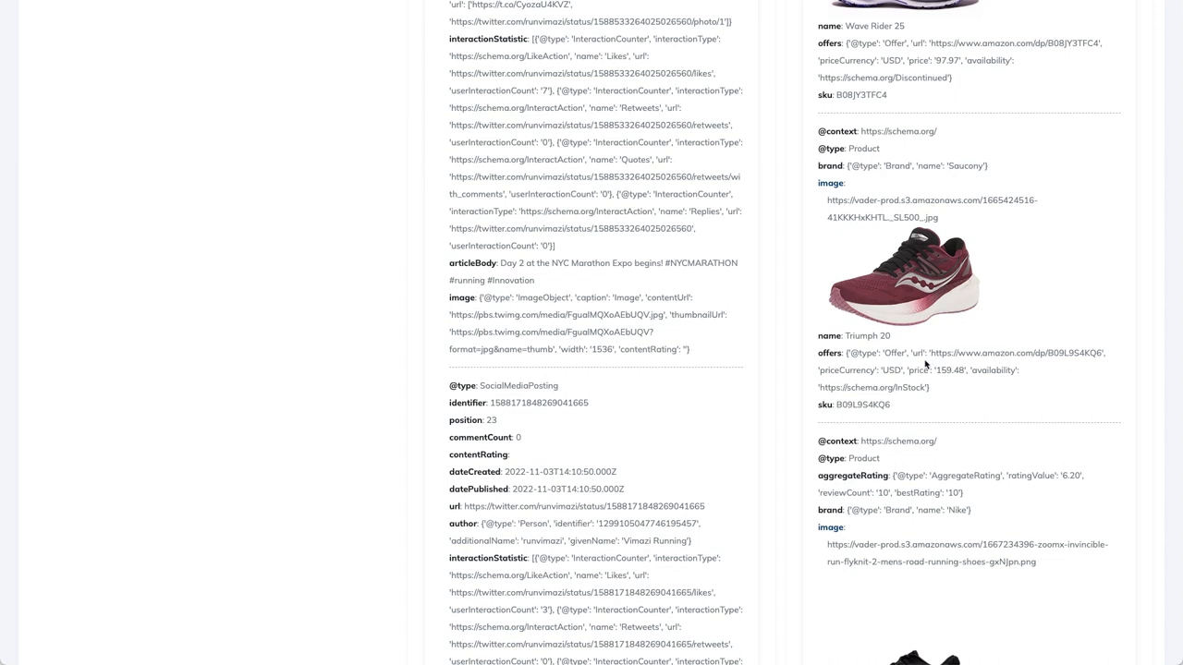
pyautogui.doubleClick(942, 370)
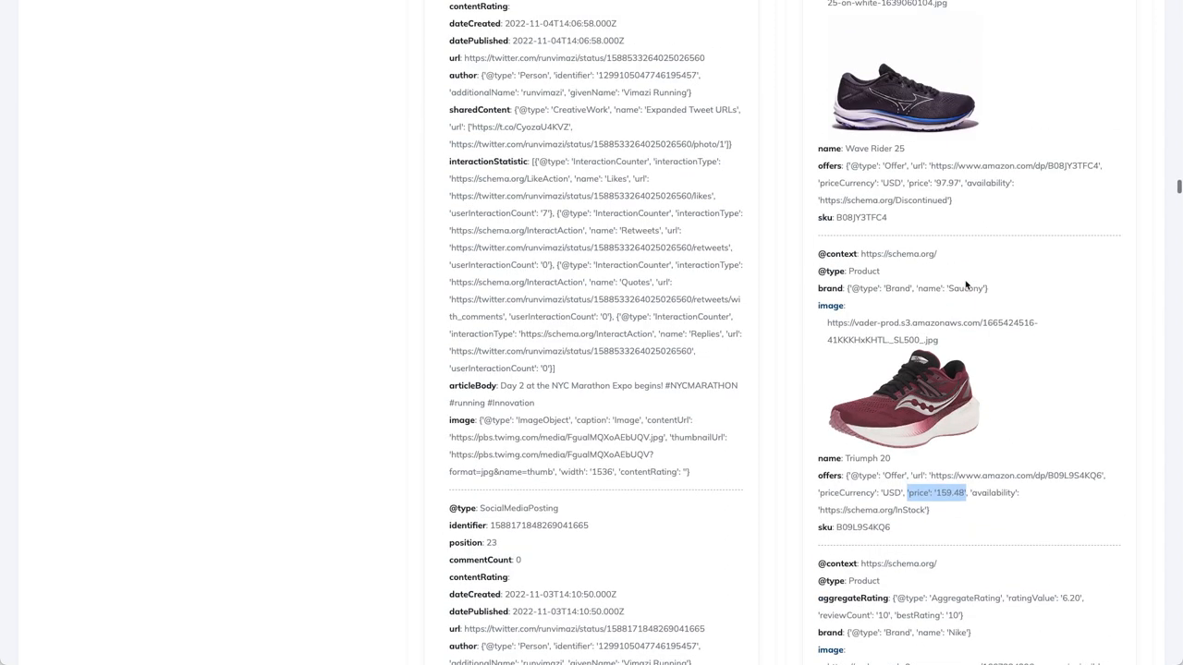
pyautogui.scroll(-3)
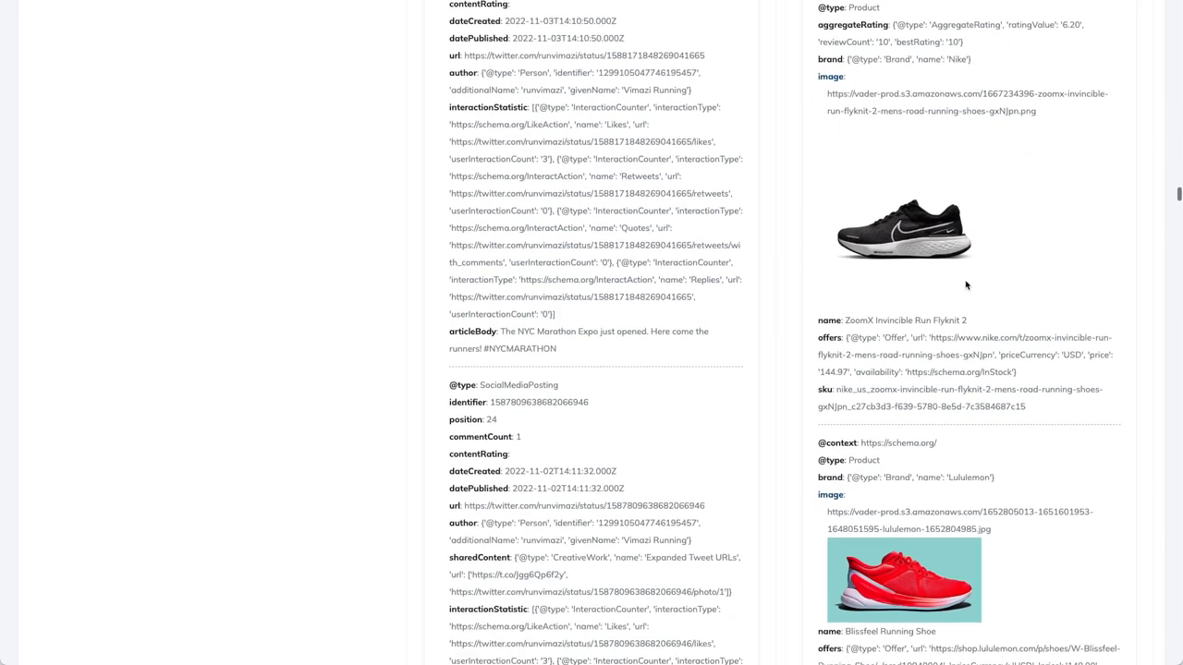
pyautogui.scroll(-3)
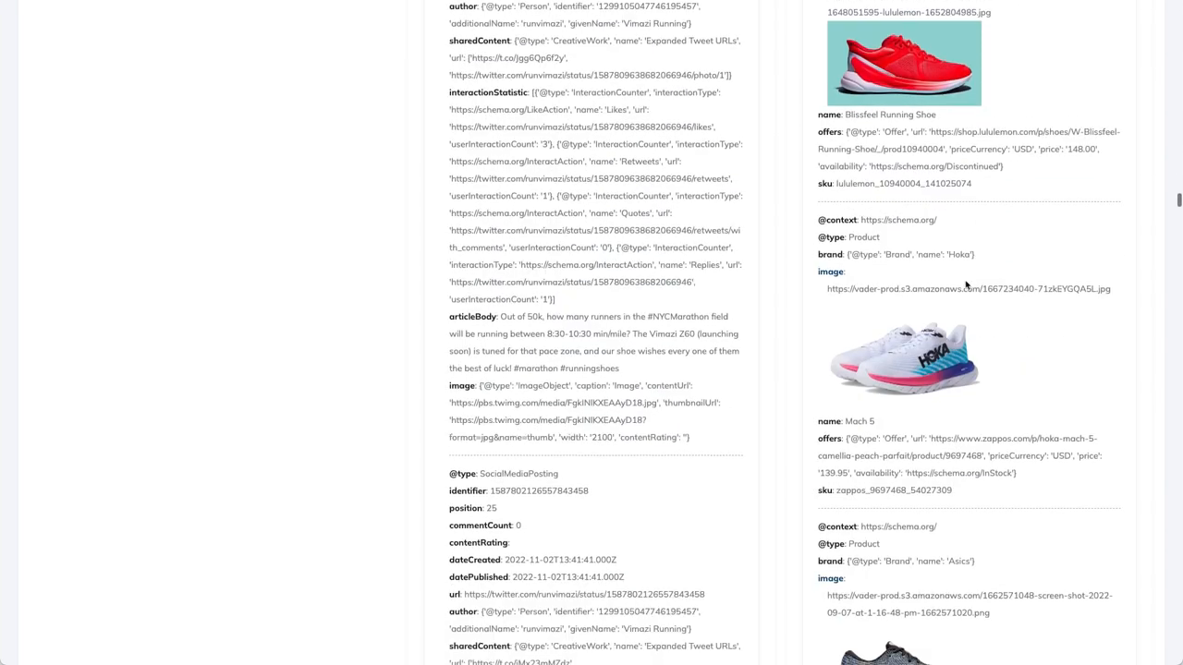
pyautogui.scroll(-3)
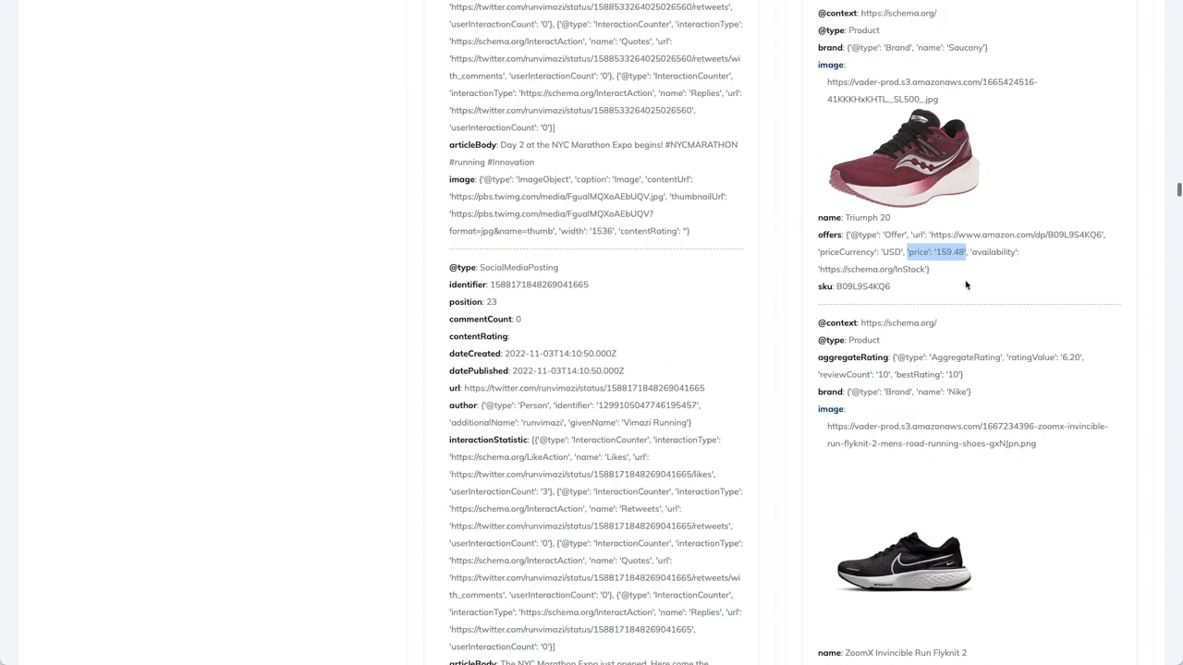
pyautogui.scroll(-3)
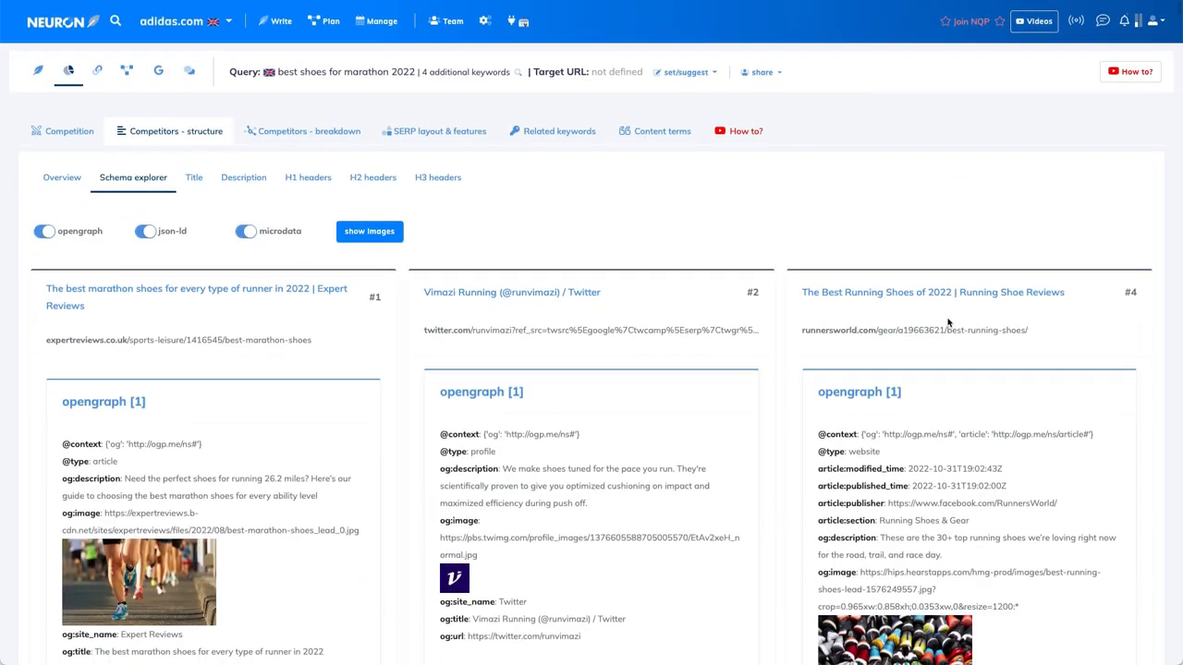
pyautogui.scroll(-3)
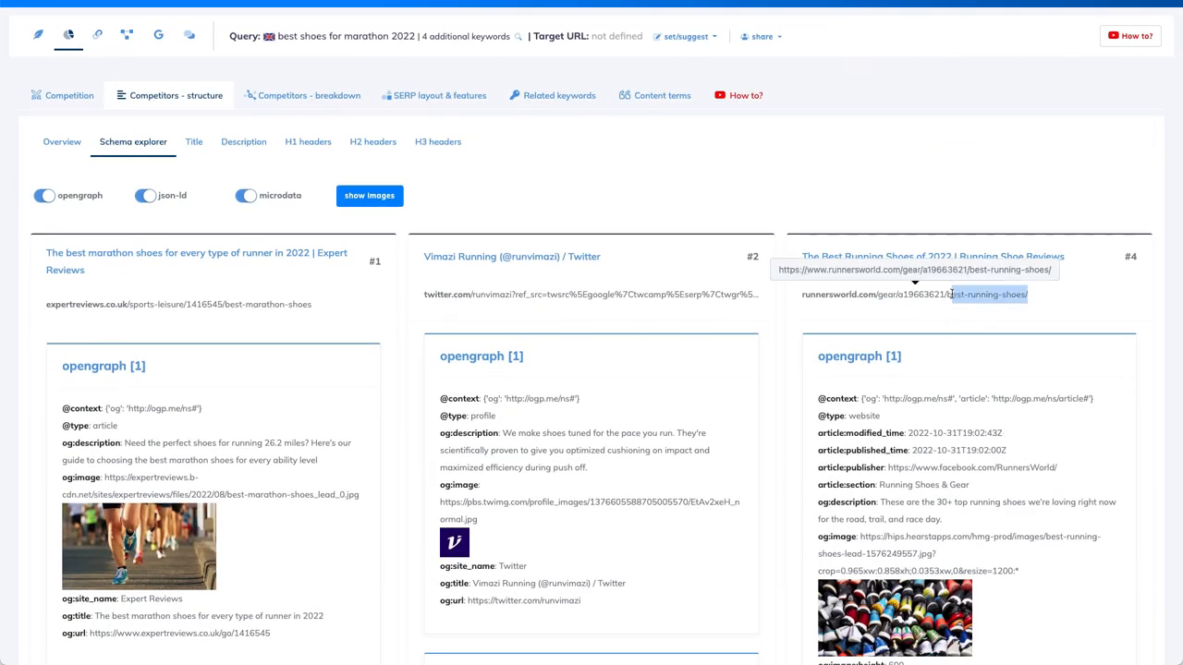
pyautogui.moveTo(1089, 386)
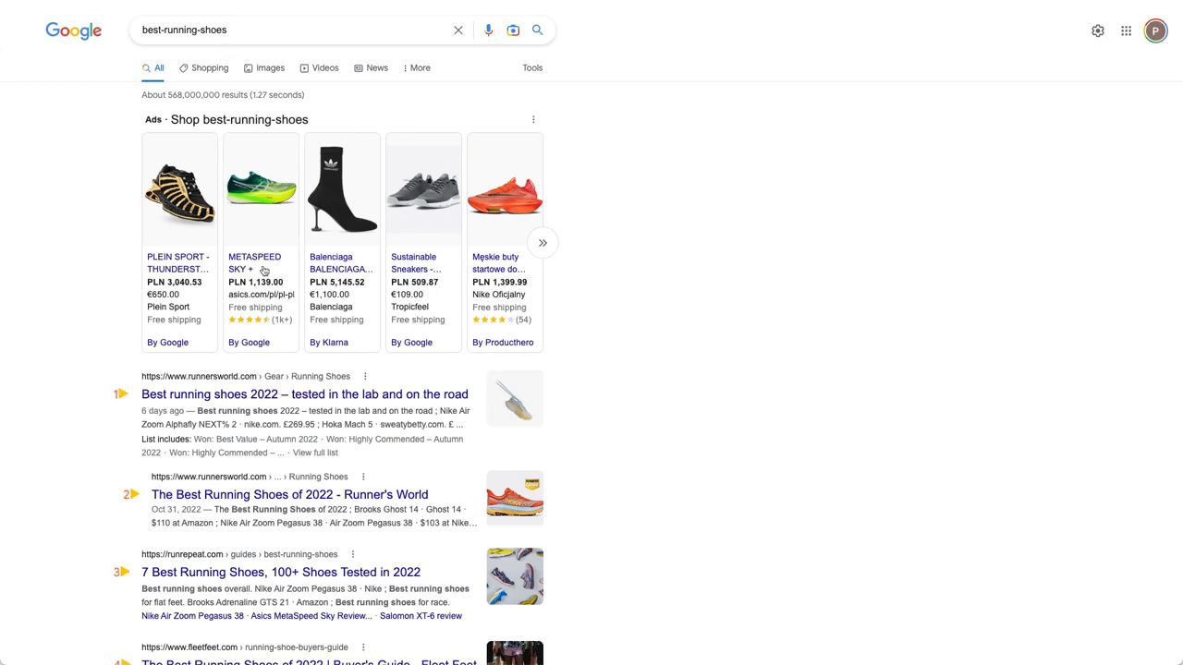
# Step: Highlight the Brooks Ghost 14 … Nike Air Zoom Pegasus 38 list in Runner's World result 2
pyautogui.scroll(-3)
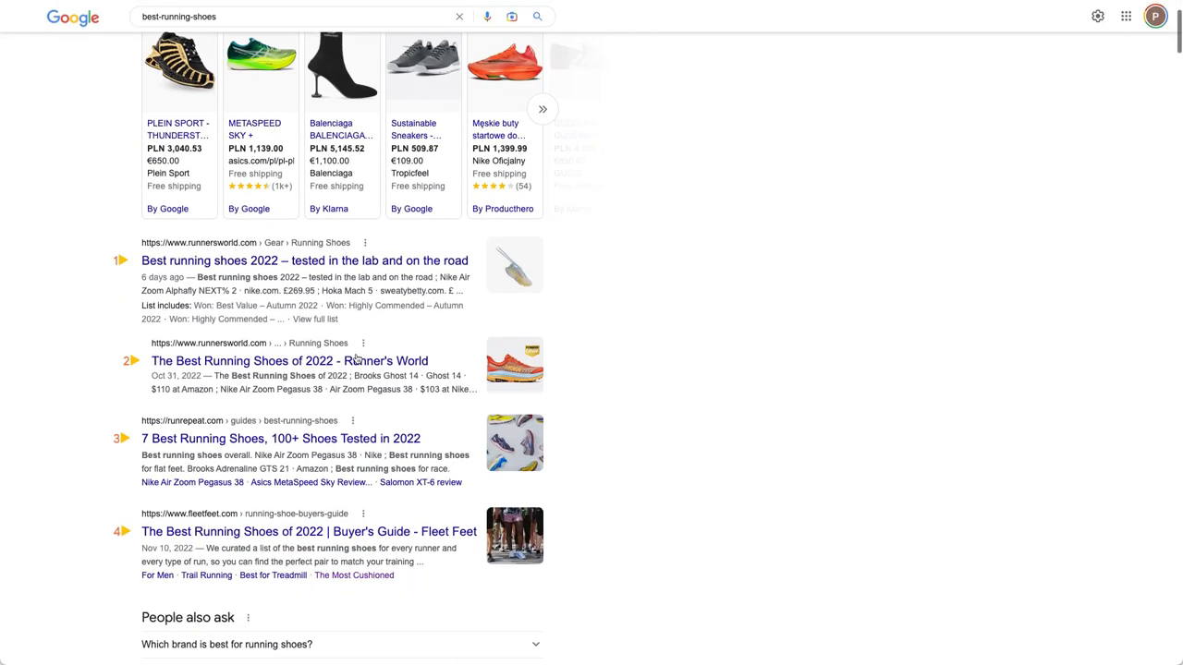
pyautogui.scroll(-3)
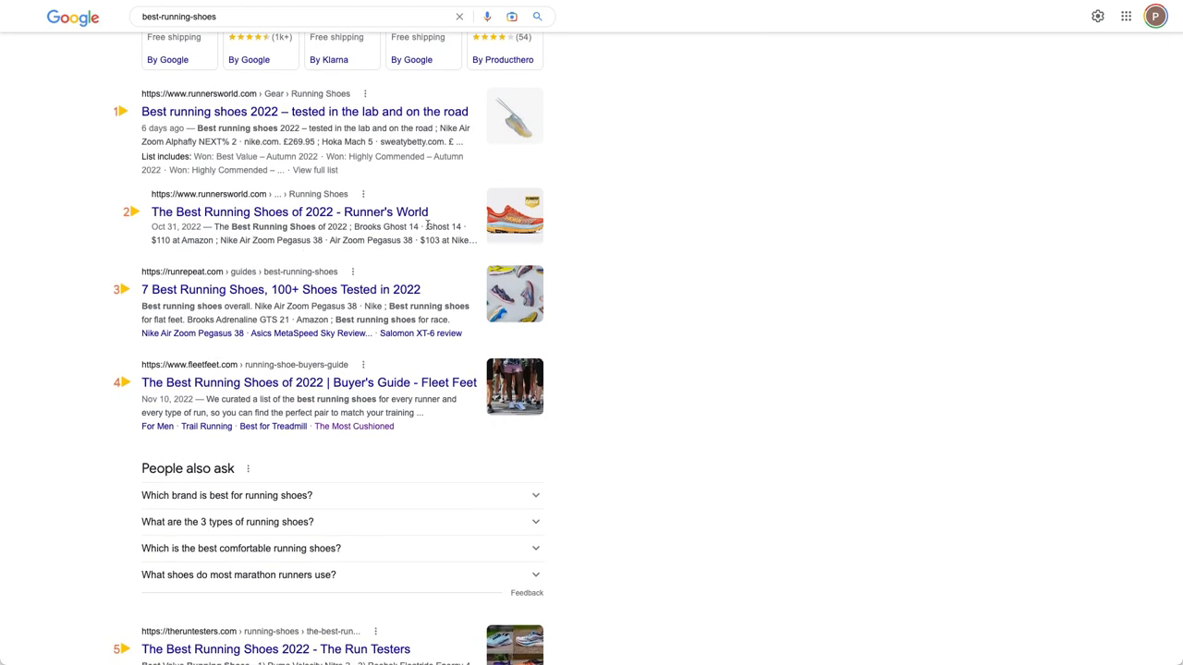
pyautogui.moveTo(460, 240)
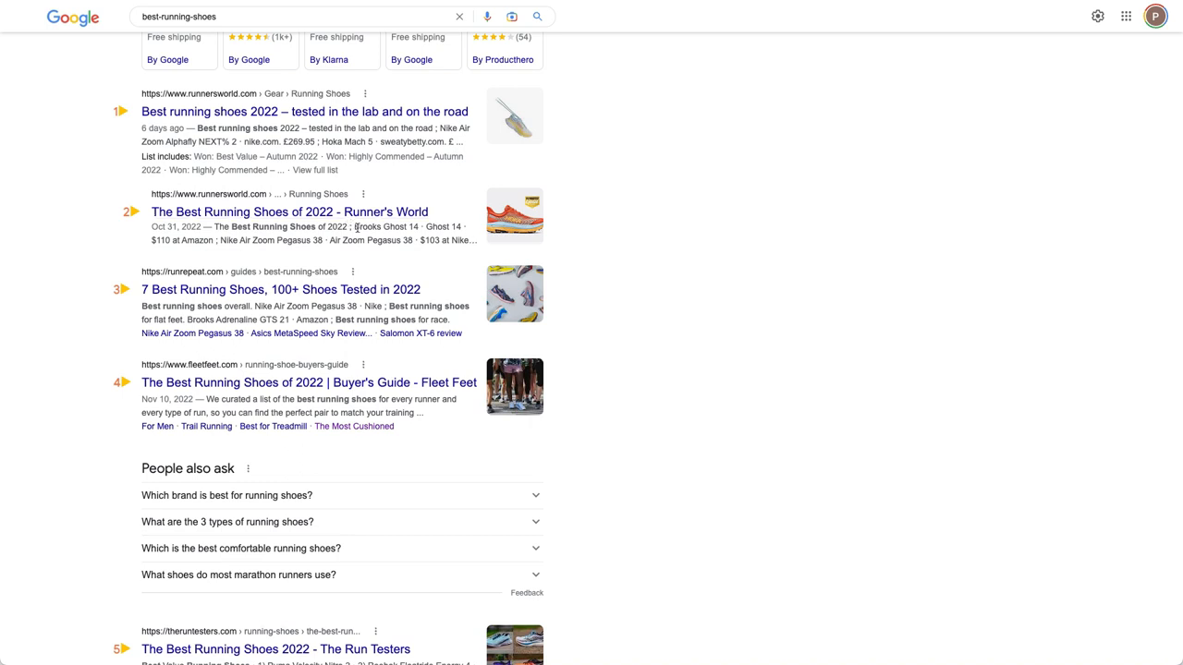
pyautogui.moveTo(356, 226); pyautogui.dragTo(480, 240)
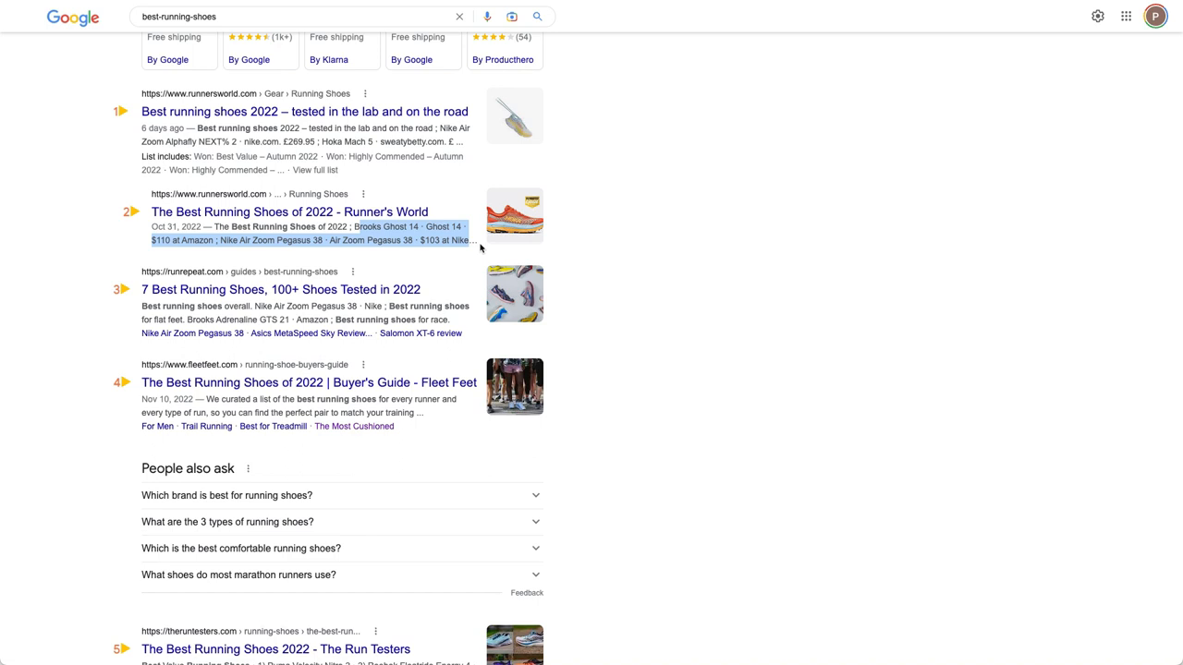
pyautogui.scroll(-3)
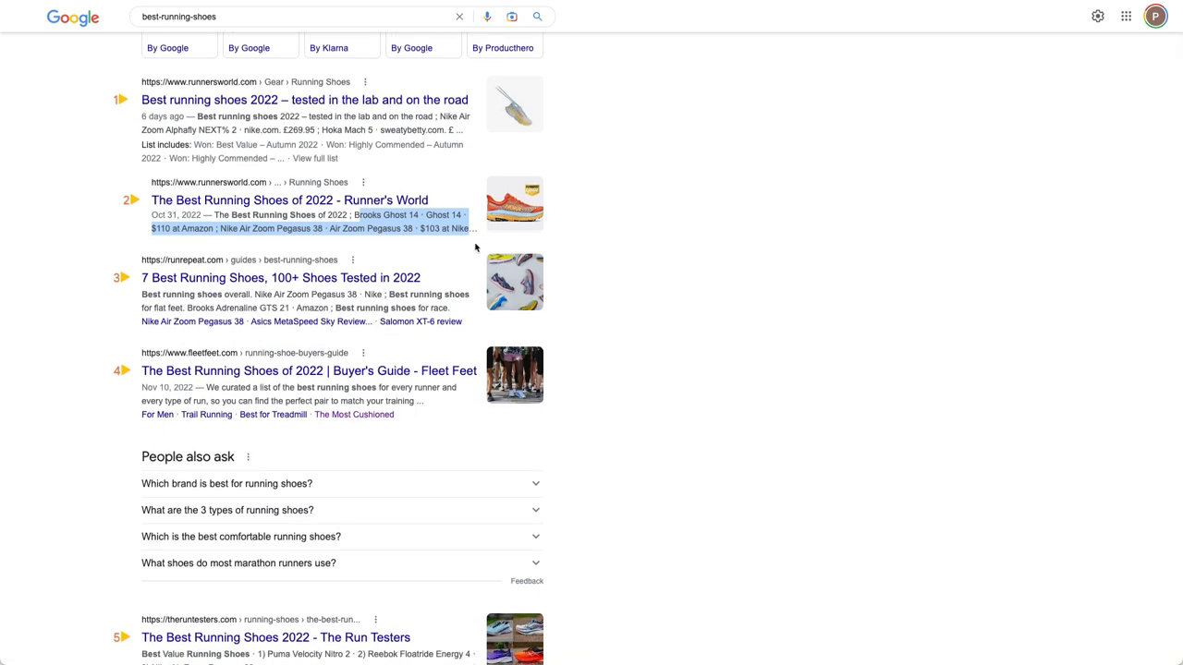
pyautogui.moveTo(312, 159)
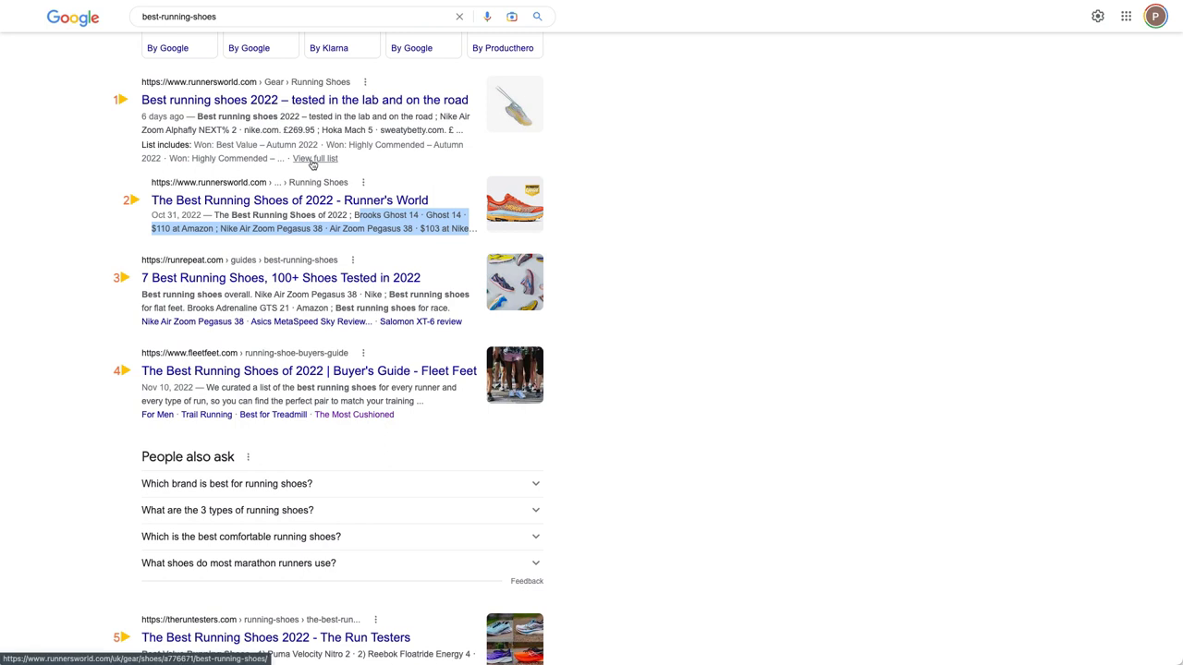
pyautogui.scroll(-3)
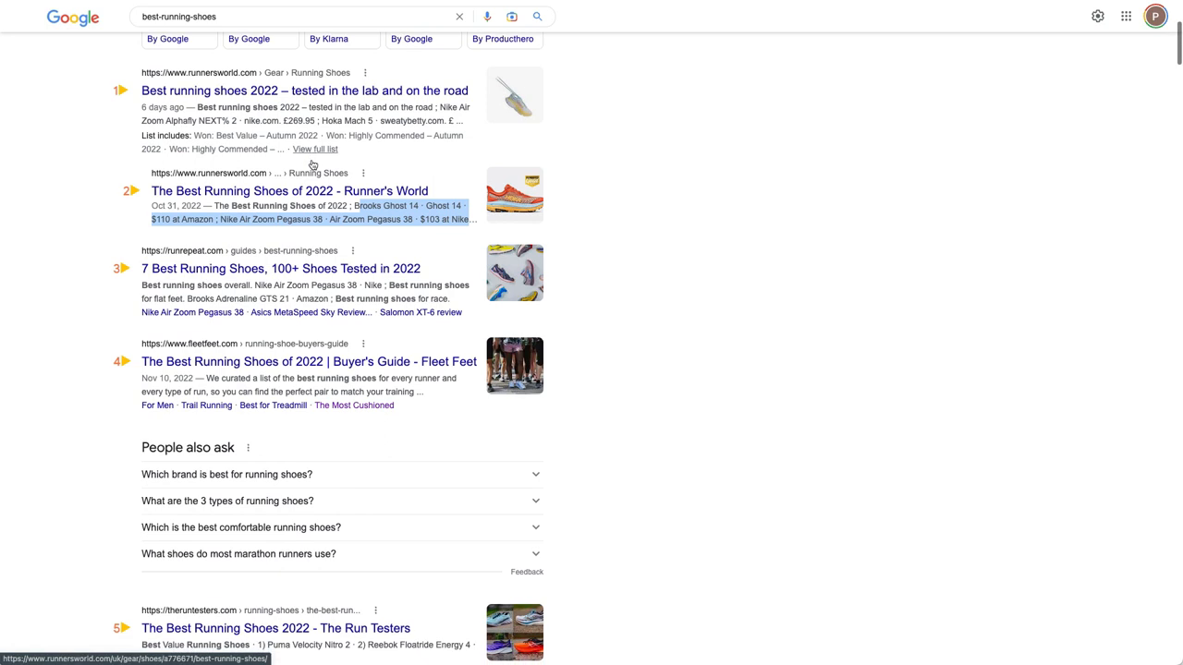
pyautogui.scroll(-3)
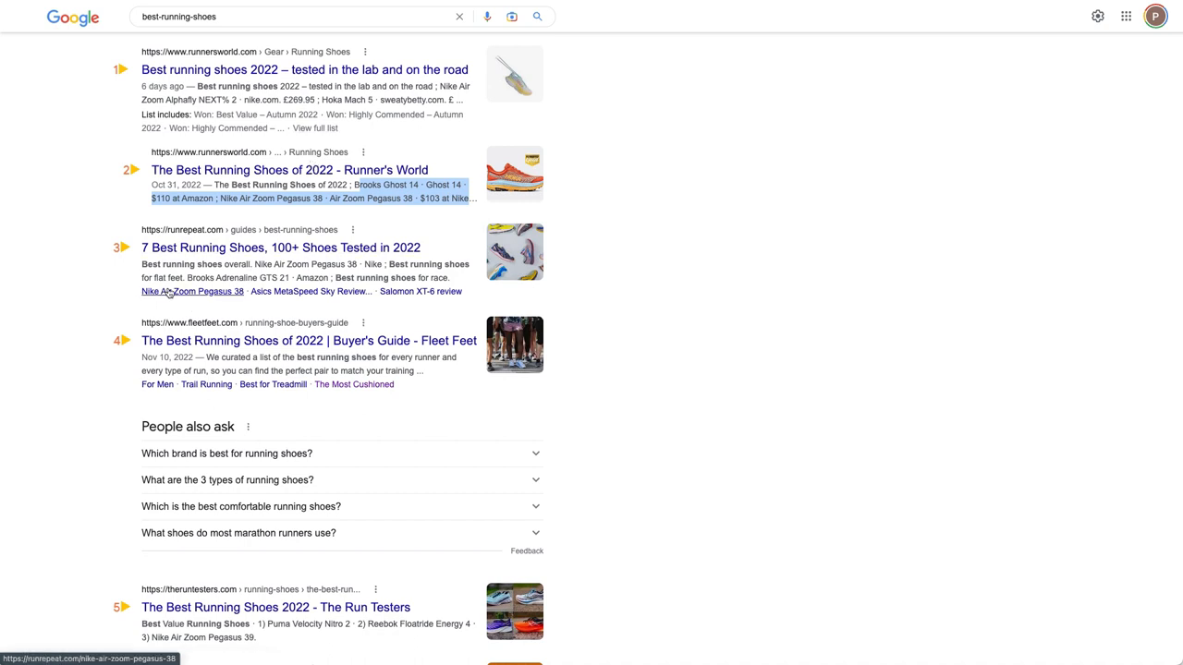
pyautogui.moveTo(447, 291)
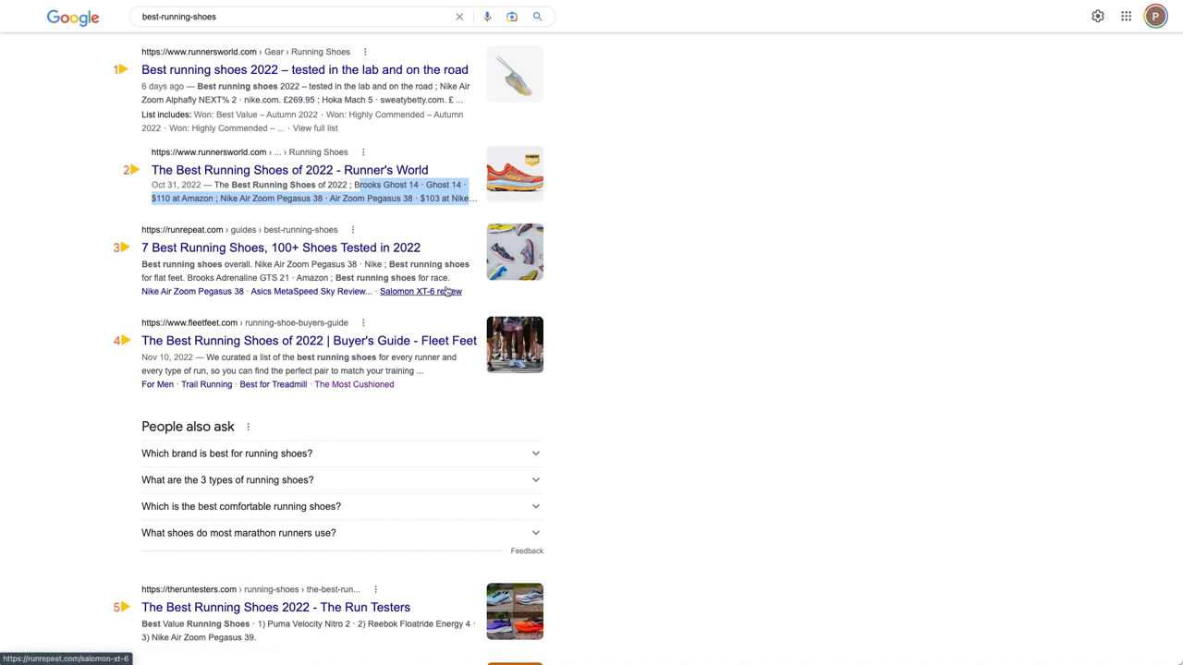
pyautogui.moveTo(311, 291)
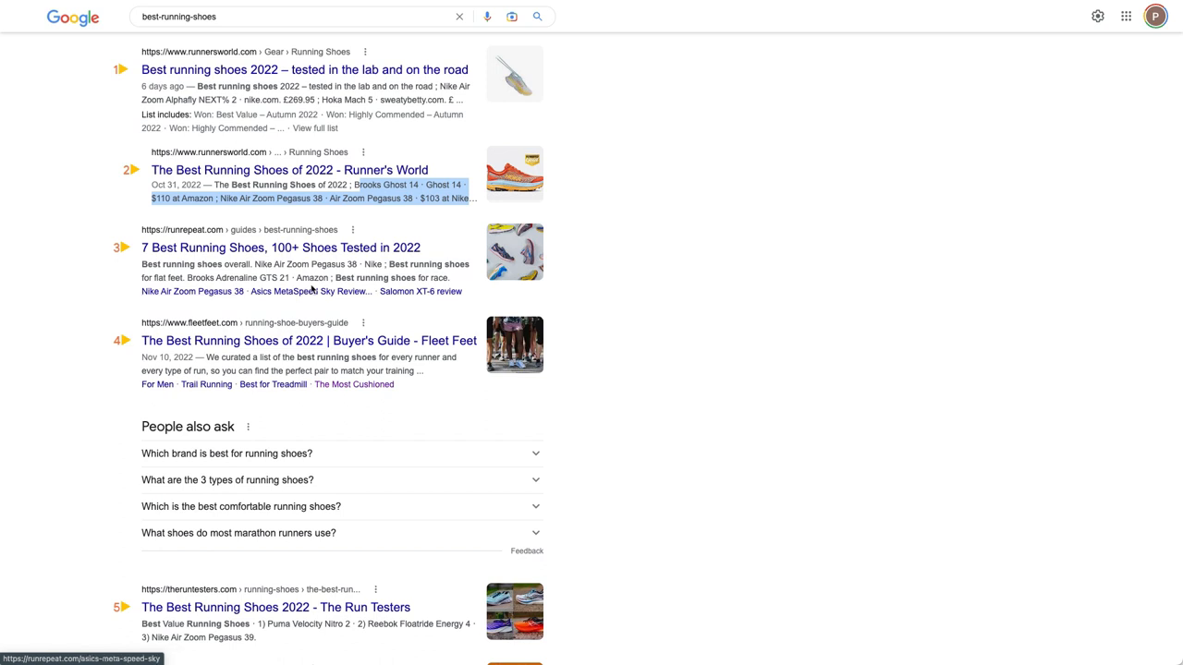
pyautogui.scroll(-3)
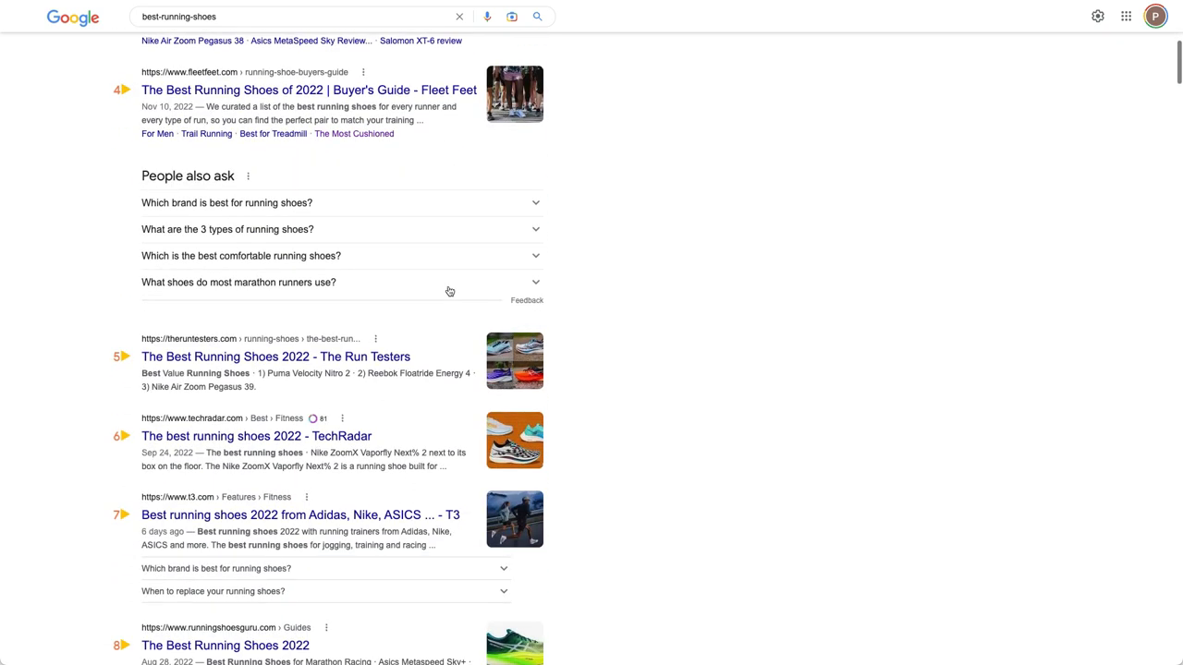
pyautogui.scroll(-3)
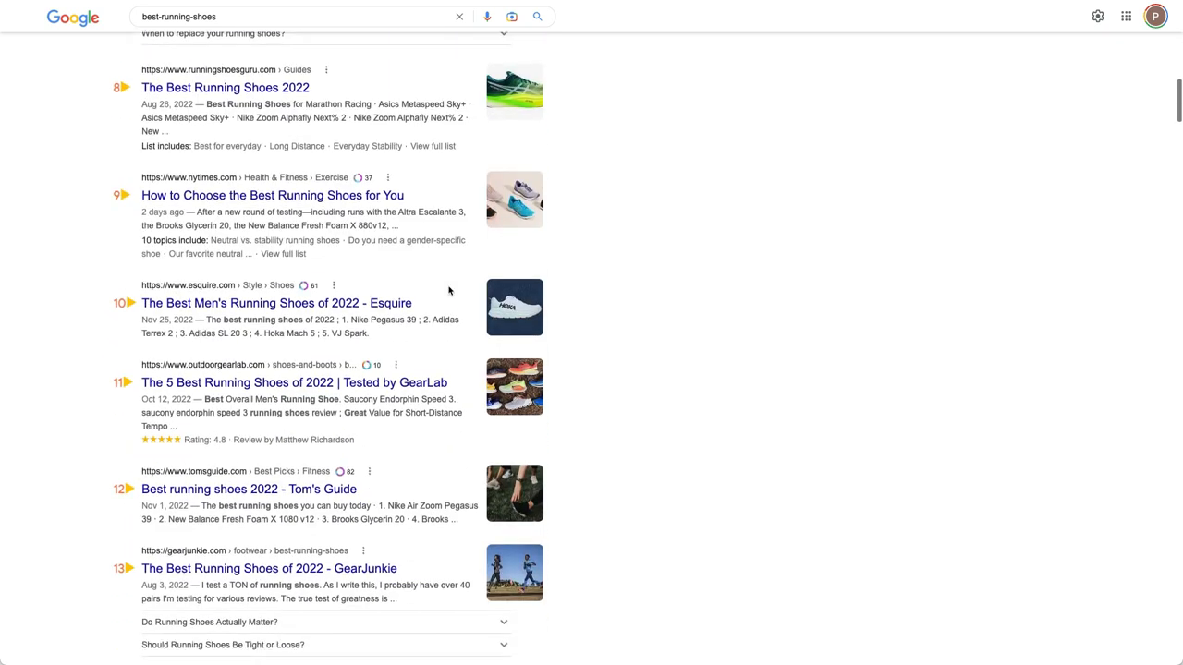
pyautogui.scroll(-3)
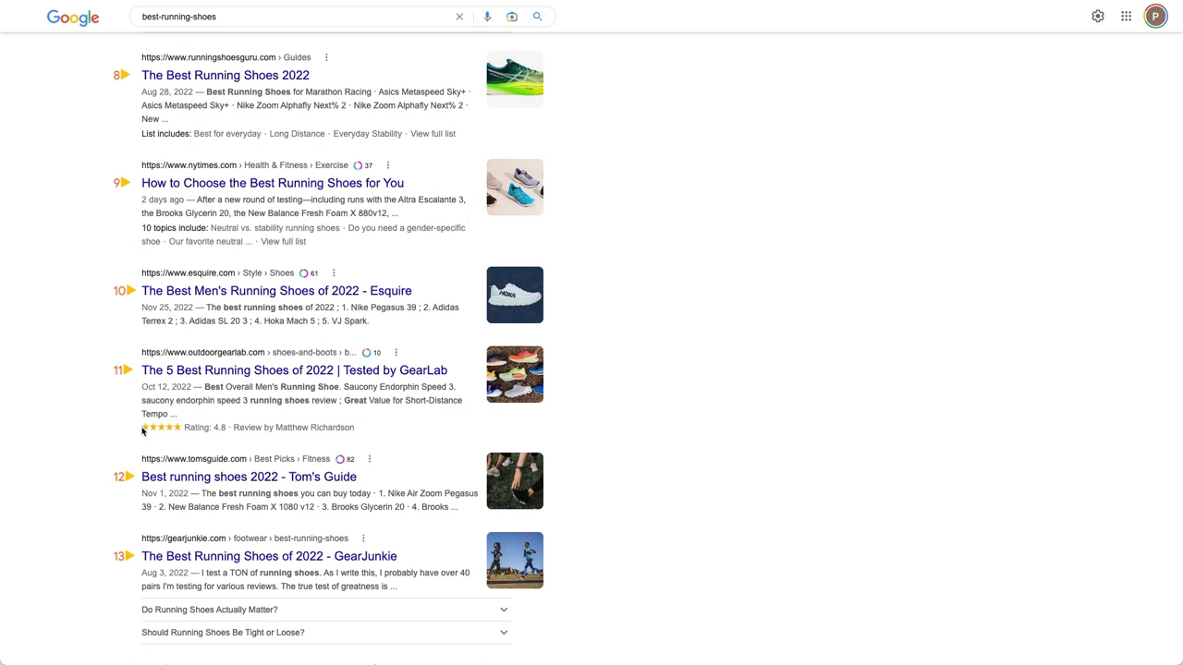
pyautogui.moveTo(143, 427); pyautogui.dragTo(367, 427)
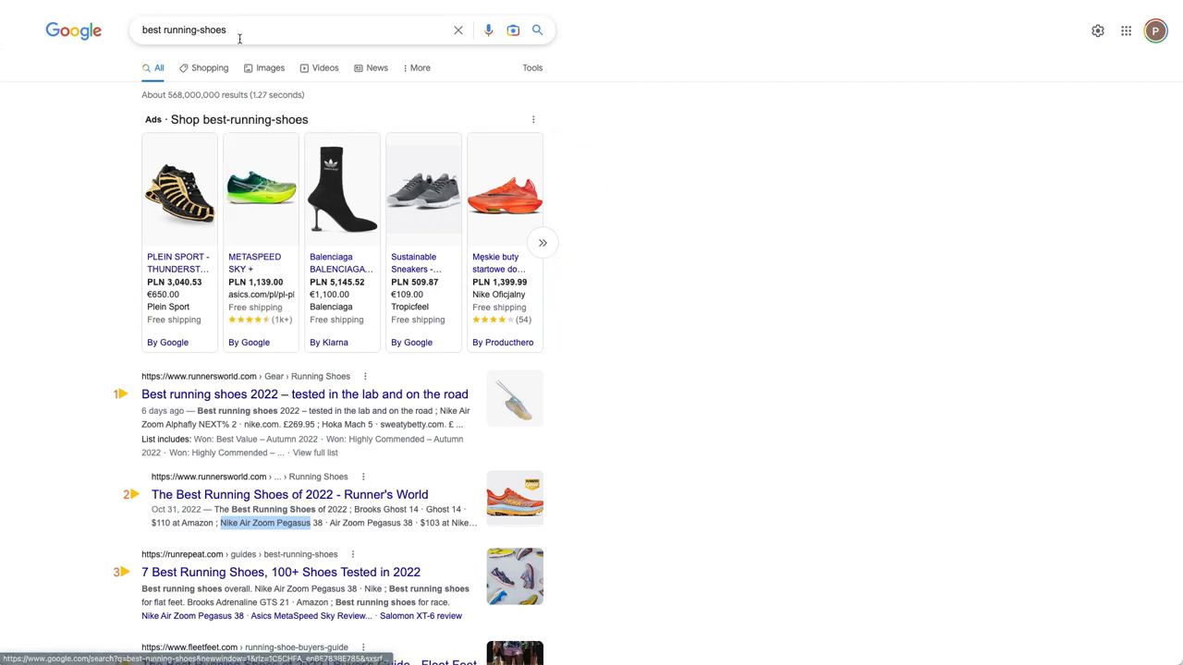
# Step: Search Google for 'Nike Air Zoom Pegasus' and scroll past the rich-snippet listings
pyautogui.write('Nike Air Zoom Pegasus')
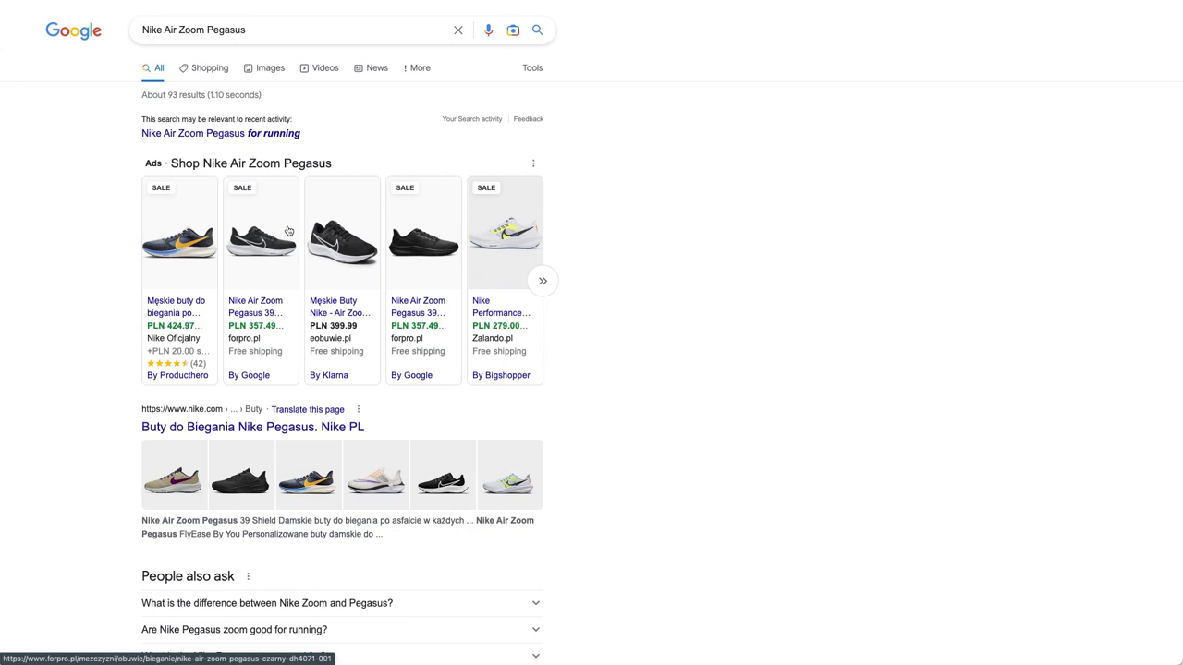
pyautogui.scroll(-3)
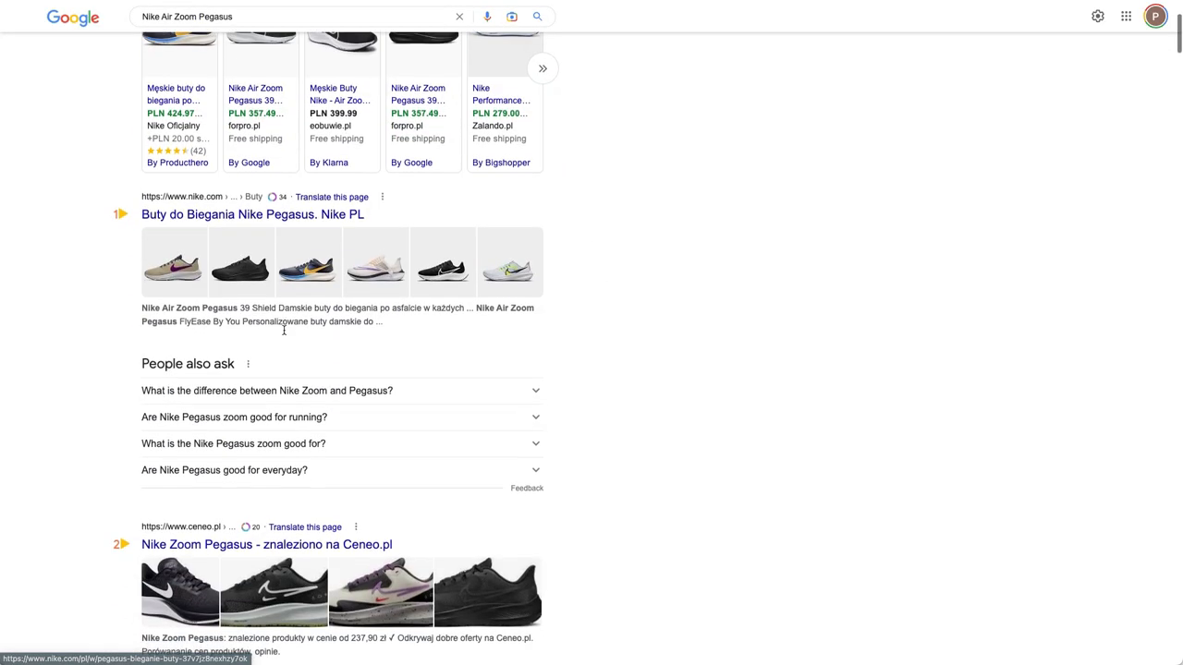
pyautogui.scroll(-3)
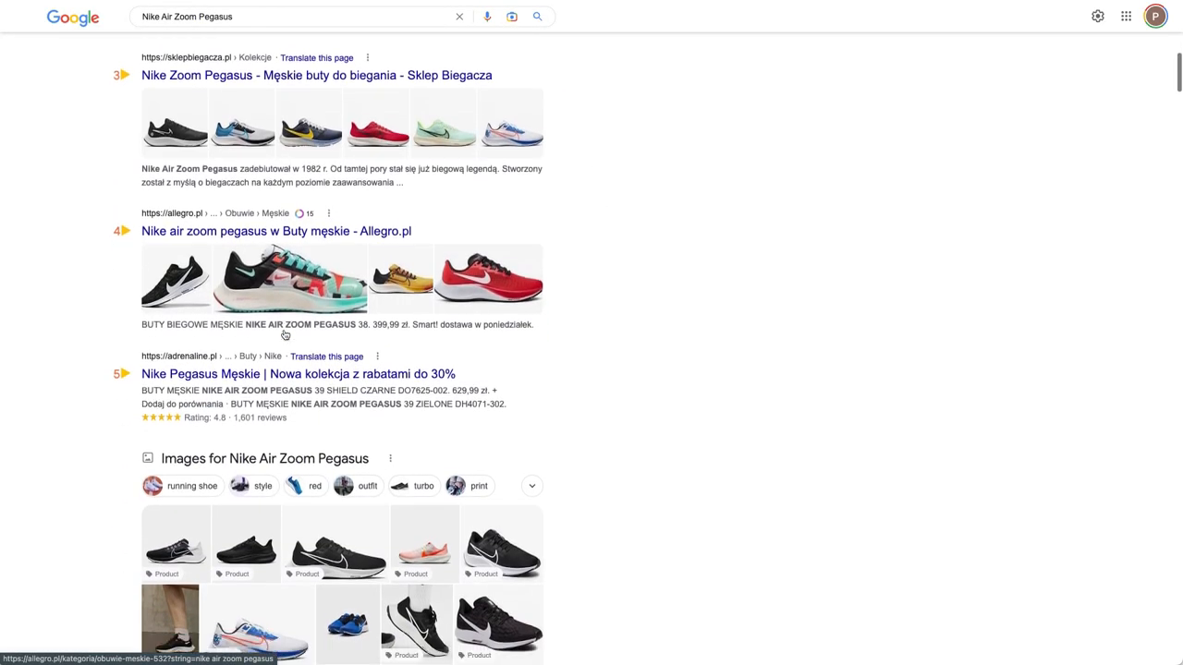
pyautogui.scroll(-3)
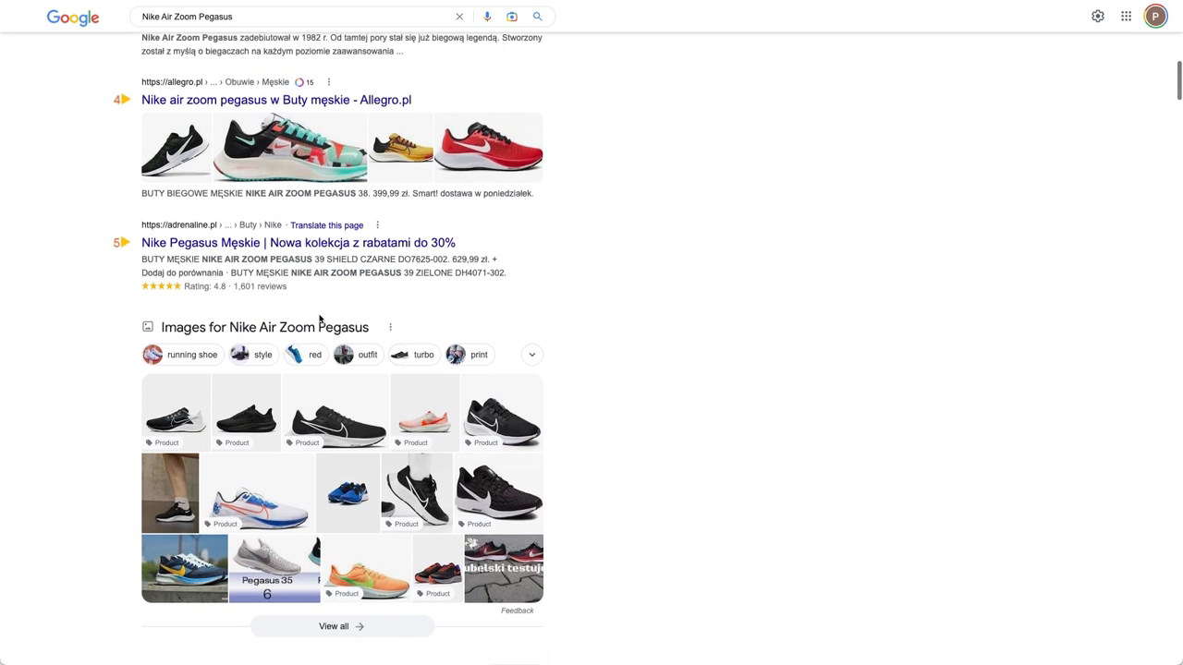
pyautogui.scroll(-3)
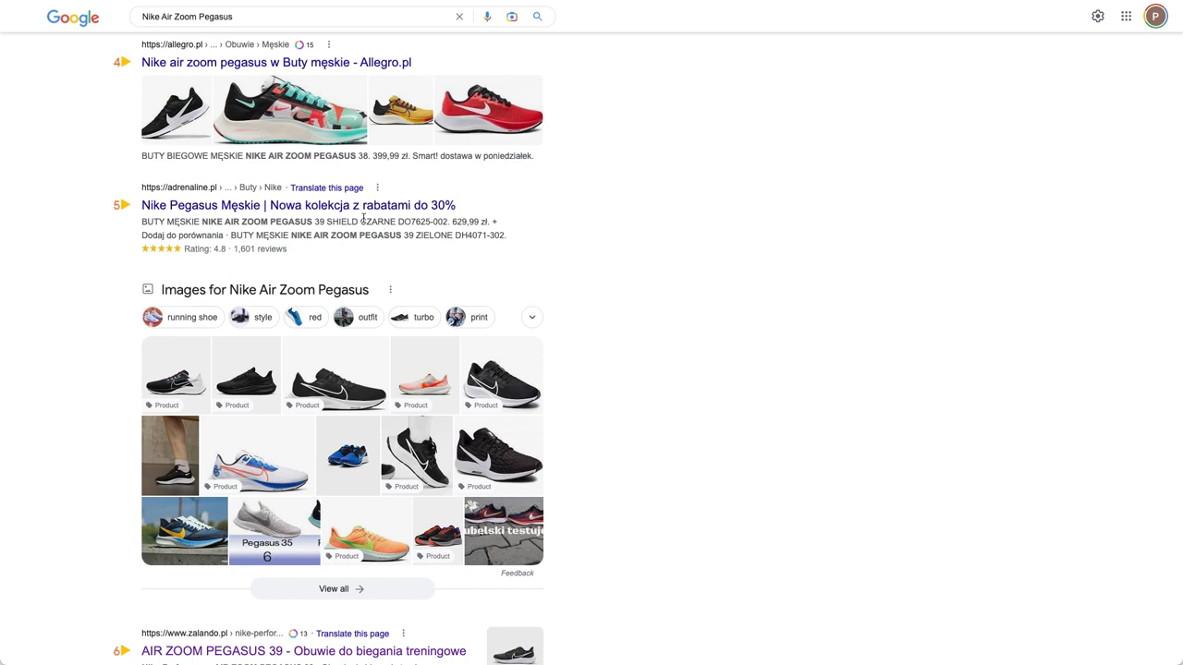
# Step: Continue down the retailer listings with prices, ratings and stock status to result fifteen
pyautogui.doubleClick(424, 221)
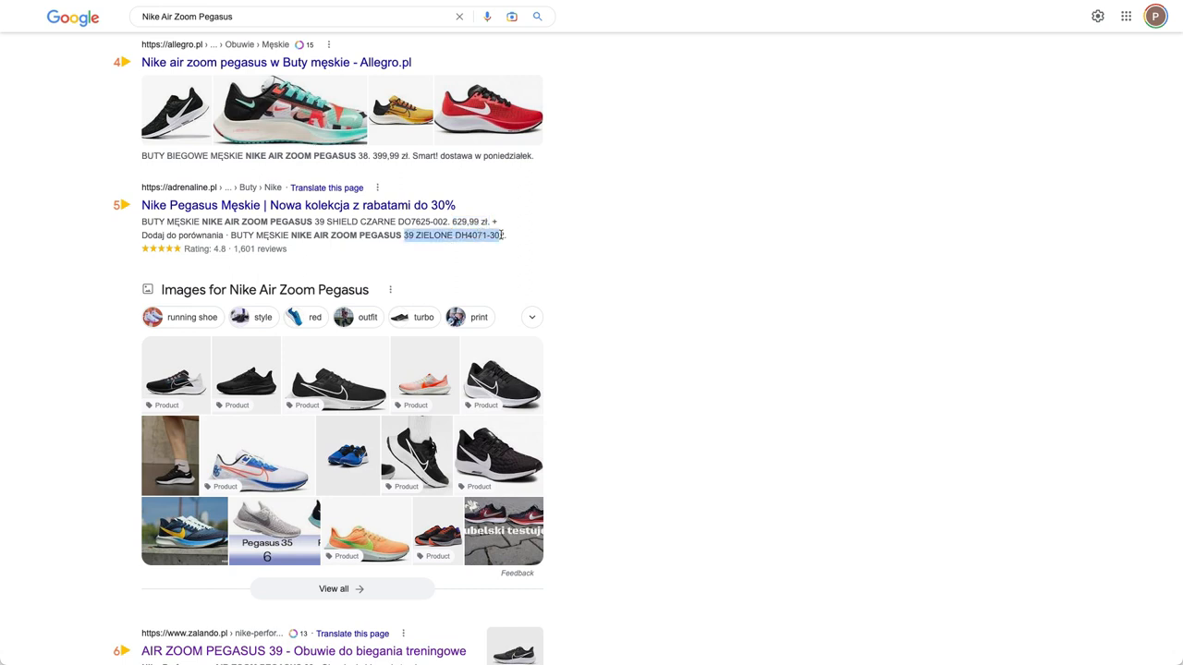
pyautogui.scroll(-3)
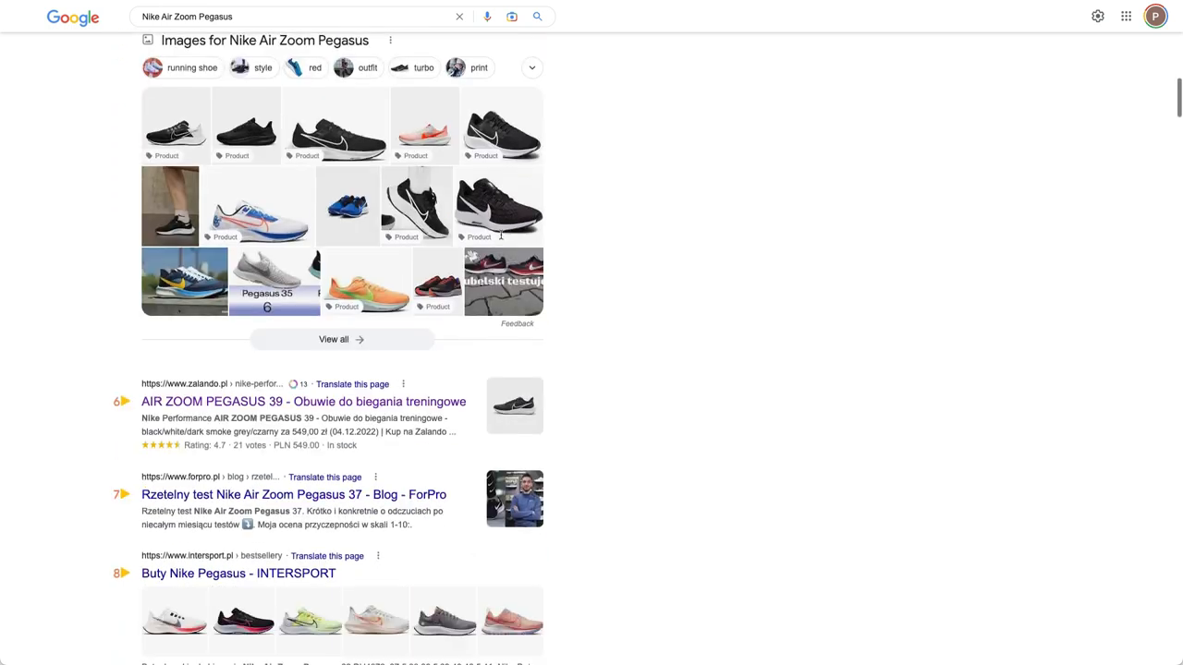
pyautogui.scroll(-3)
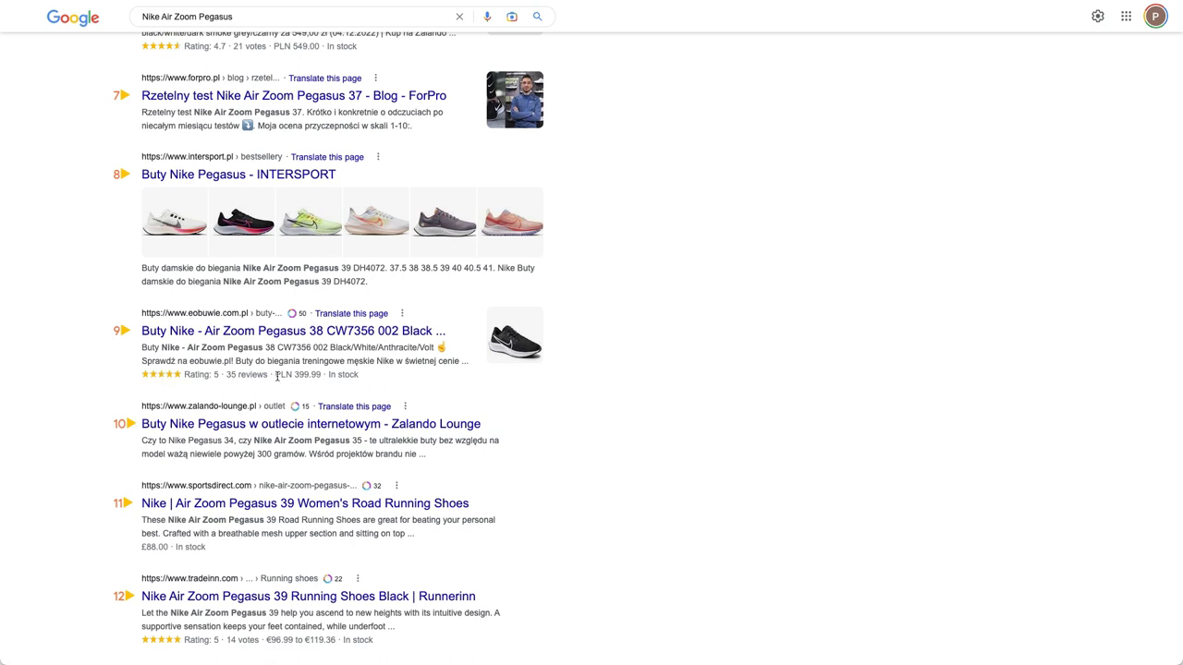
pyautogui.moveTo(357, 384)
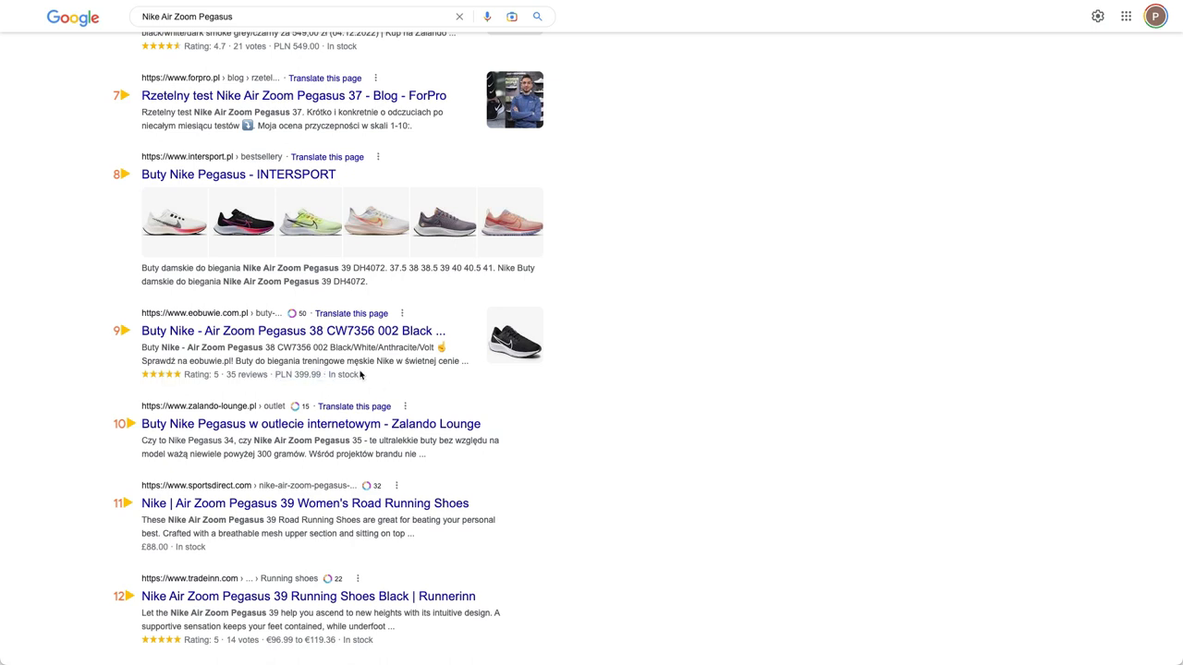
pyautogui.scroll(-3)
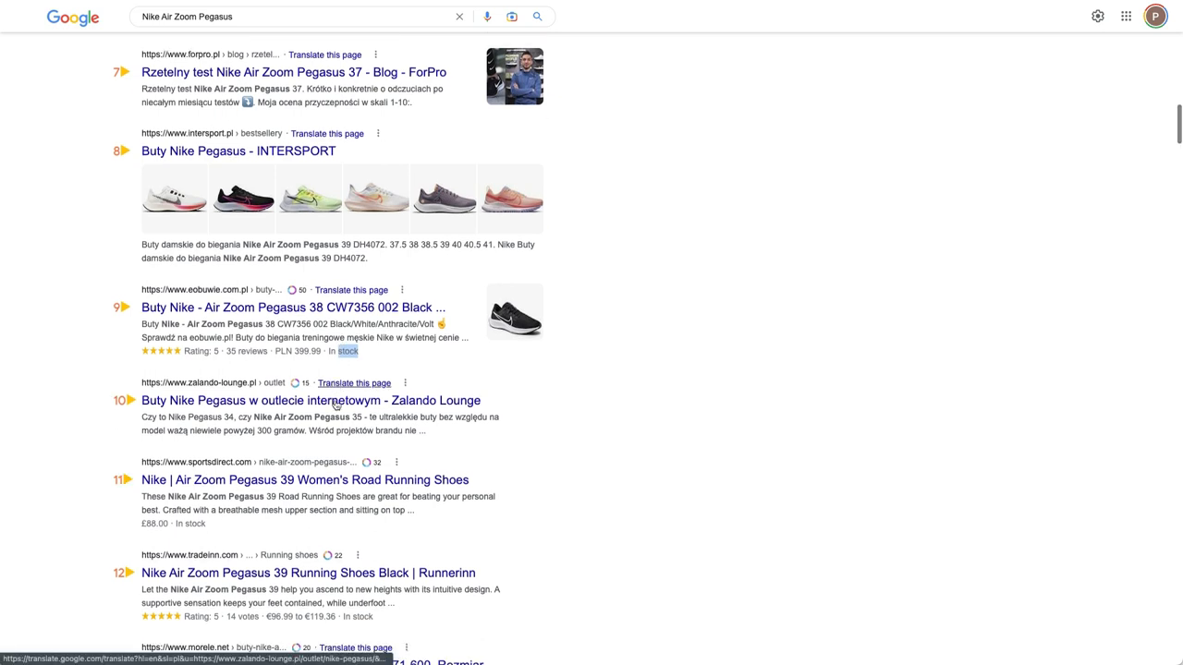
pyautogui.scroll(-3)
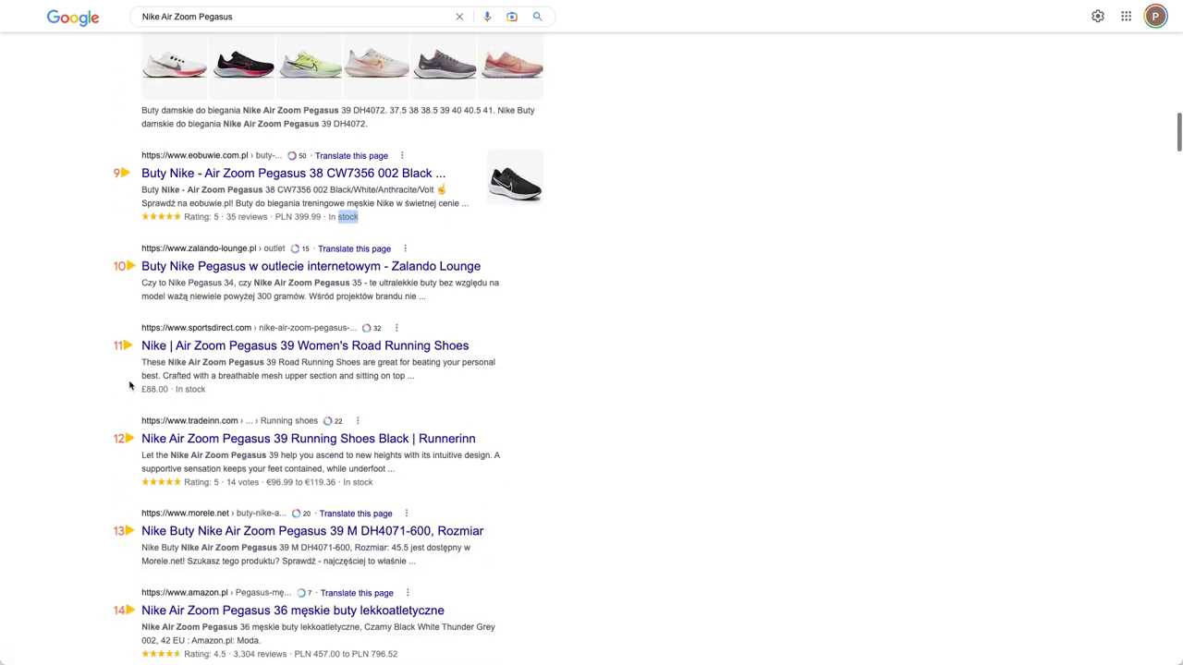
pyautogui.scroll(-3)
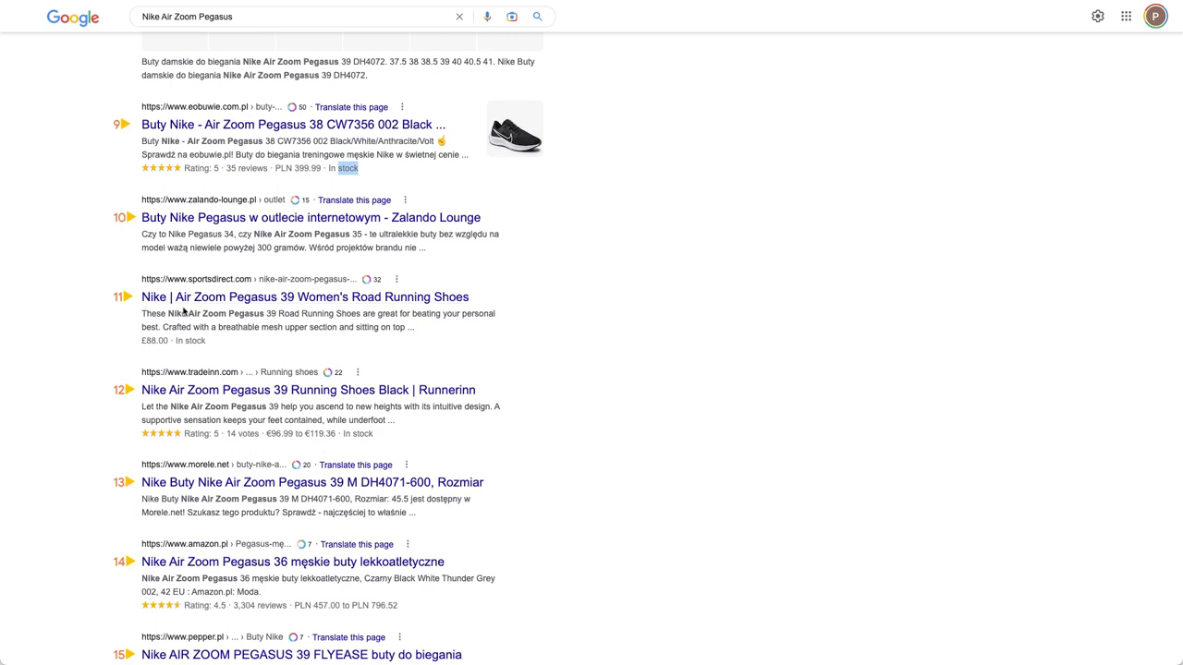
pyautogui.moveTo(183, 317)
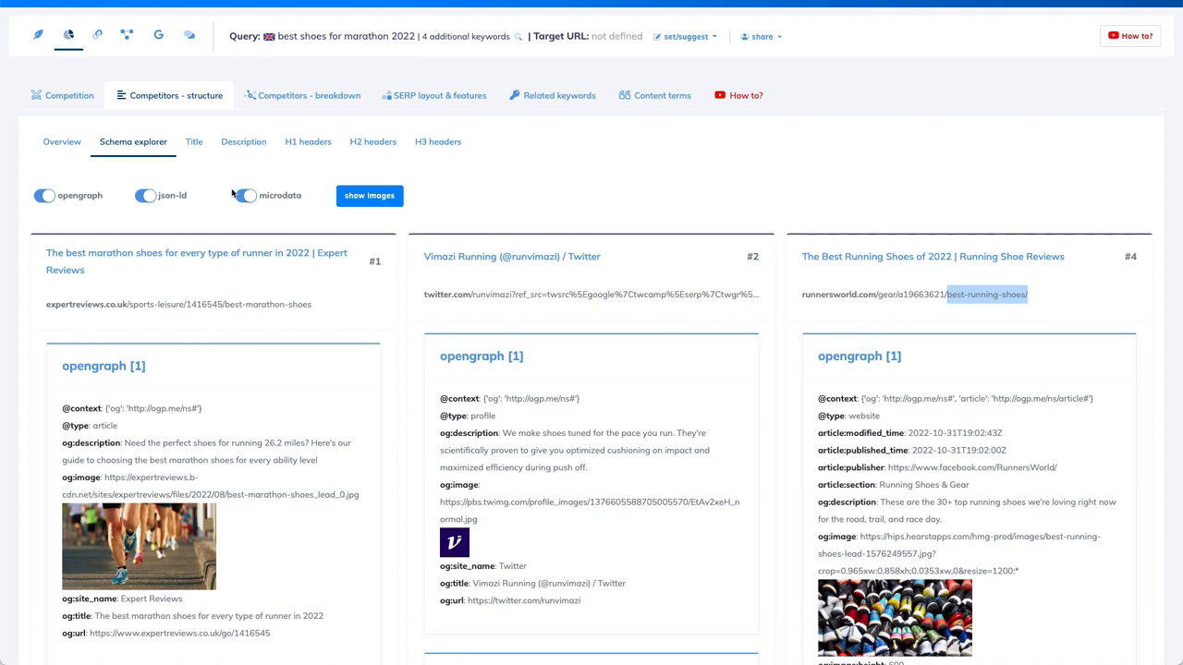
# Step: Search for 'author' and advance to match 53 of 89, a Runner's World author profile link
pyautogui.click(246, 195)
pyautogui.write('author')
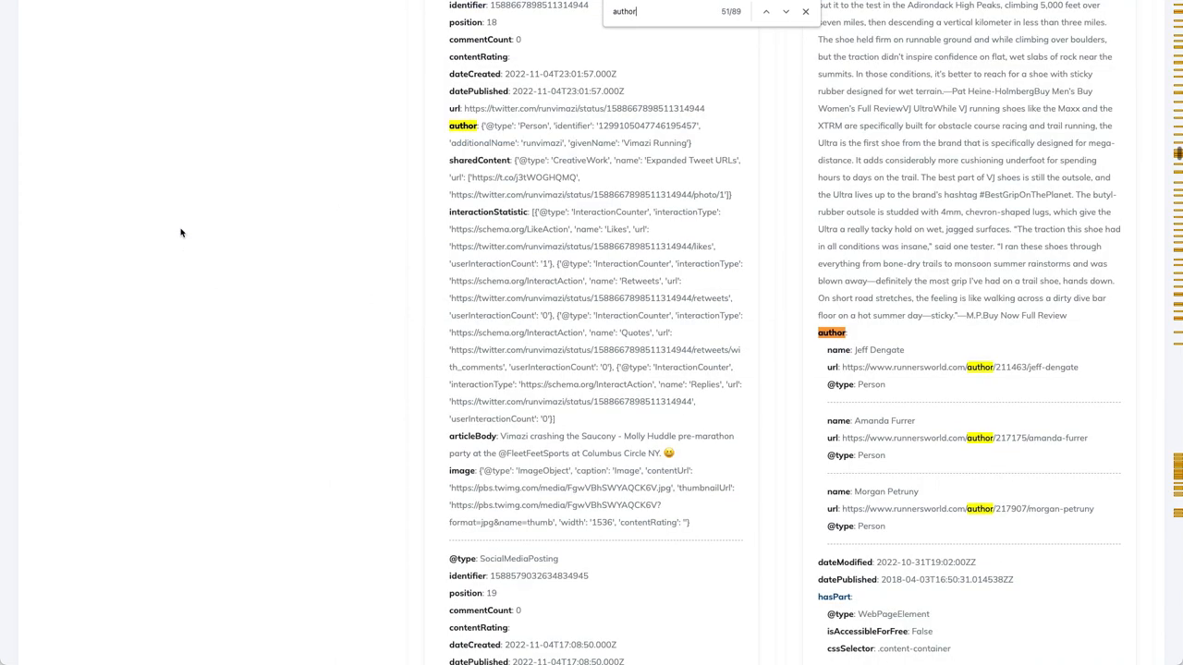
pyautogui.moveTo(568, 144)
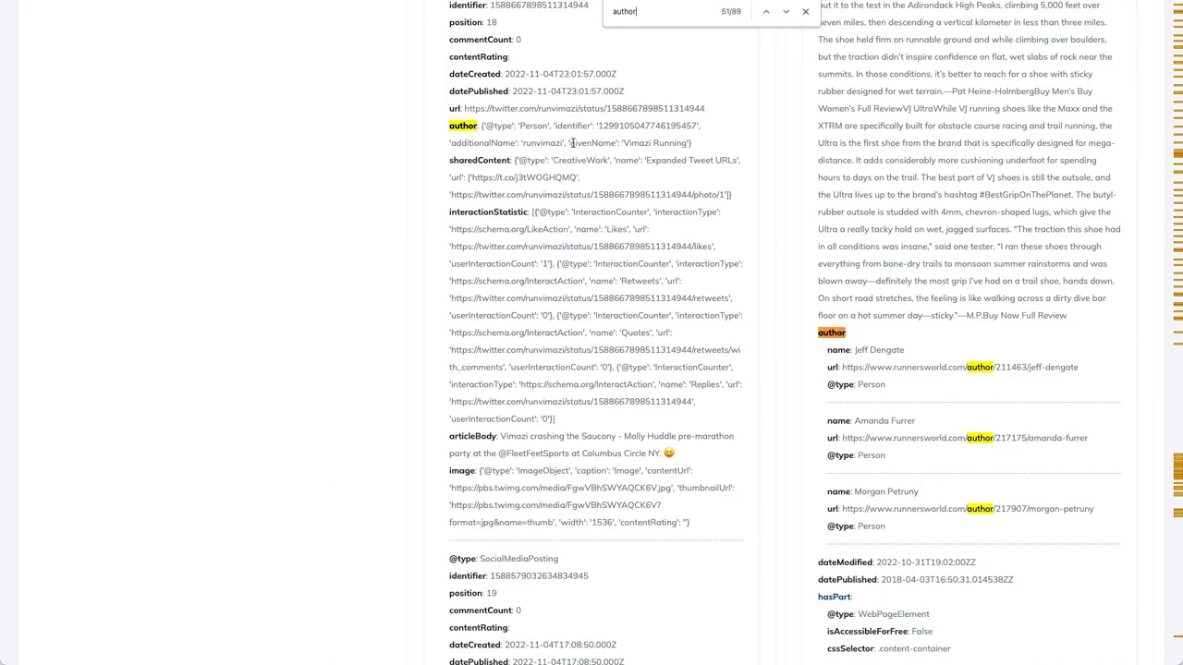
pyautogui.moveTo(898, 350)
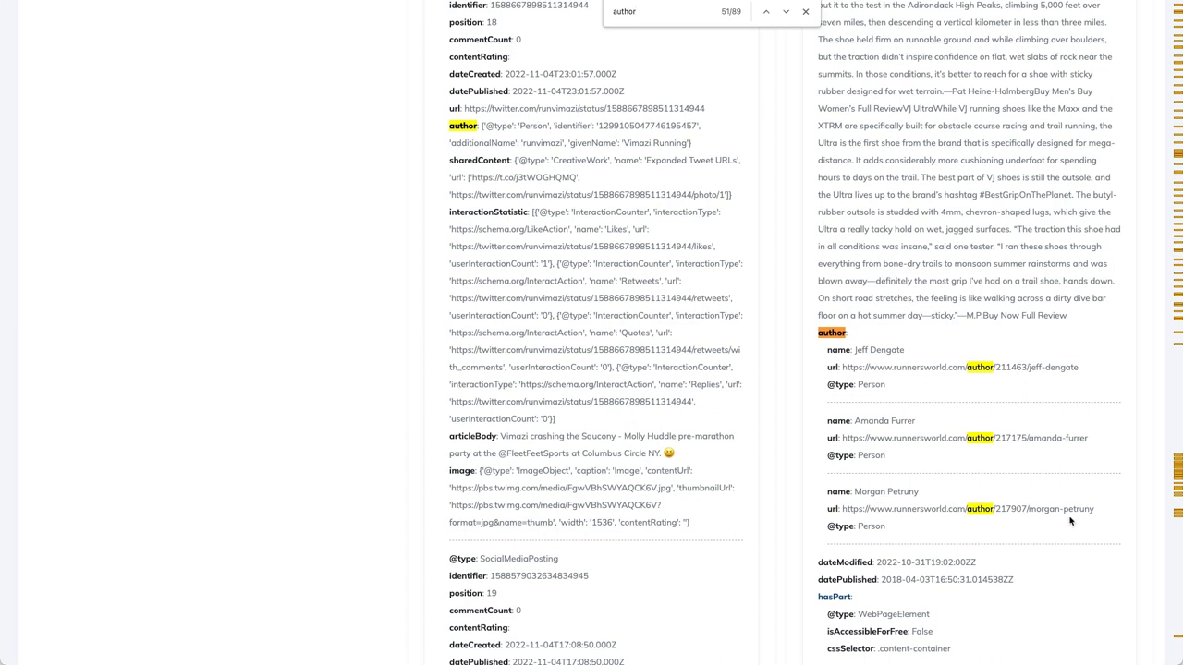
pyautogui.moveTo(860, 406)
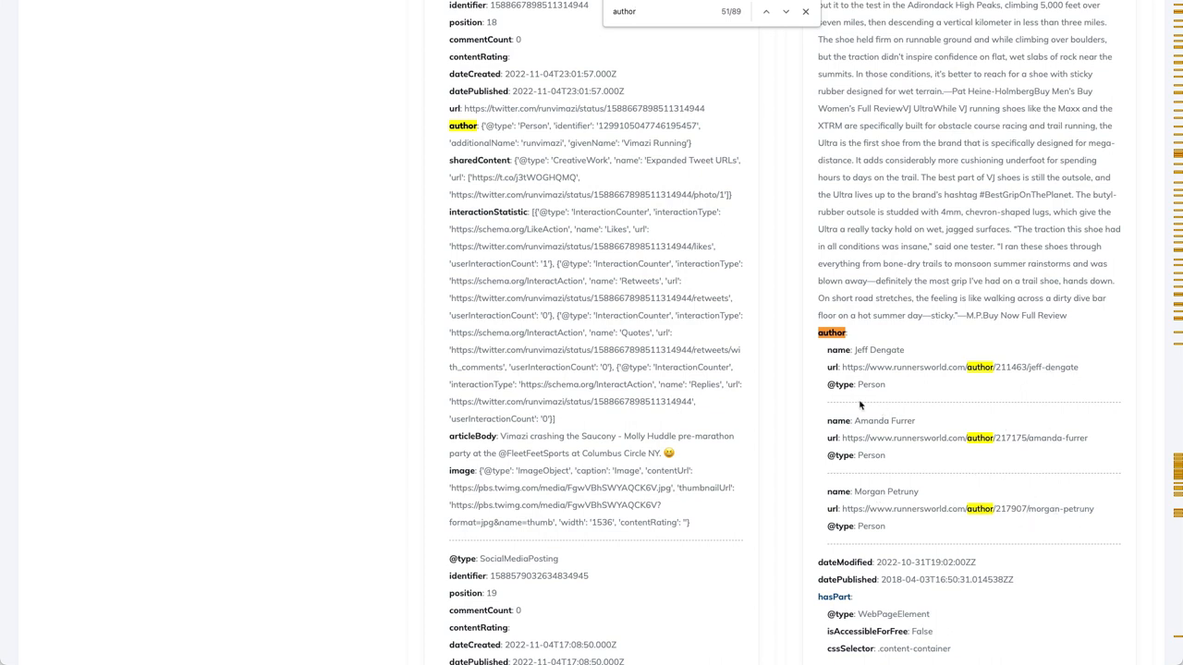
pyautogui.moveTo(655, 146)
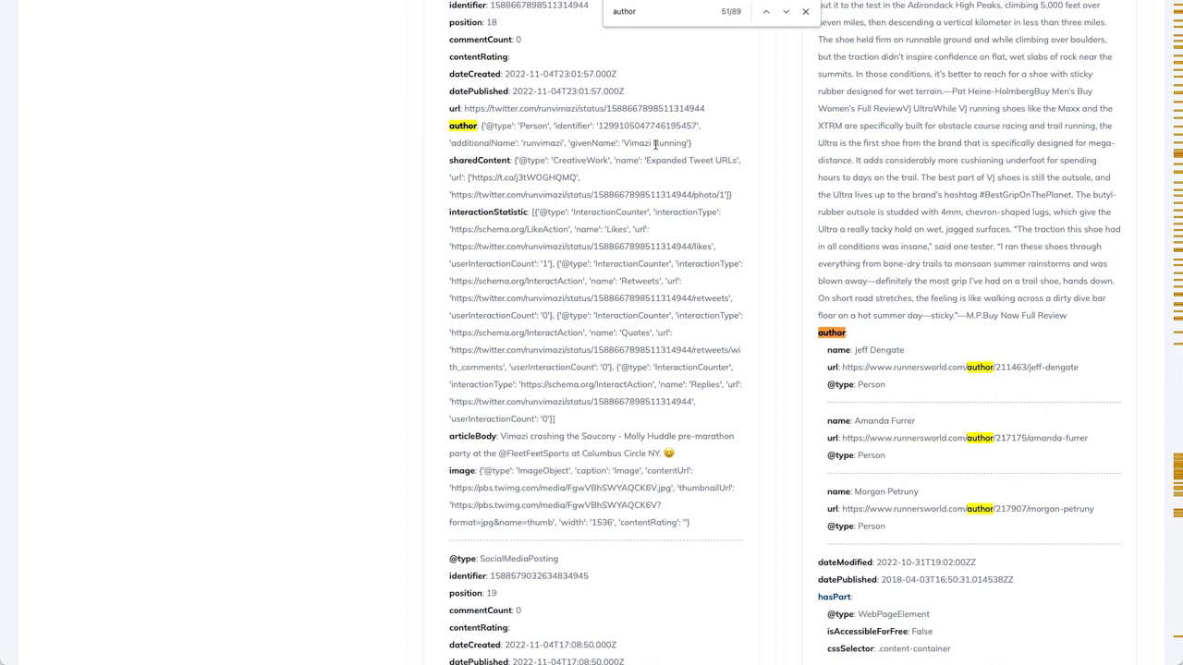
pyautogui.click(780, 12)
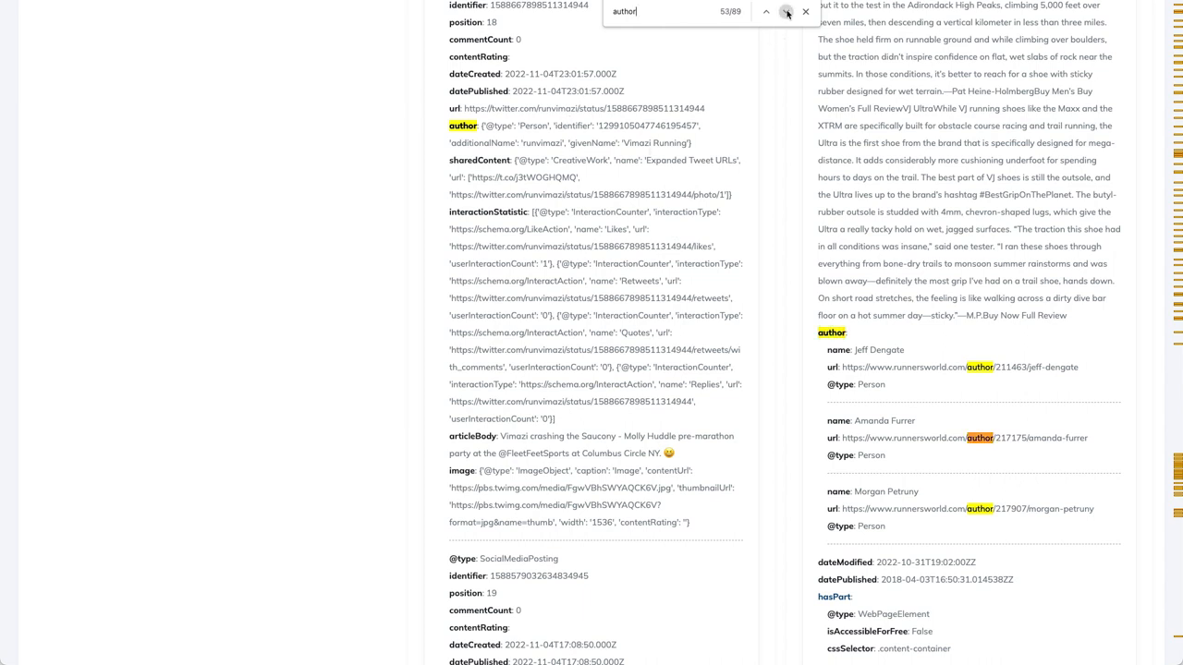
# Step: Cycle the 'author' matches to 79 of 89, RunRepeat's Jovana Subic author entry
pyautogui.click(782, 12)
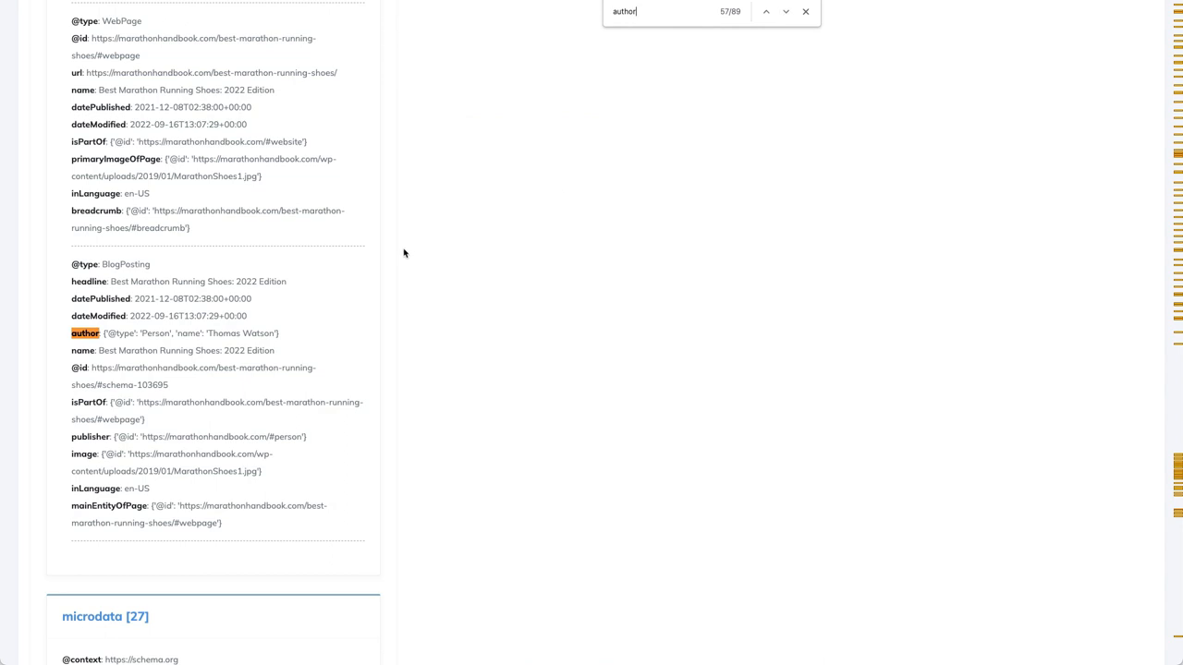
pyautogui.moveTo(260, 346)
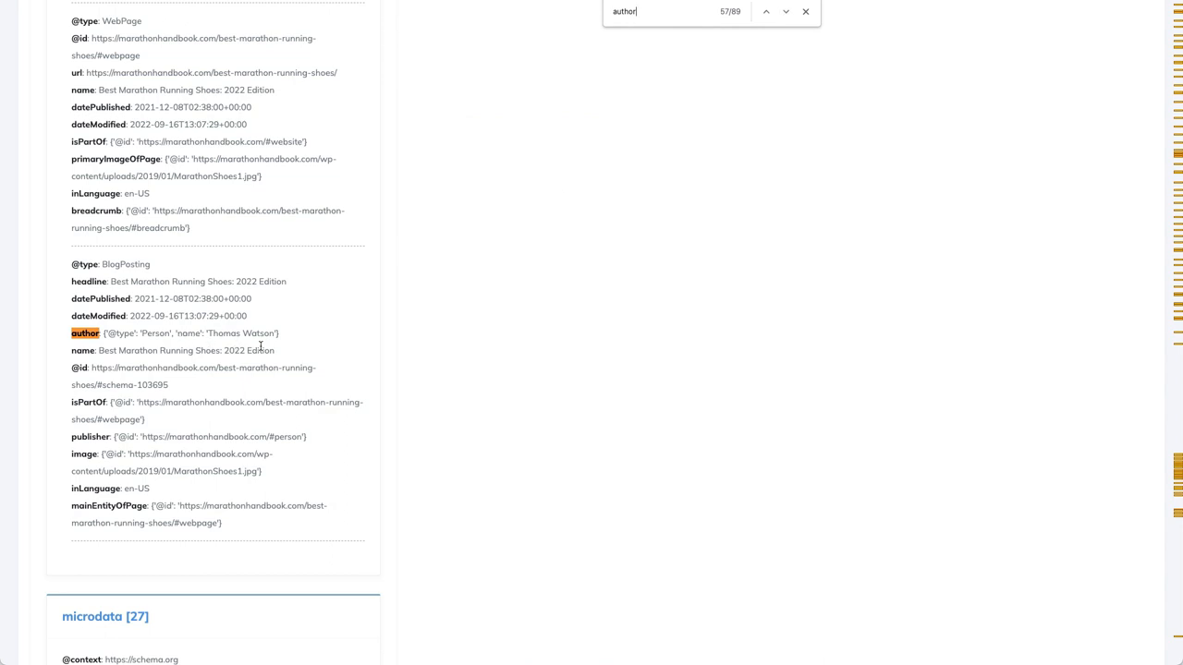
pyautogui.click(785, 12)
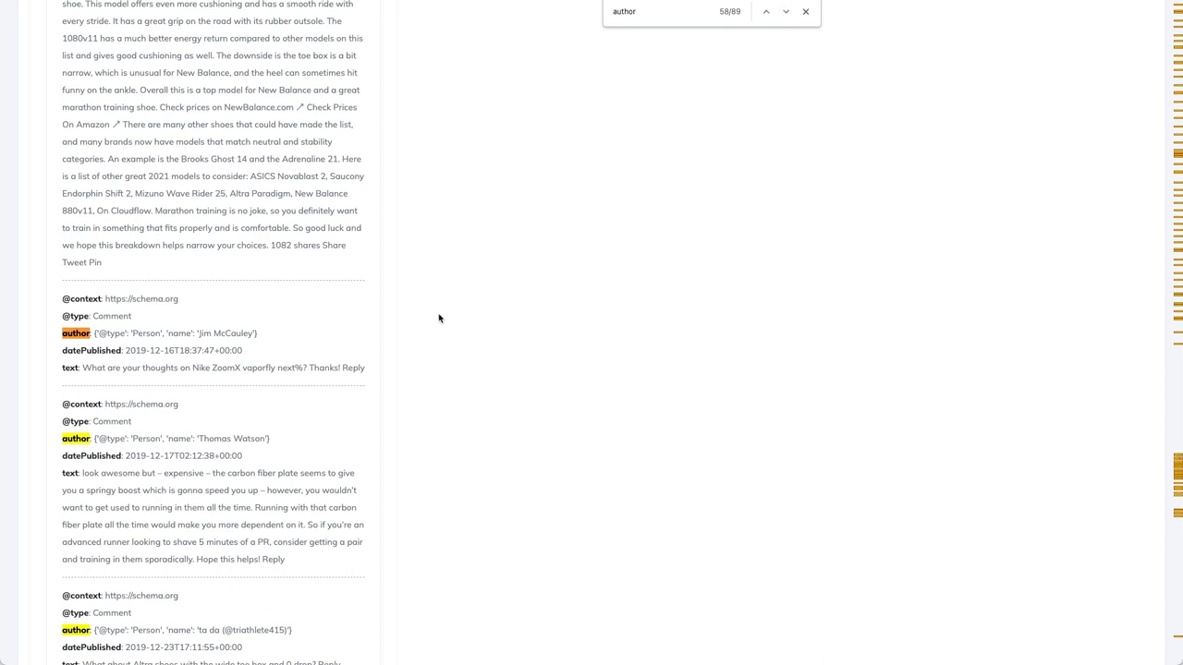
pyautogui.scroll(-3)
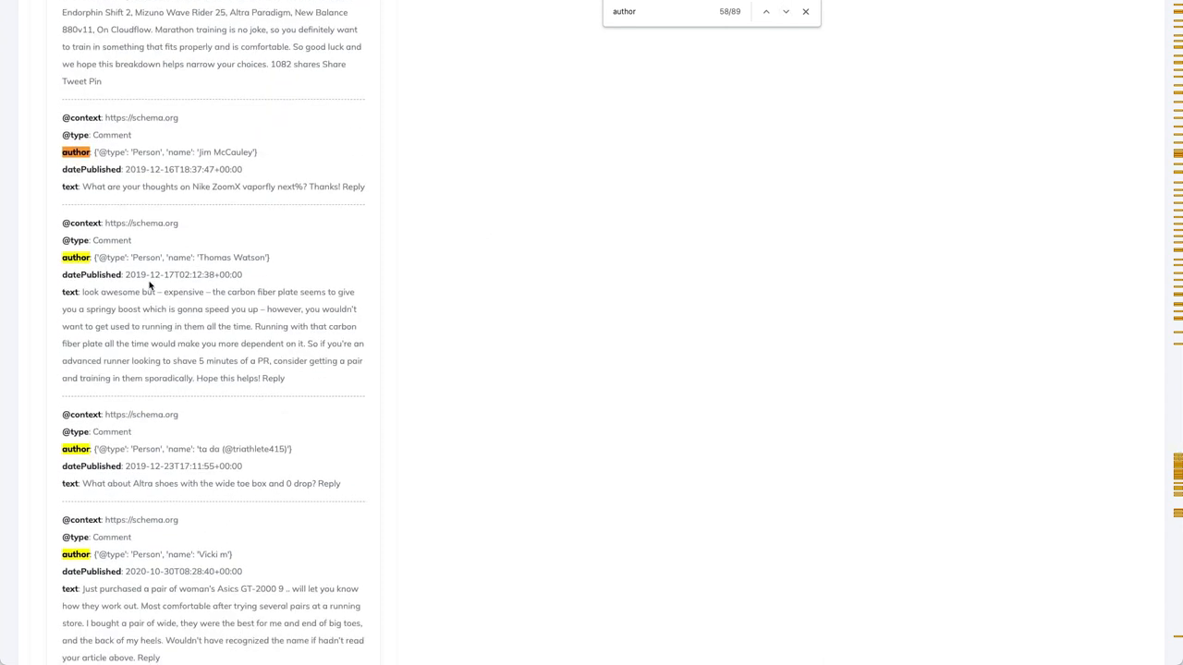
pyautogui.moveTo(228, 330)
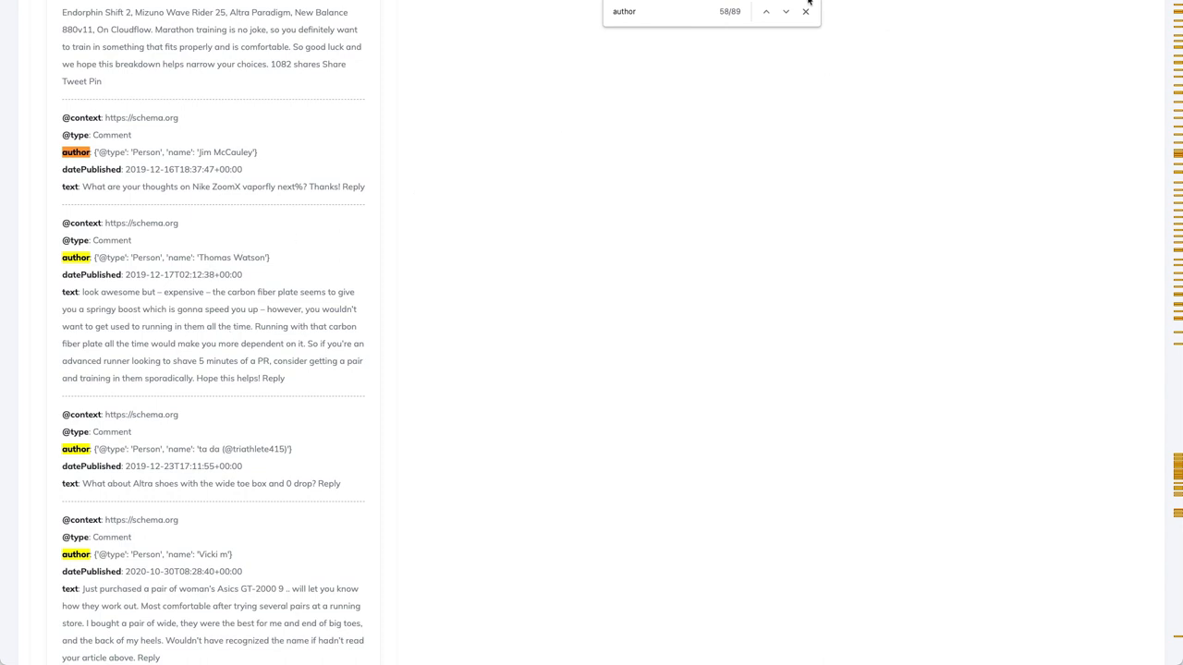
pyautogui.click(787, 13)
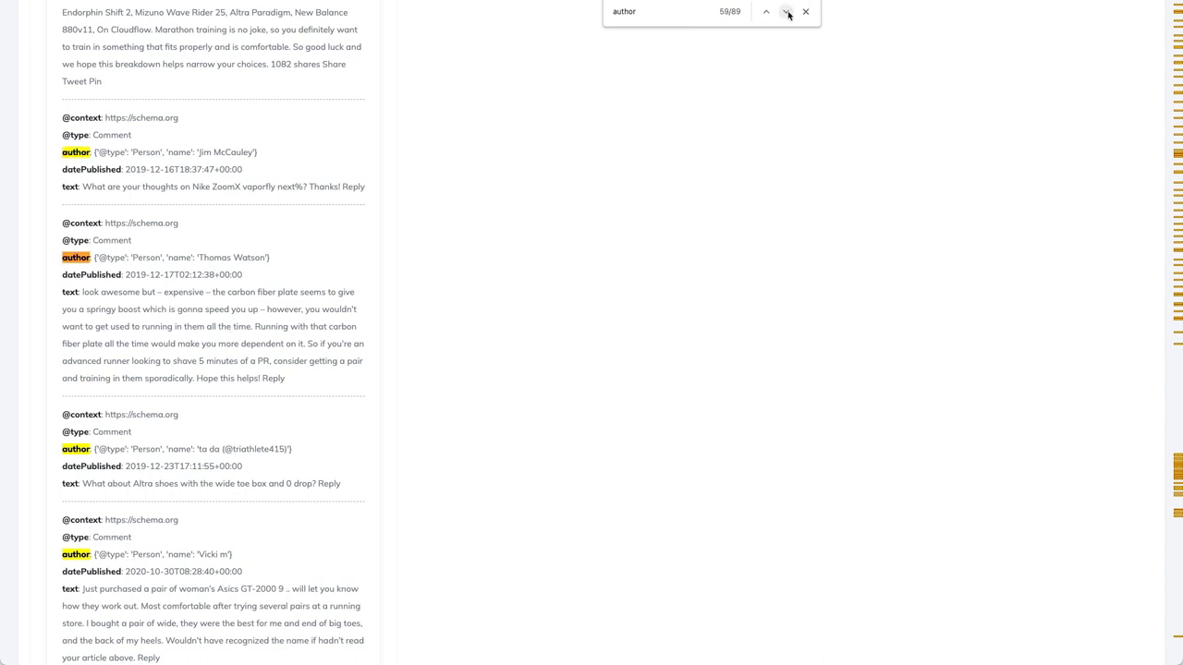
pyautogui.click(784, 12)
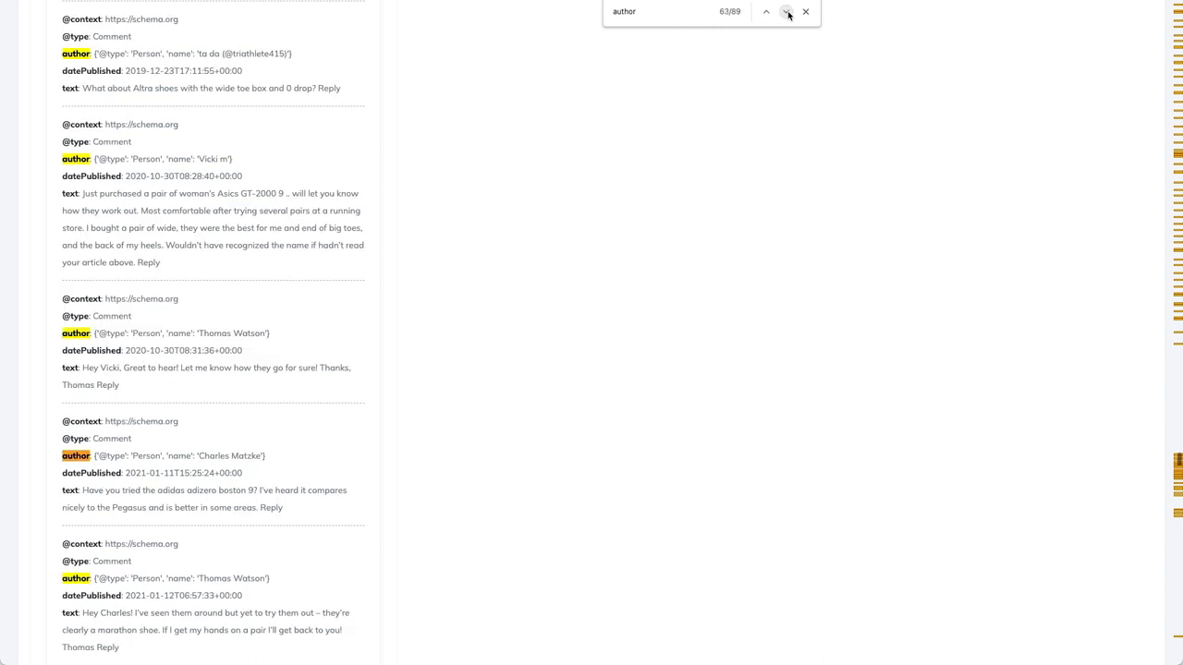
pyautogui.click(784, 12)
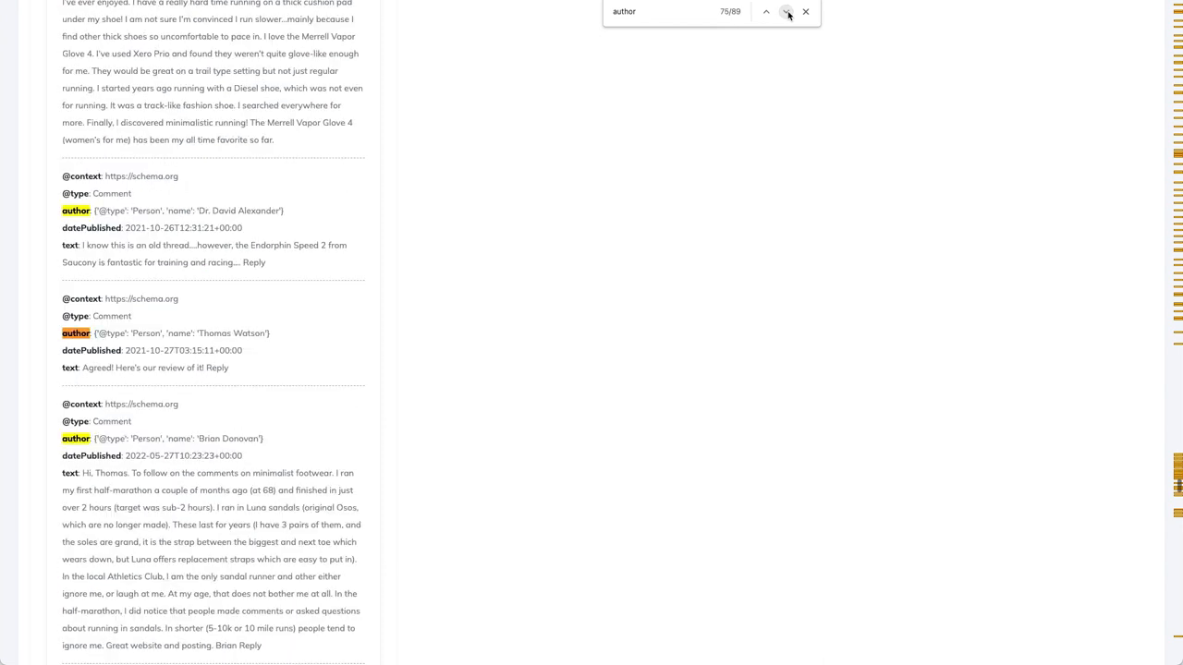
pyautogui.click(783, 12)
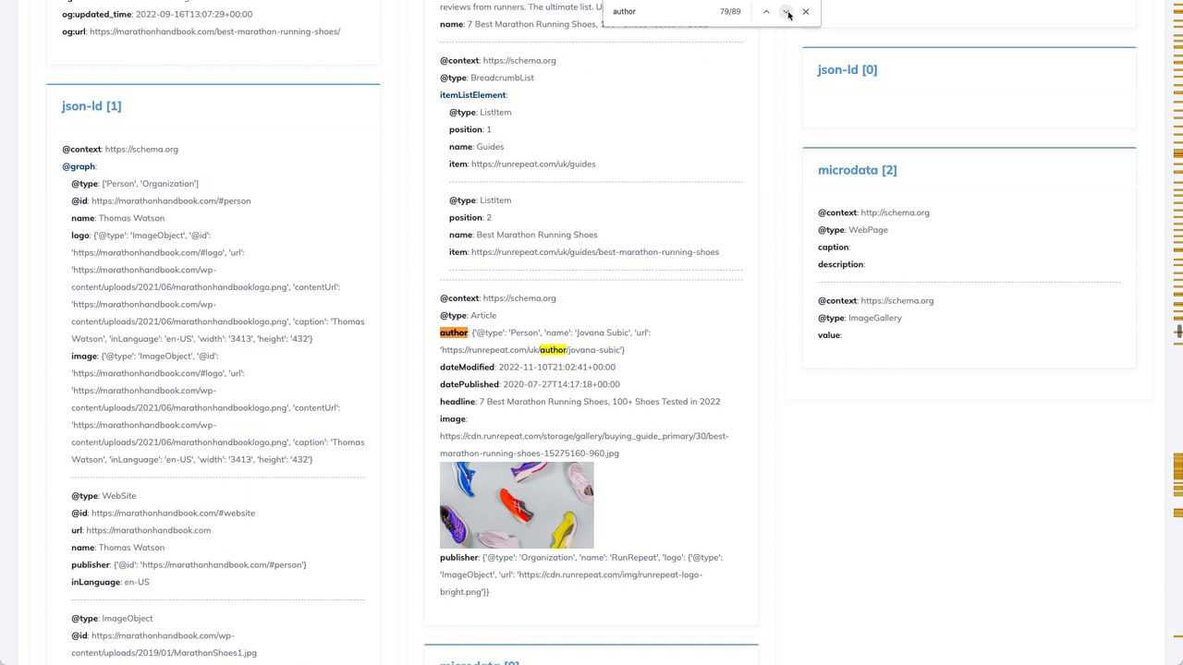
# Step: Advance to 'author' match 80 and scroll to the Saucony Tempus and Altra Paradigm 6 products
pyautogui.click(779, 13)
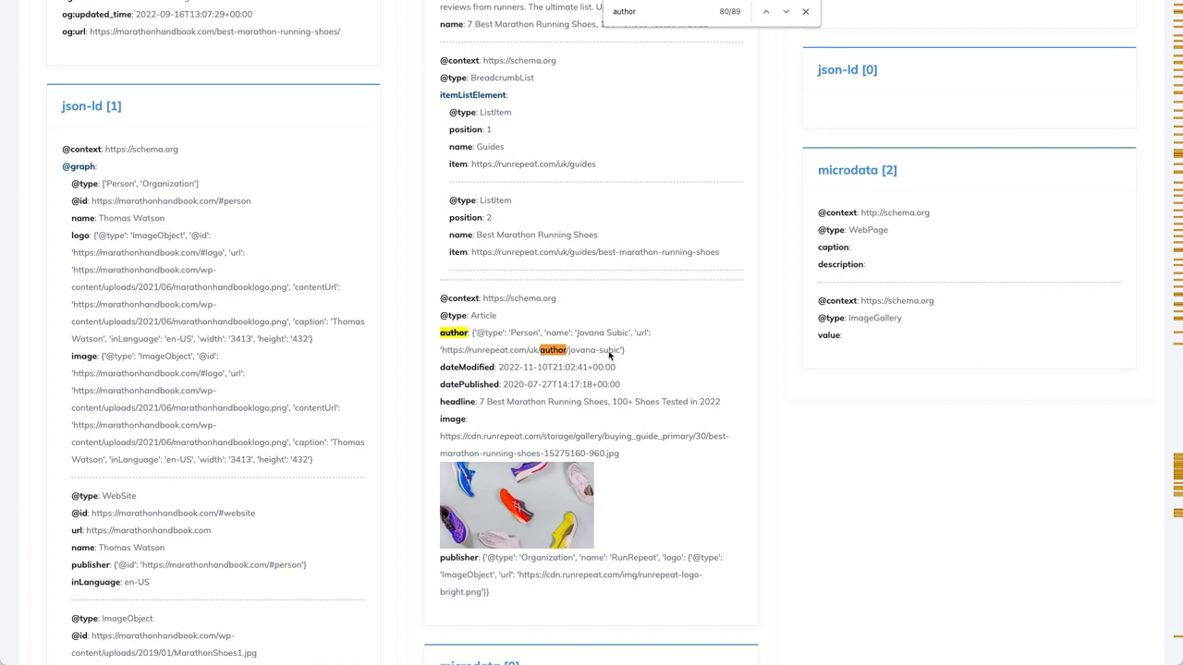
pyautogui.moveTo(560, 397)
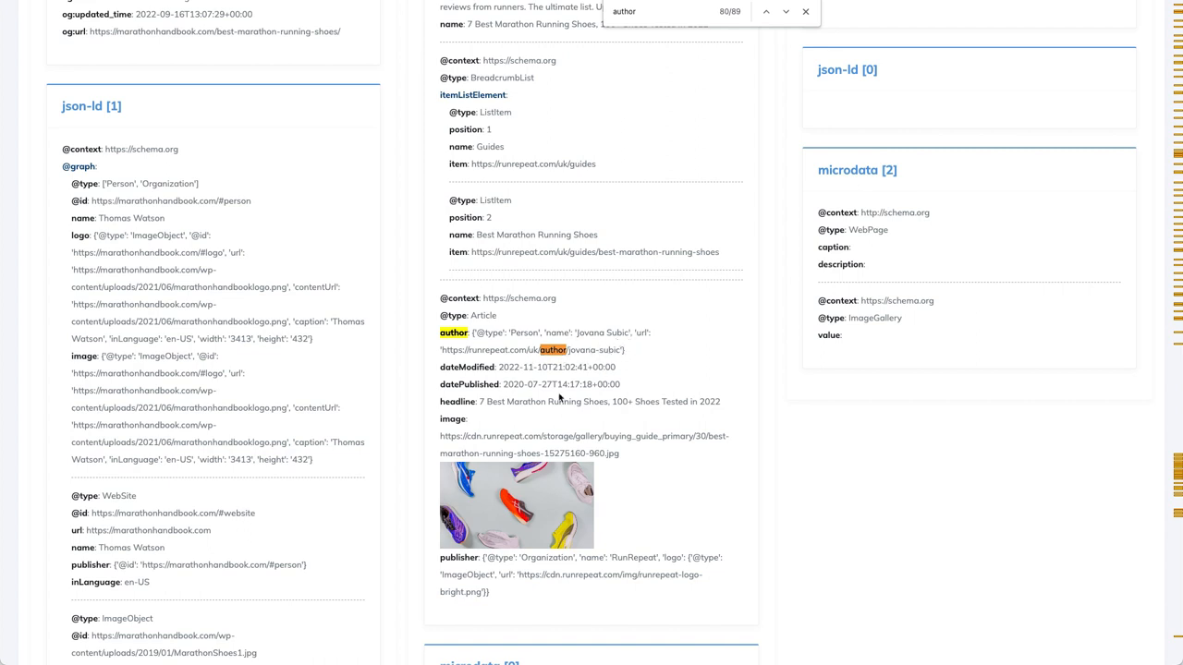
pyautogui.scroll(-3)
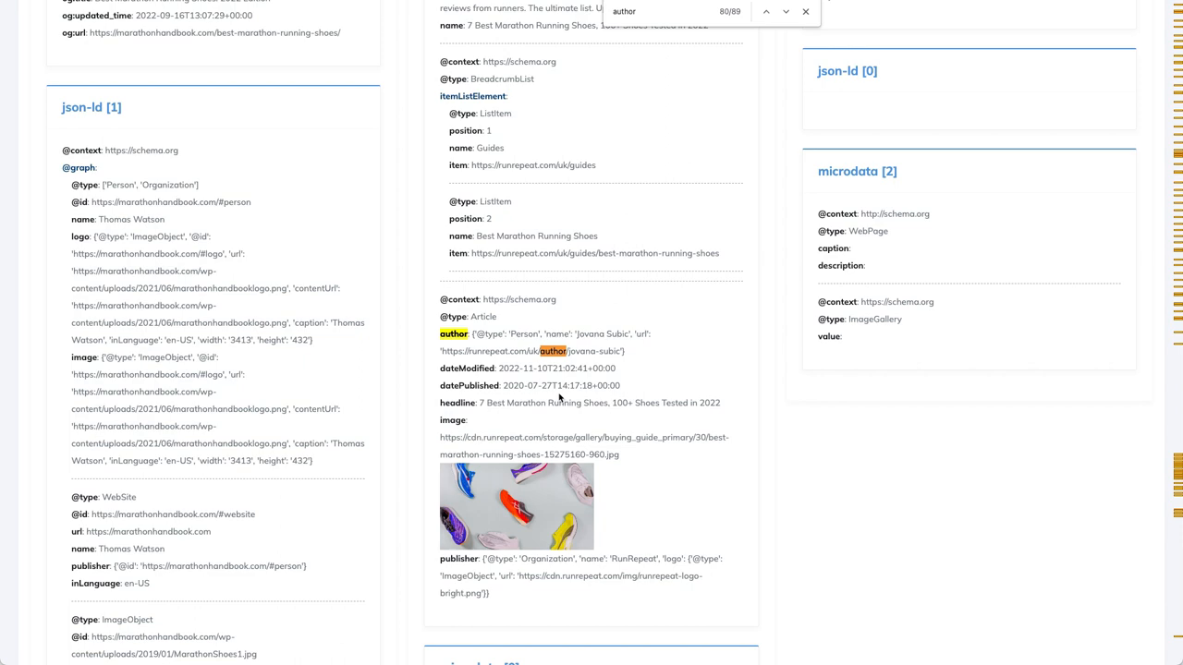
pyautogui.scroll(-3)
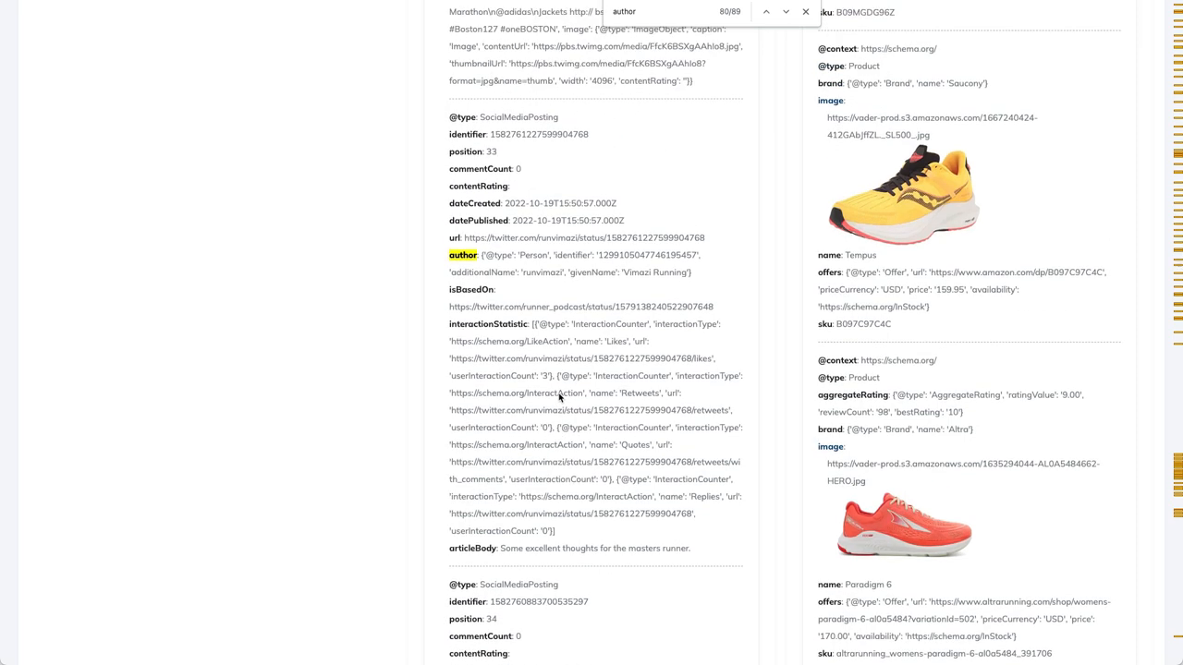
pyautogui.moveTo(414, 647)
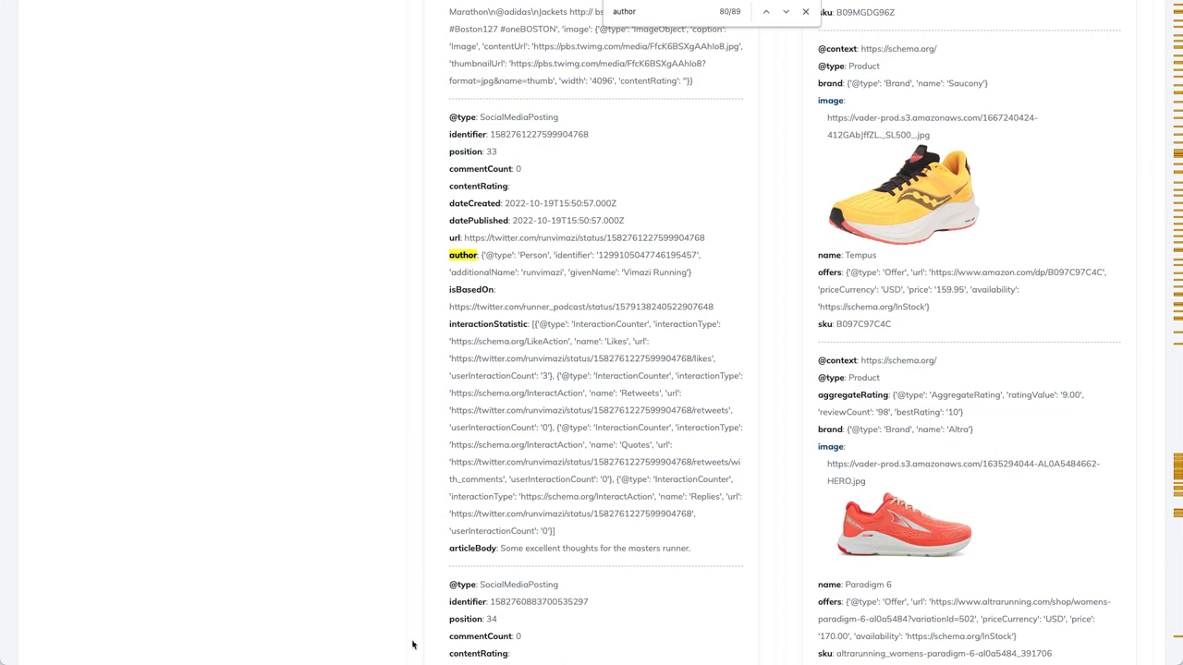